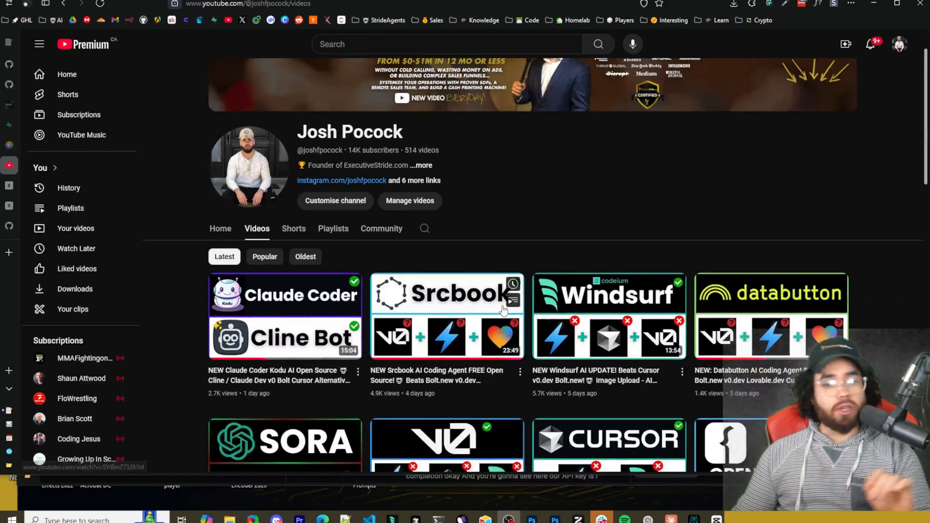
Switch to the websim.ai tab to show recent projects and multiplayer creations
scroll(down, 3)
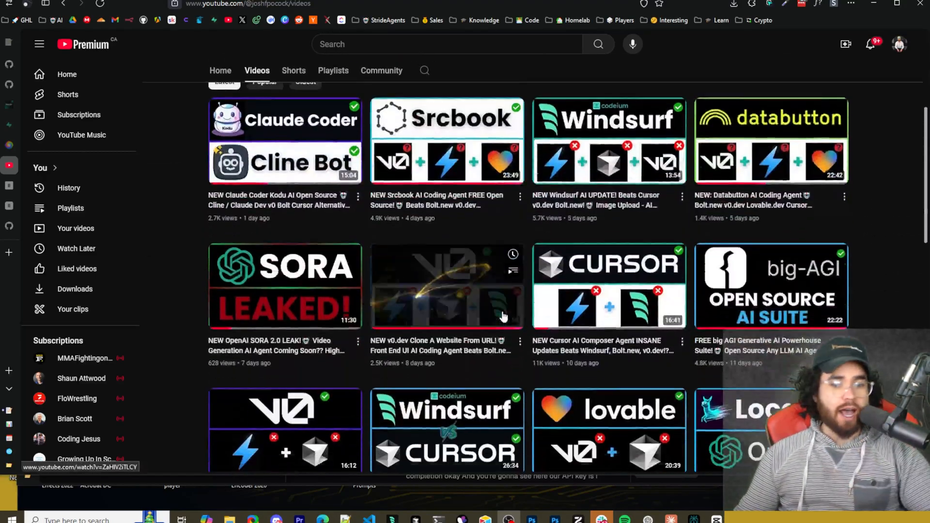
scroll(down, 3)
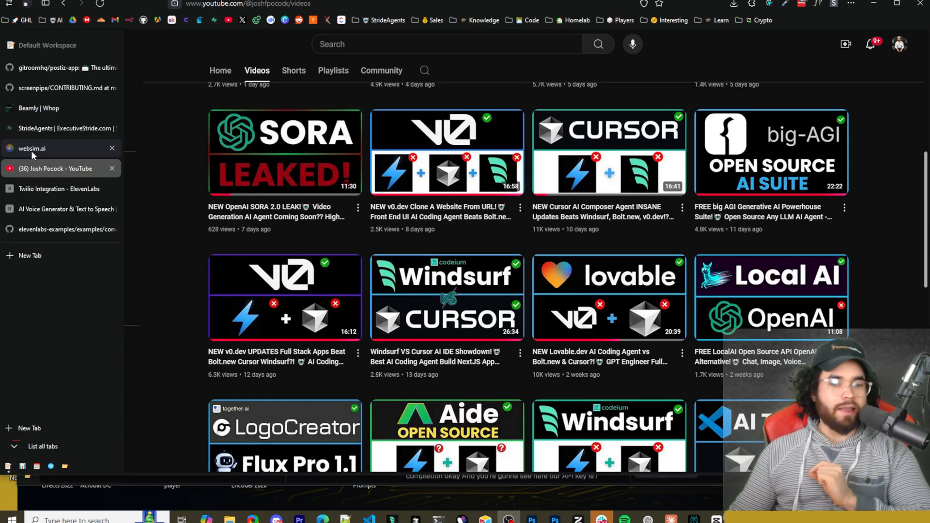
click(32, 148)
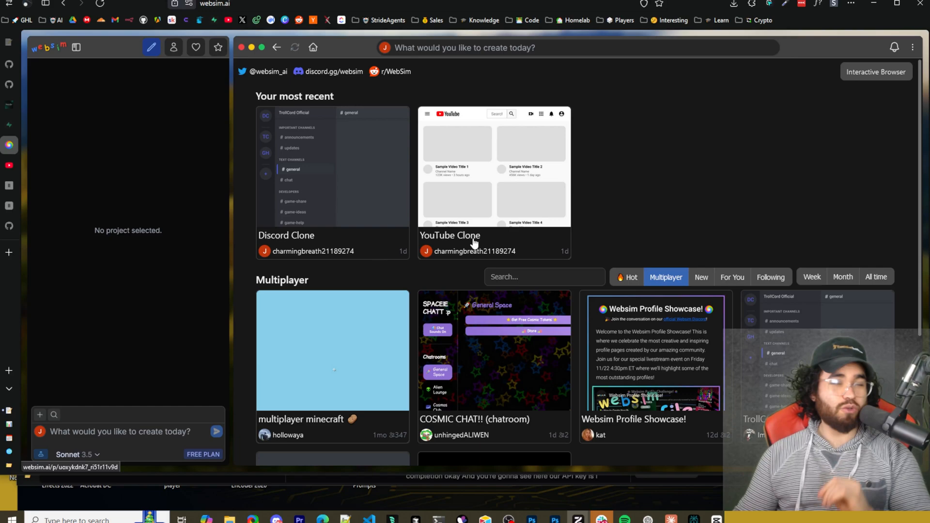
mouse_move(629, 248)
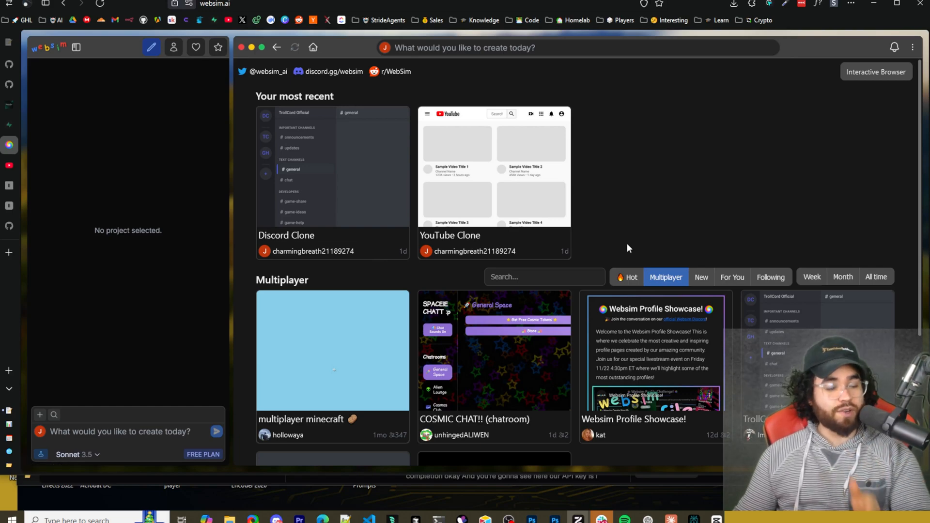
mouse_move(623, 248)
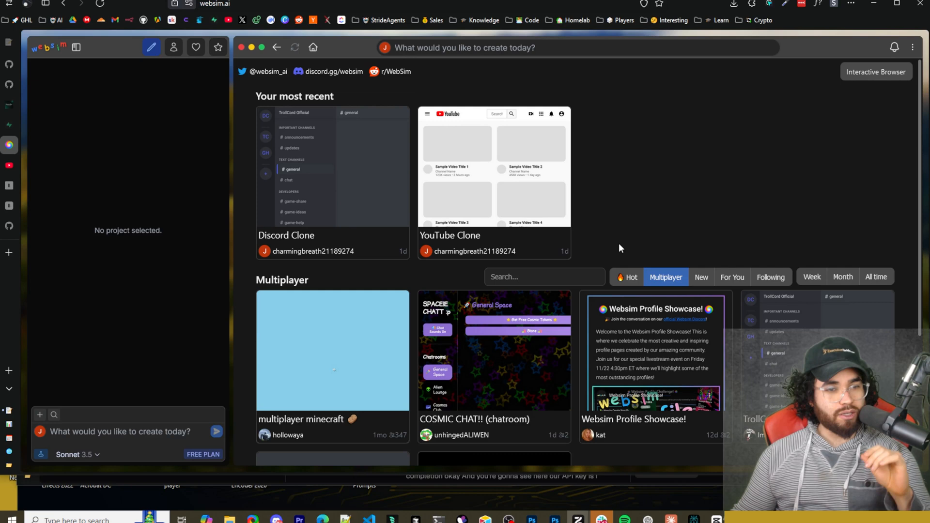
mouse_move(532, 226)
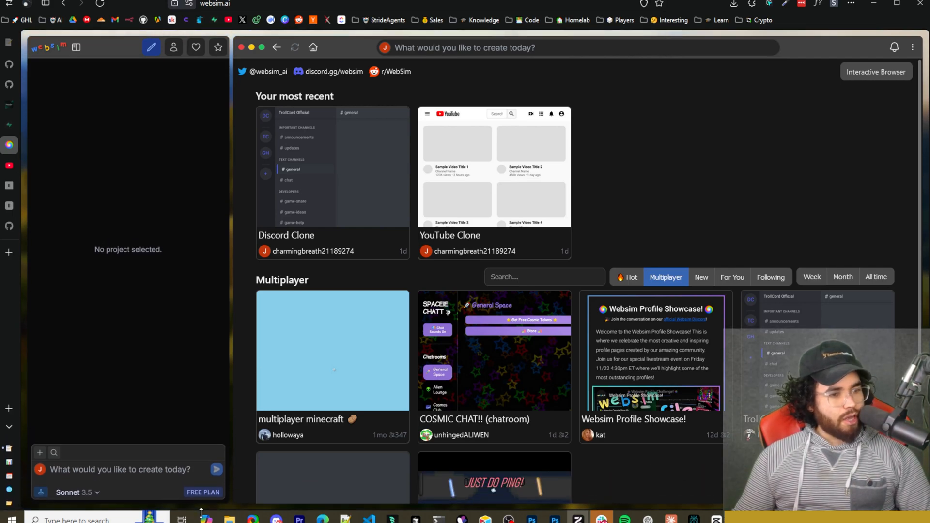
mouse_move(335, 296)
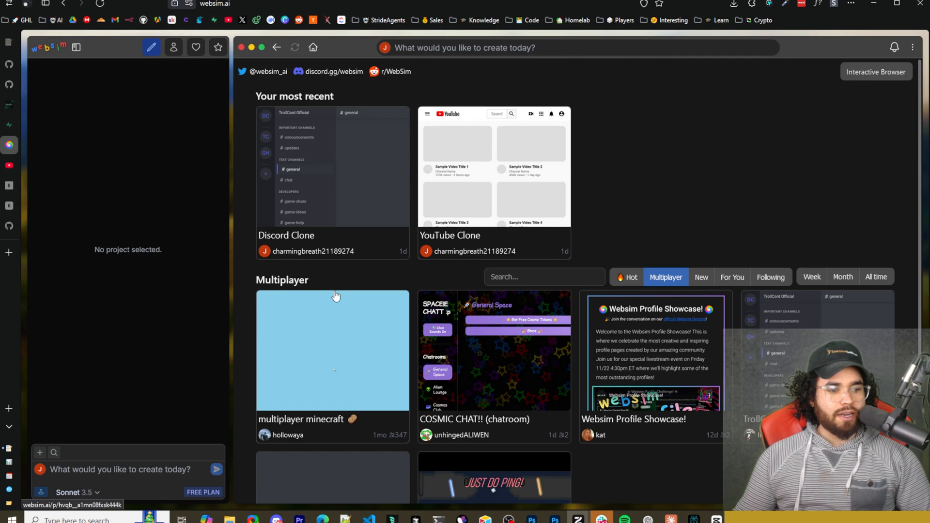
mouse_move(203, 493)
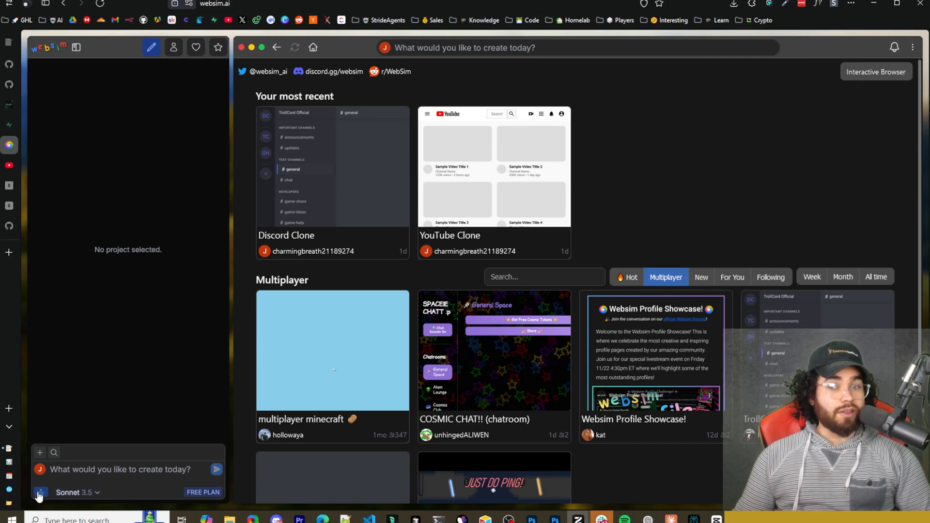
mouse_move(147, 436)
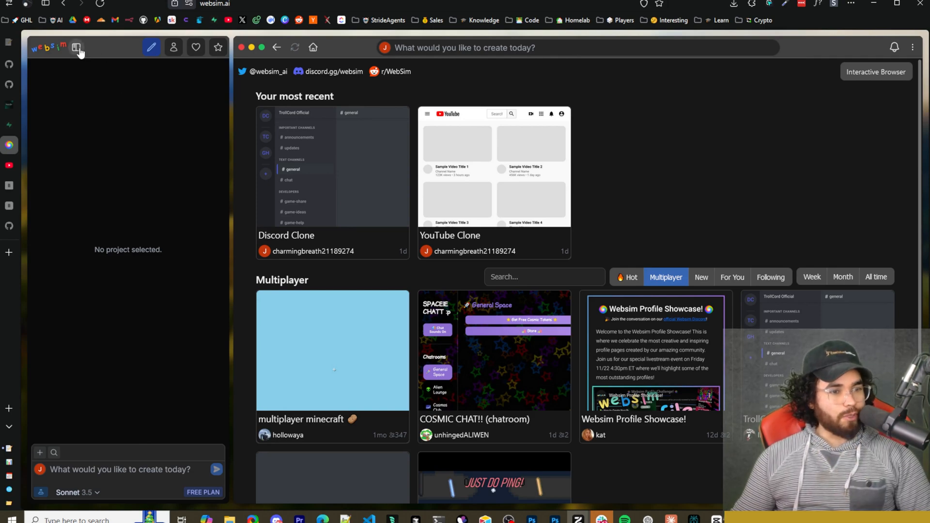
click(77, 47)
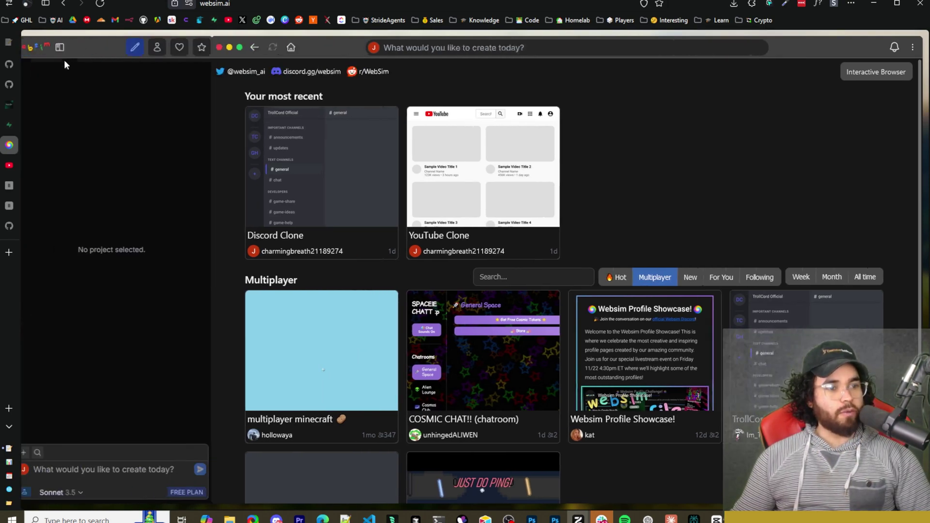
click(174, 48)
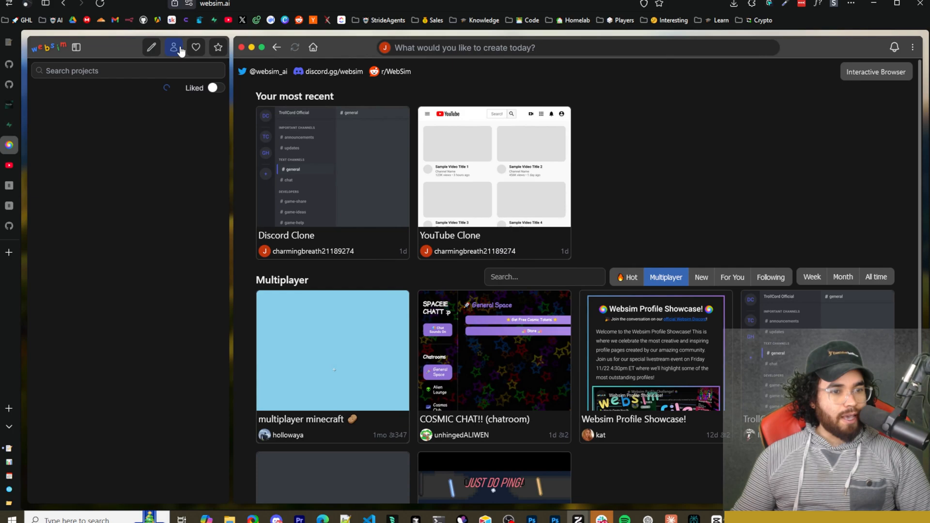
click(76, 47)
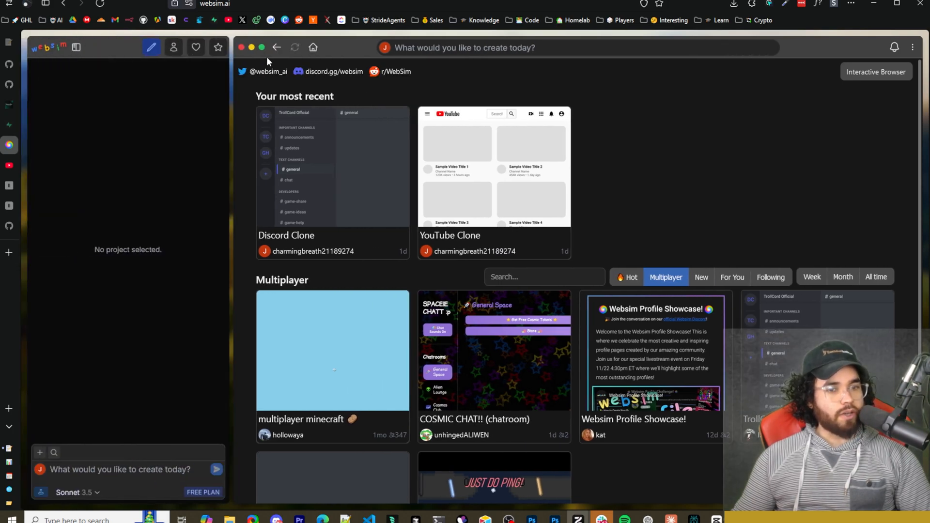
scroll(down, 3)
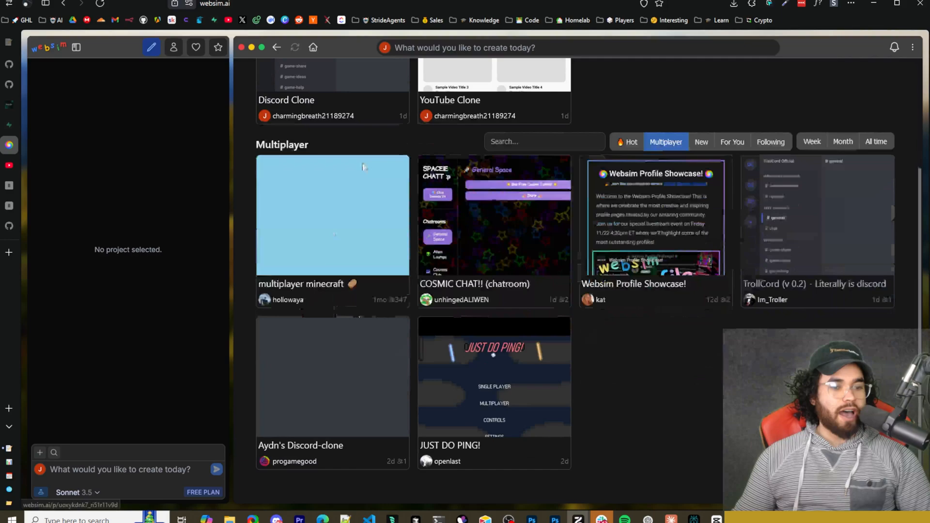
scroll(up, 3)
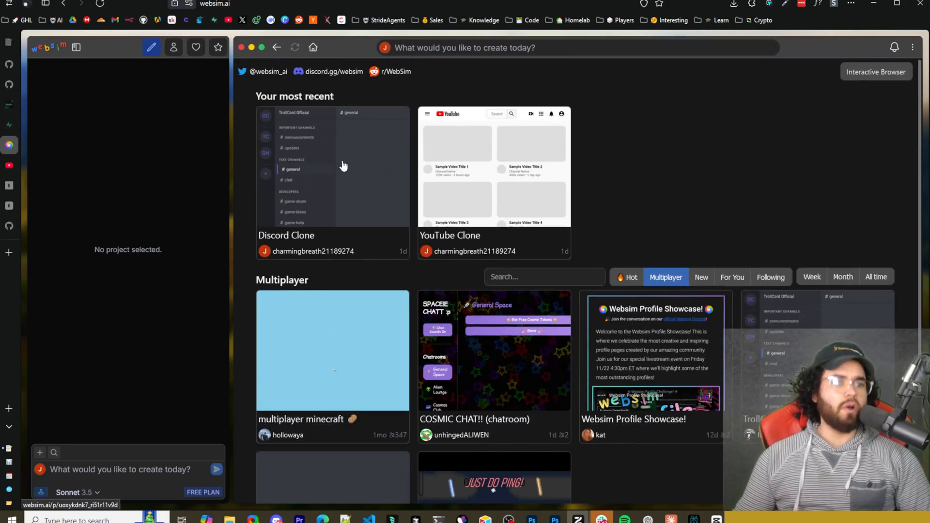
mouse_move(409, 48)
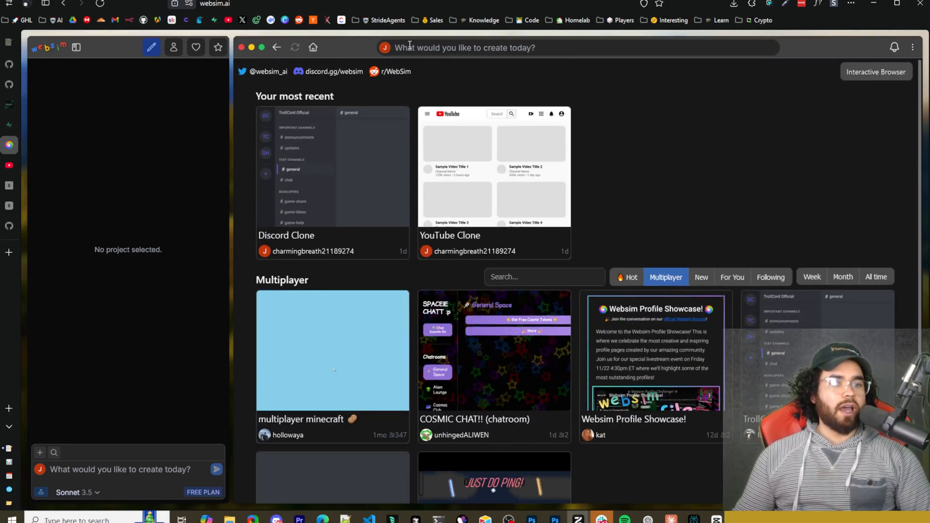
Expand the 'What would you like to create today?' prompt panel with Sonnet 3.5
click(465, 47)
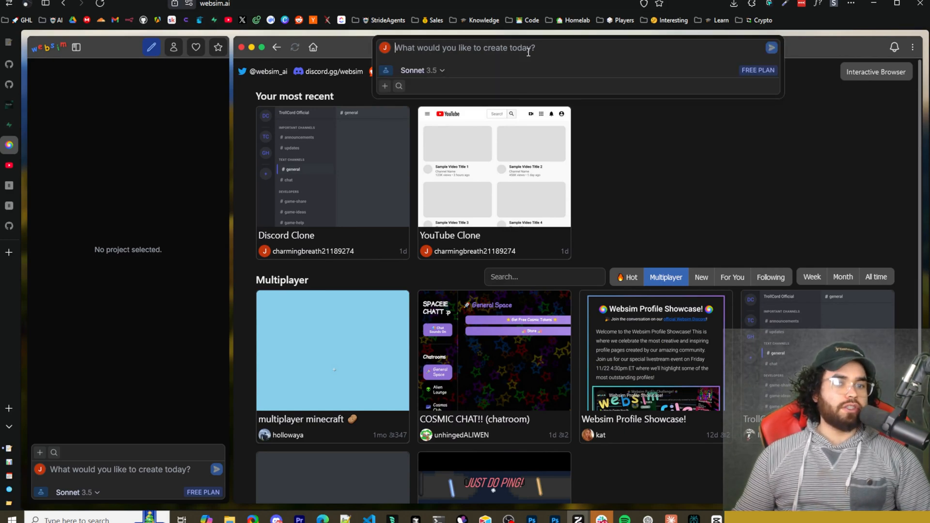
mouse_move(413, 82)
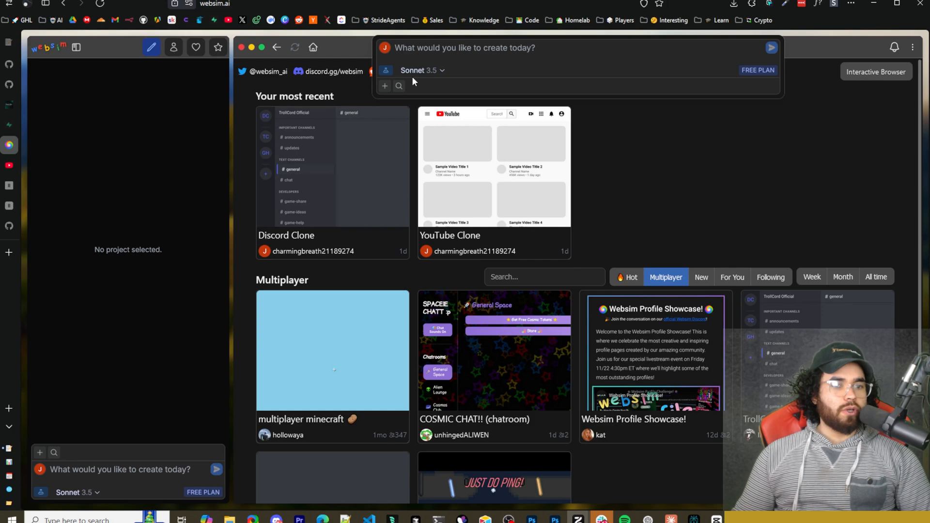
mouse_move(384, 87)
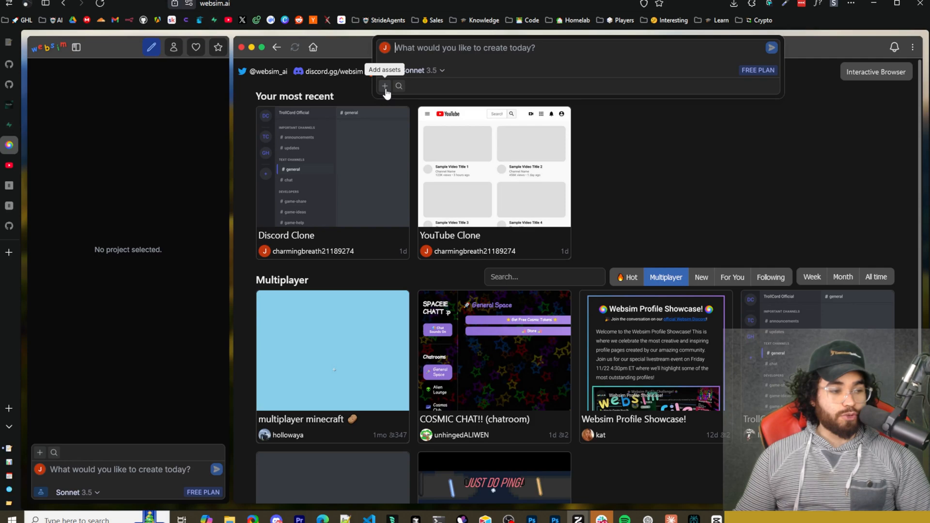
mouse_move(561, 212)
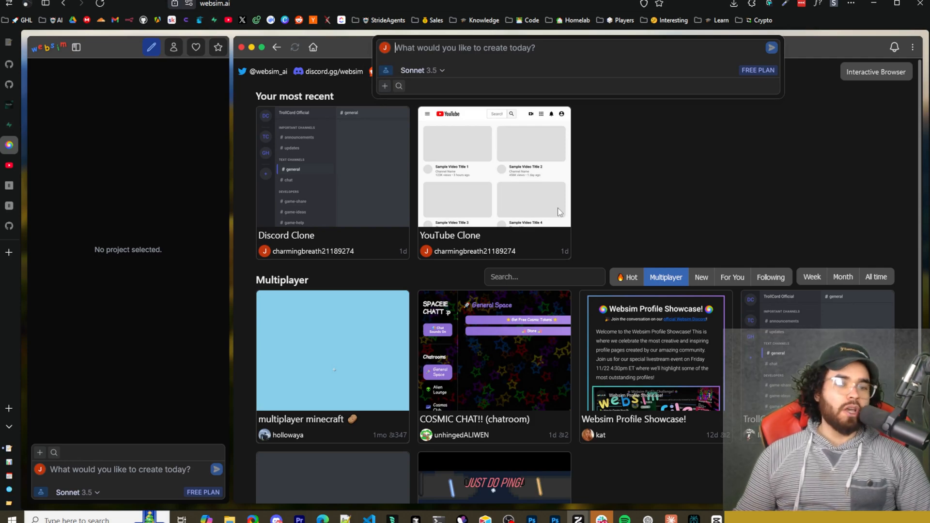
mouse_move(618, 236)
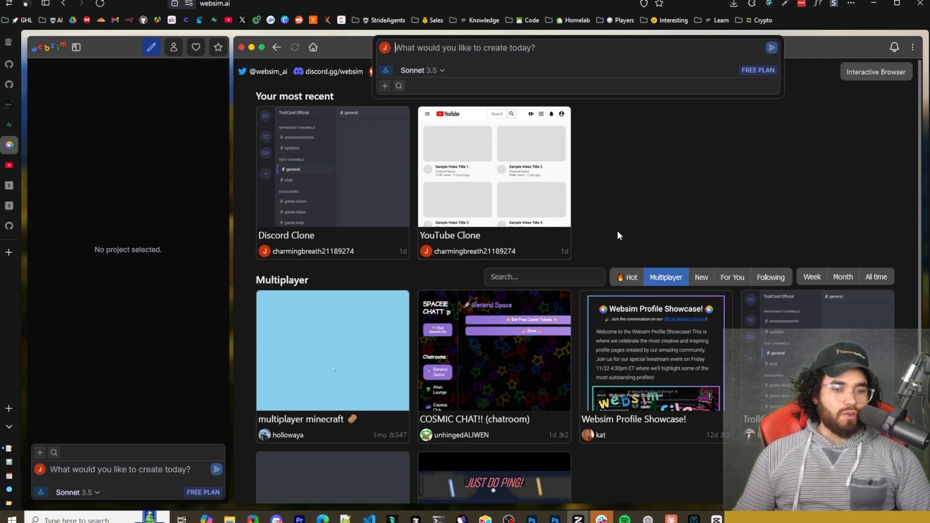
scroll(down, 3)
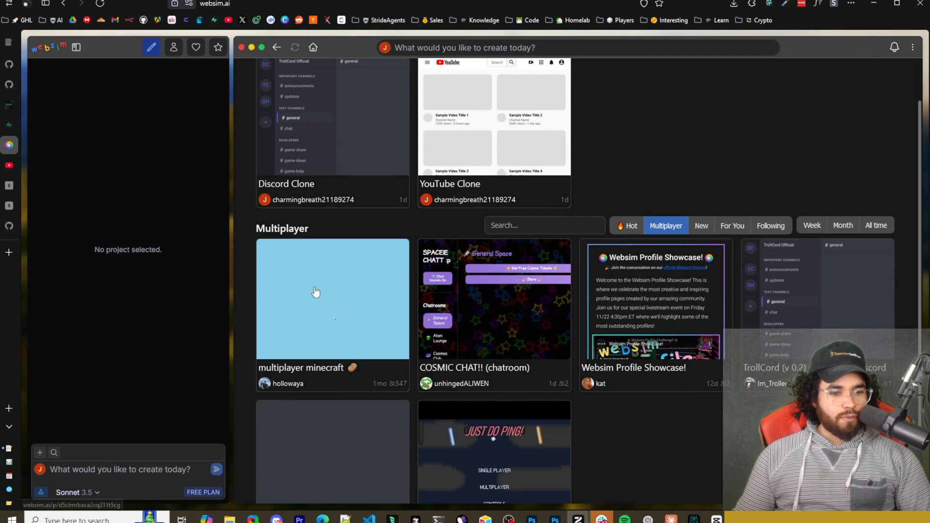
scroll(down, 3)
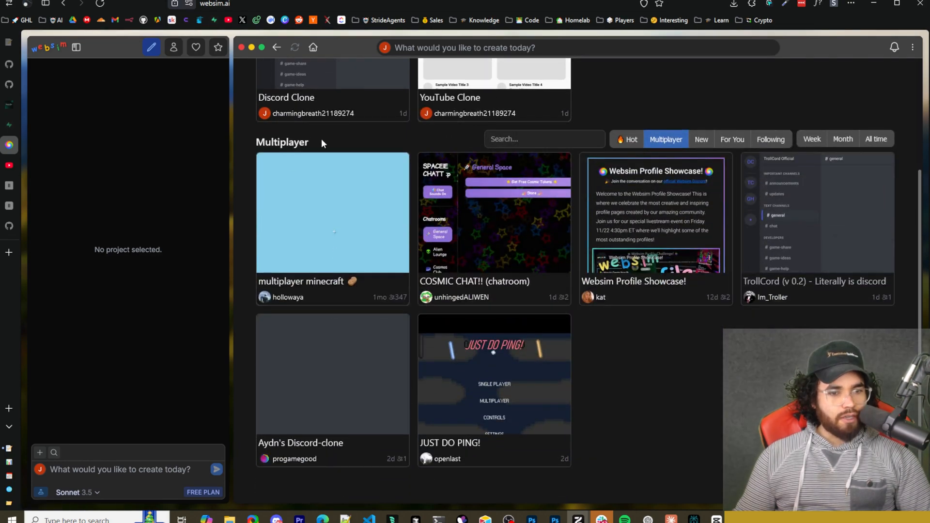
click(630, 139)
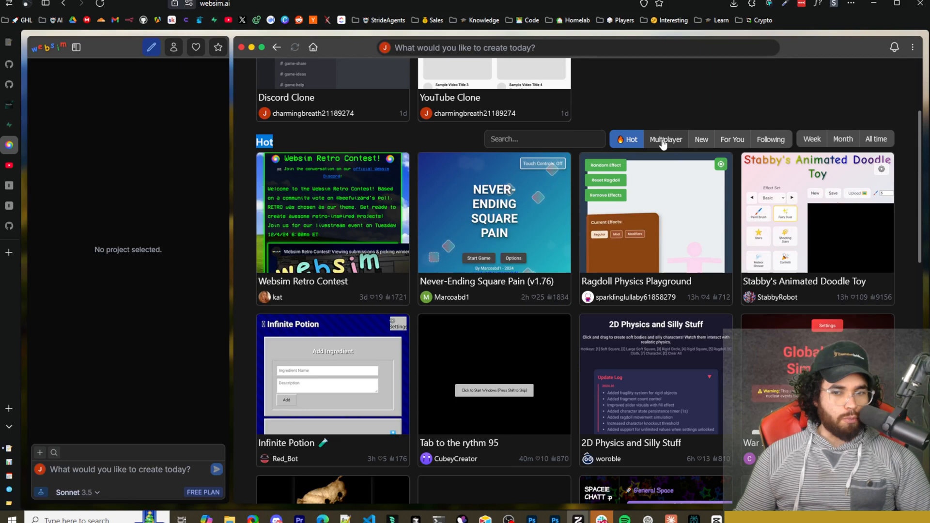
mouse_move(703, 144)
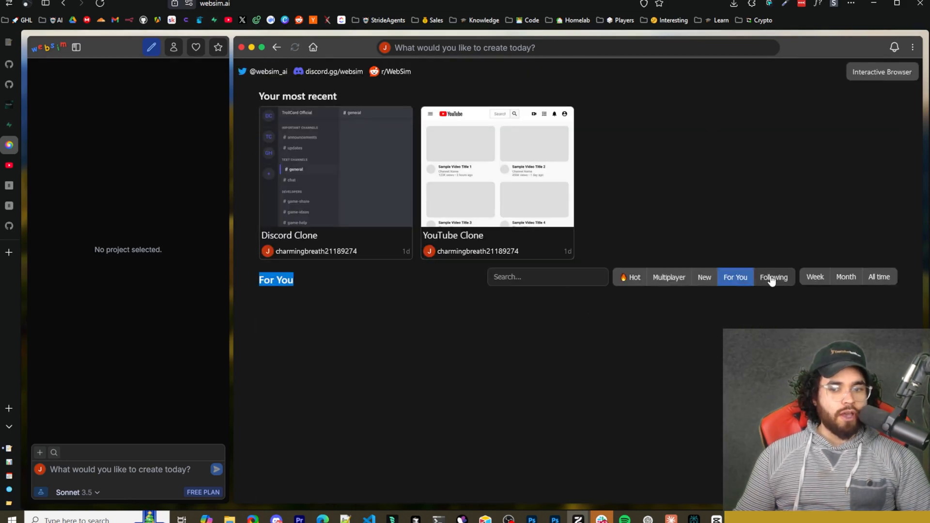
click(773, 277)
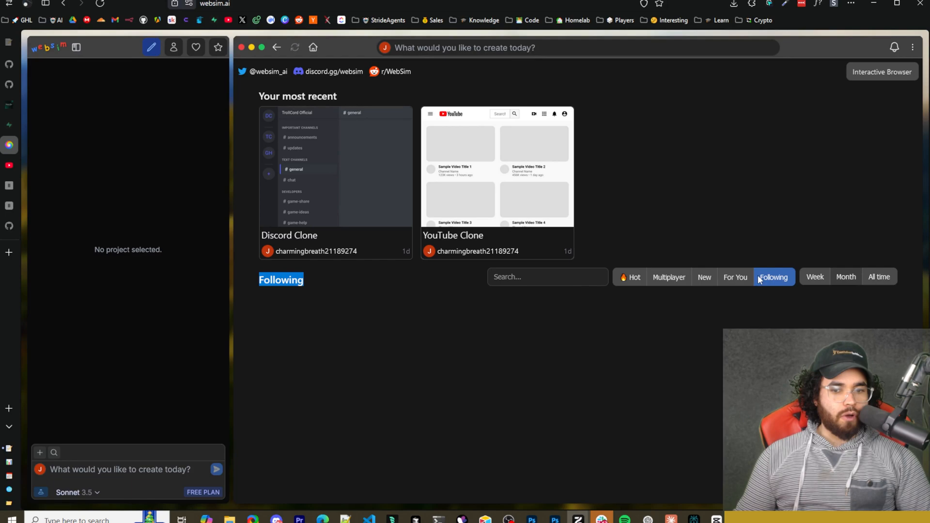
scroll(down, 3)
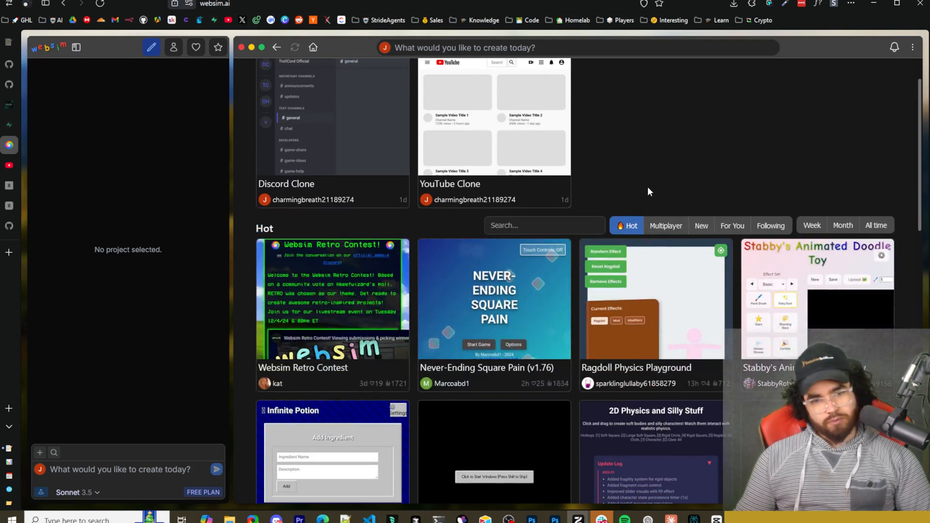
mouse_move(630, 228)
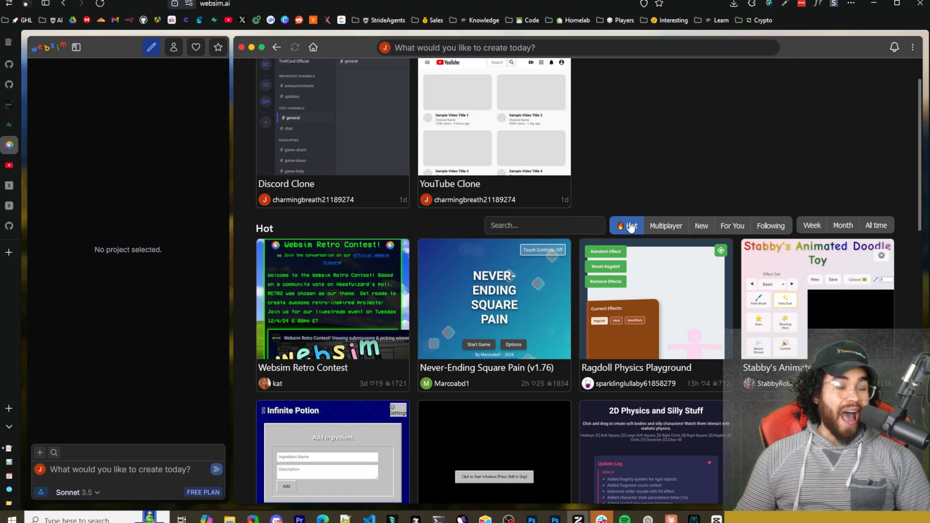
mouse_move(608, 237)
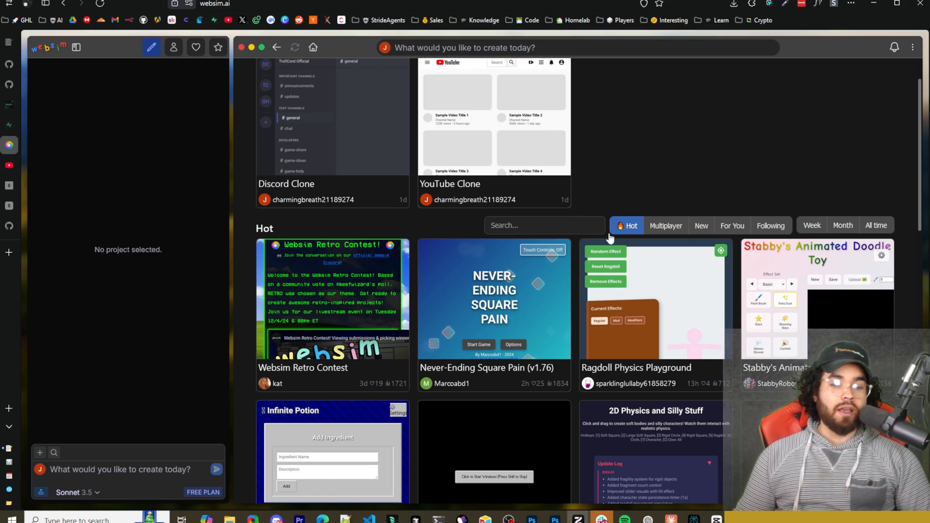
scroll(down, 3)
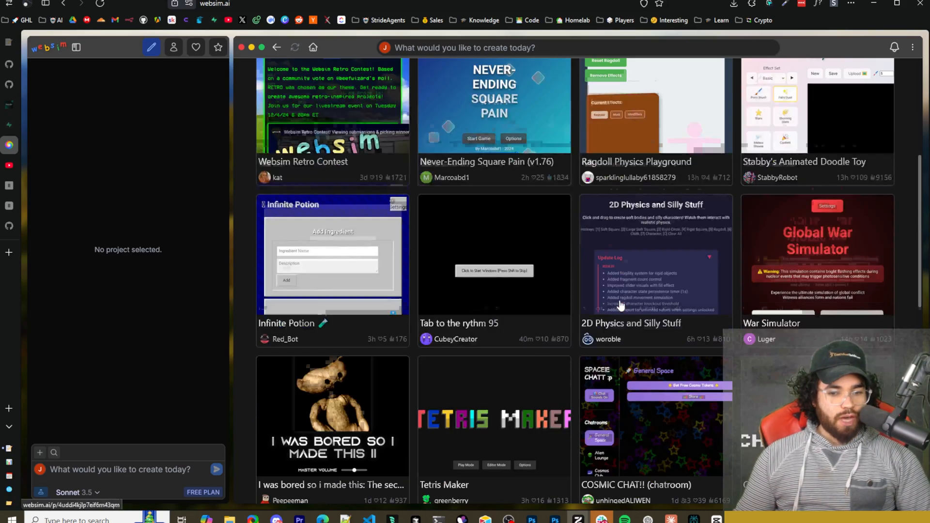
scroll(down, 3)
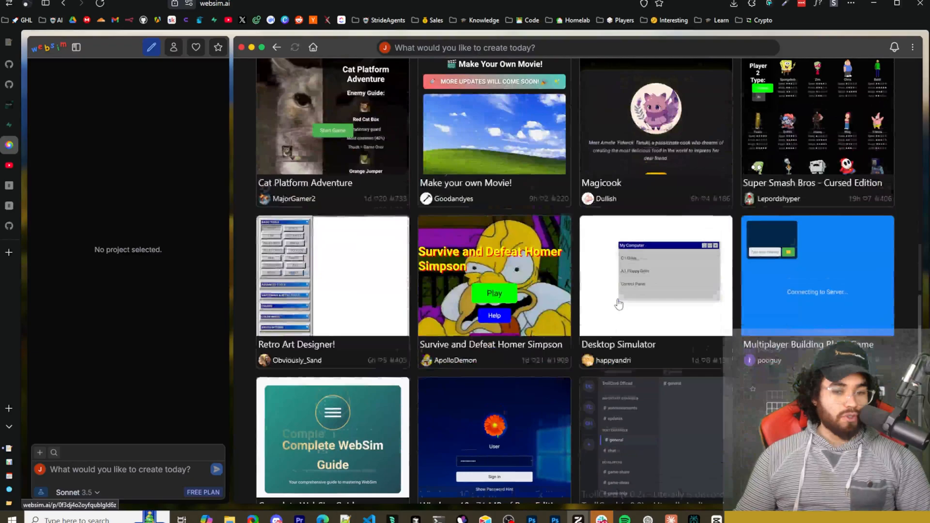
scroll(down, 3)
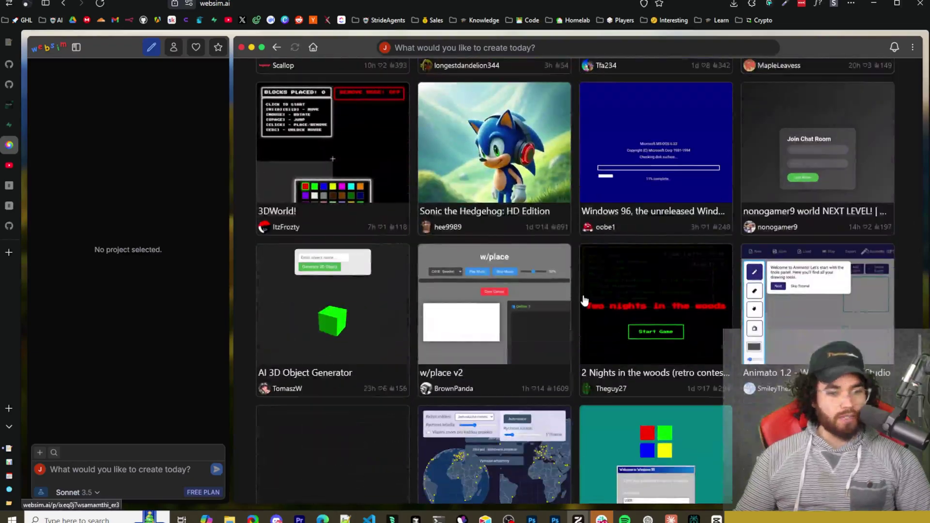
scroll(down, 3)
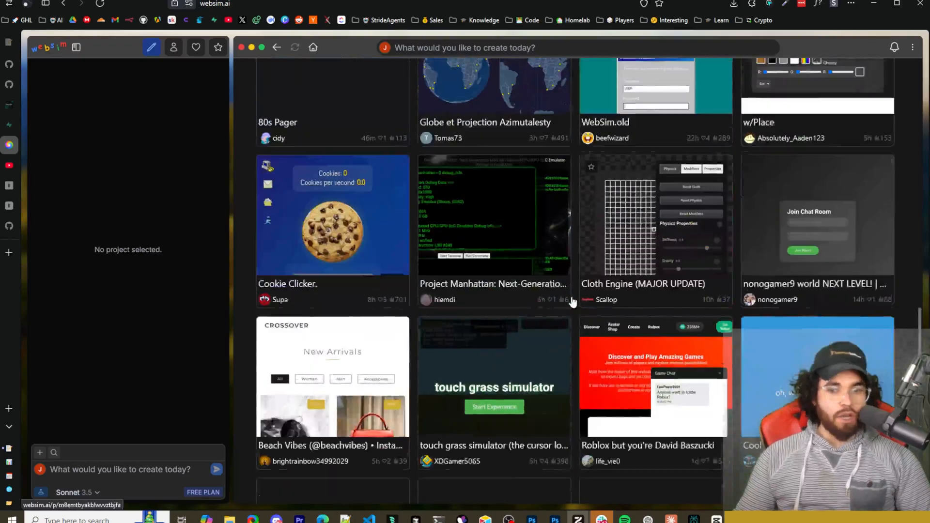
scroll(up, 3)
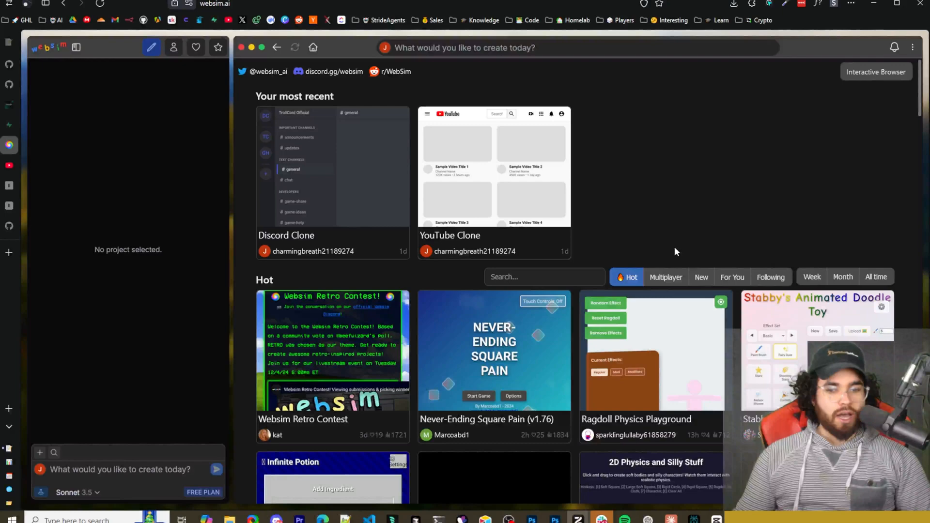
mouse_move(233, 243)
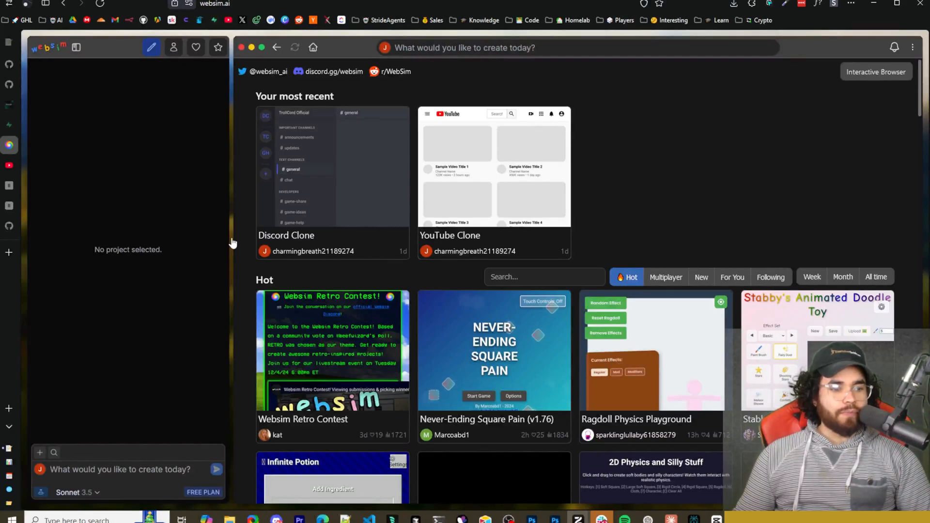
mouse_move(110, 80)
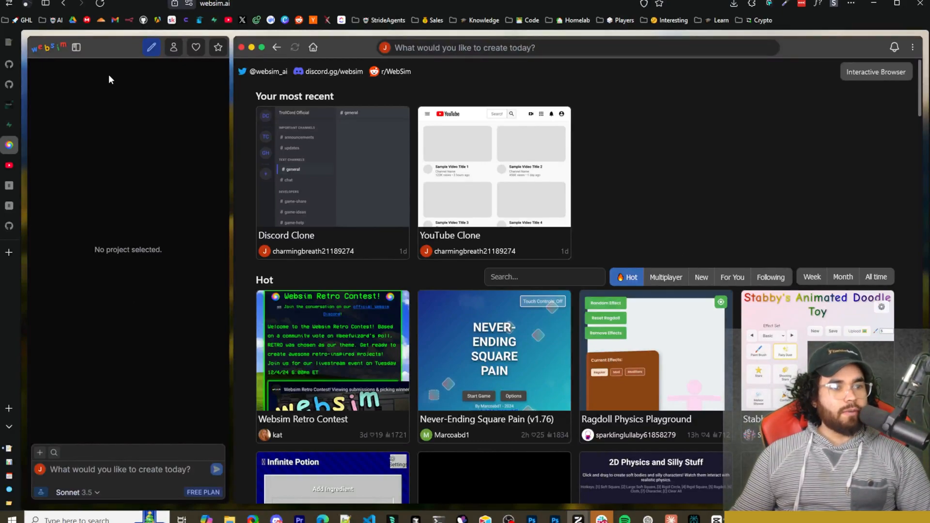
mouse_move(151, 48)
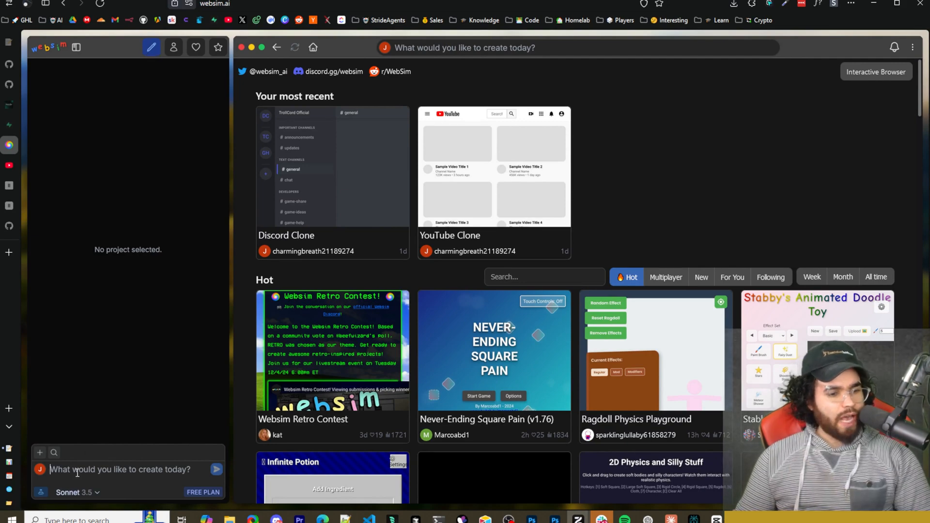
mouse_move(177, 59)
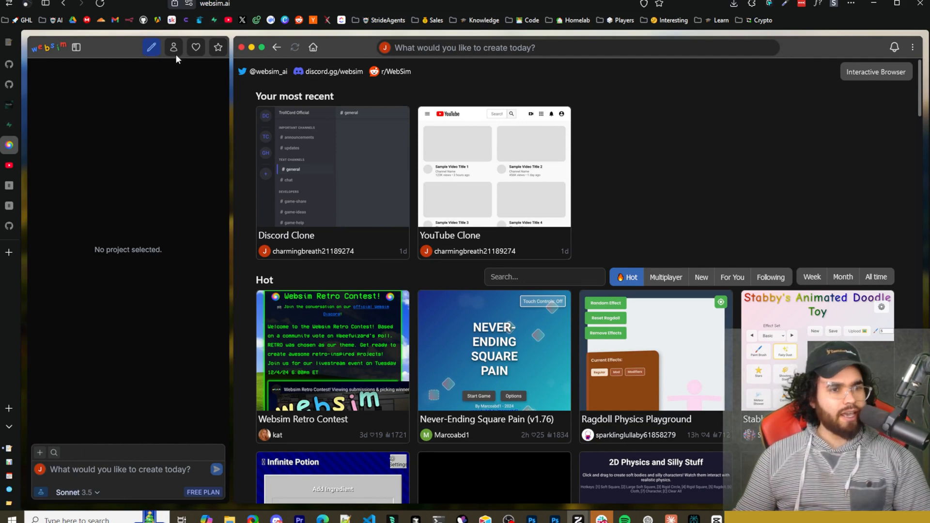
Browse own, liked and trending sidebar projects, check notifications, and open the account menu
click(174, 47)
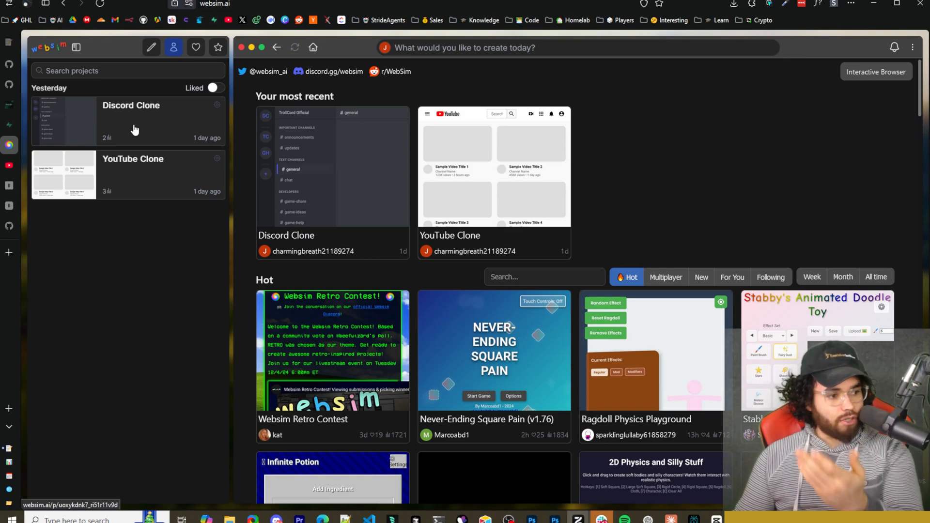
mouse_move(175, 202)
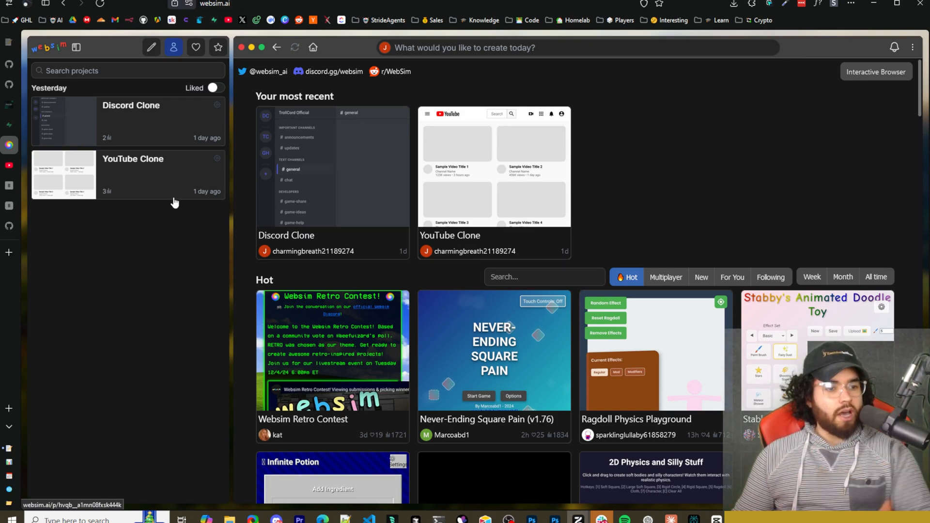
mouse_move(204, 211)
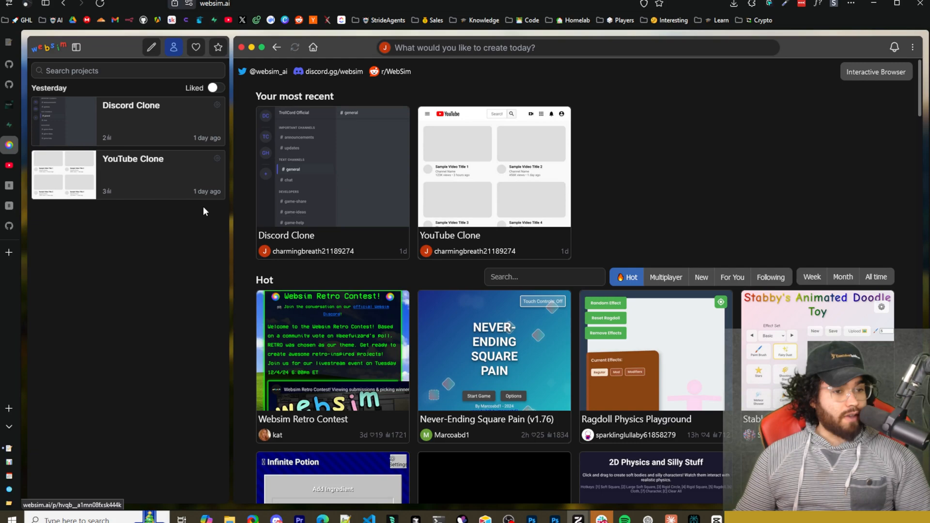
mouse_move(151, 201)
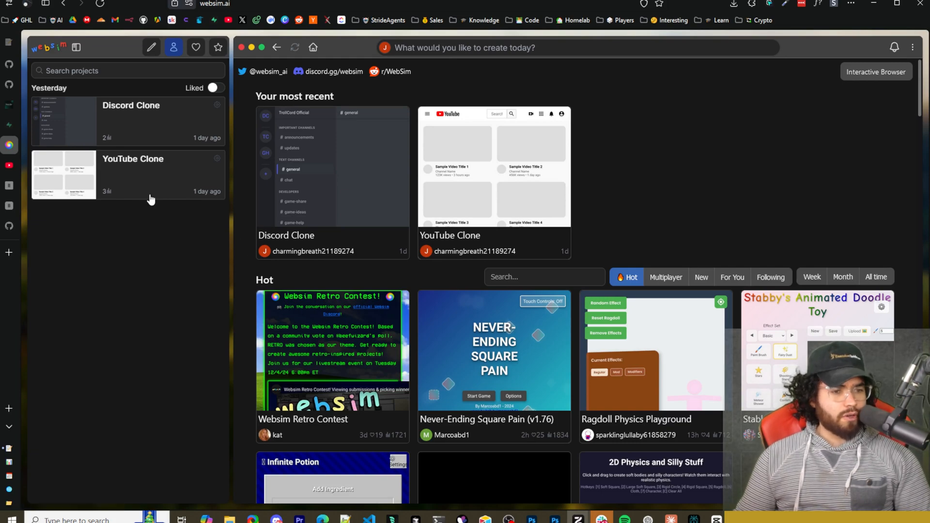
click(195, 47)
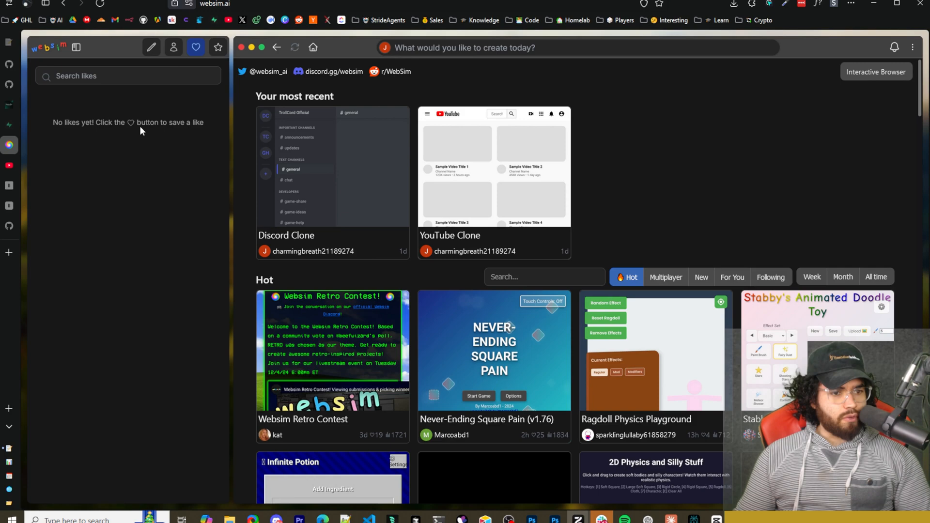
mouse_move(330, 237)
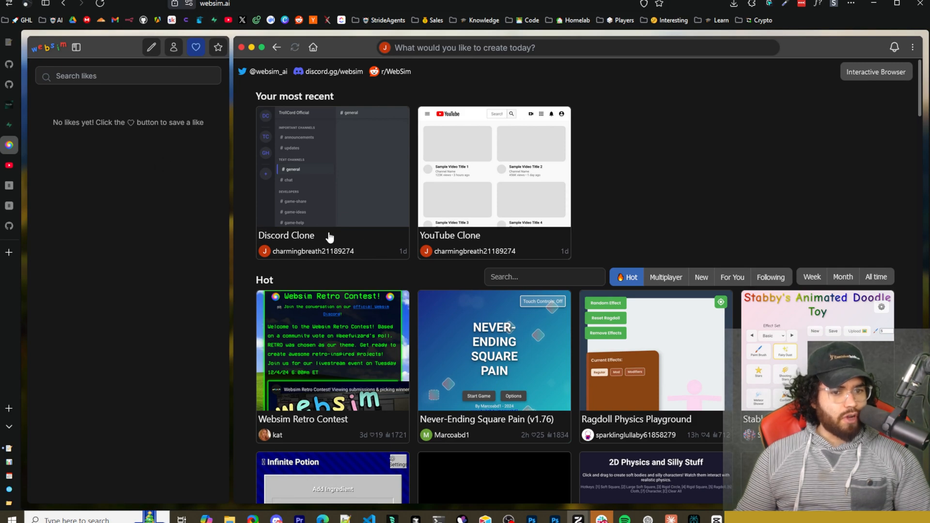
click(218, 47)
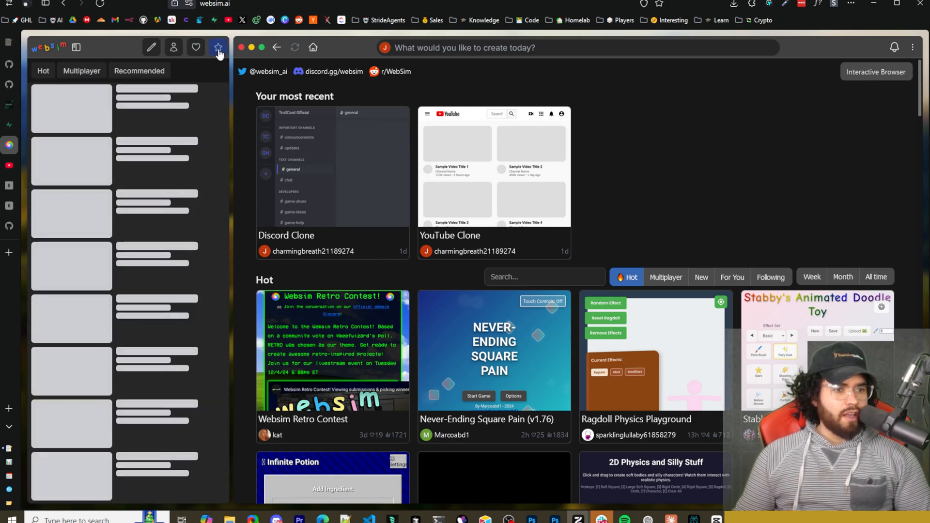
click(218, 48)
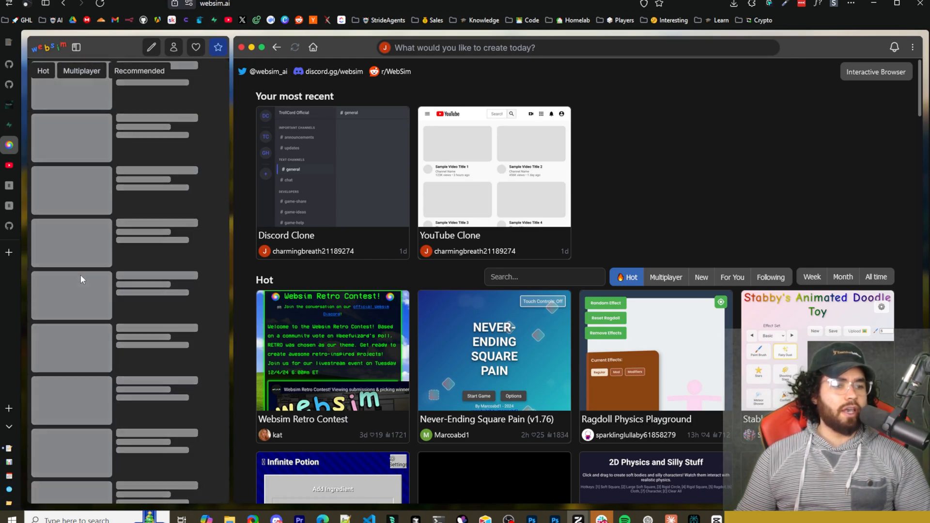
click(895, 48)
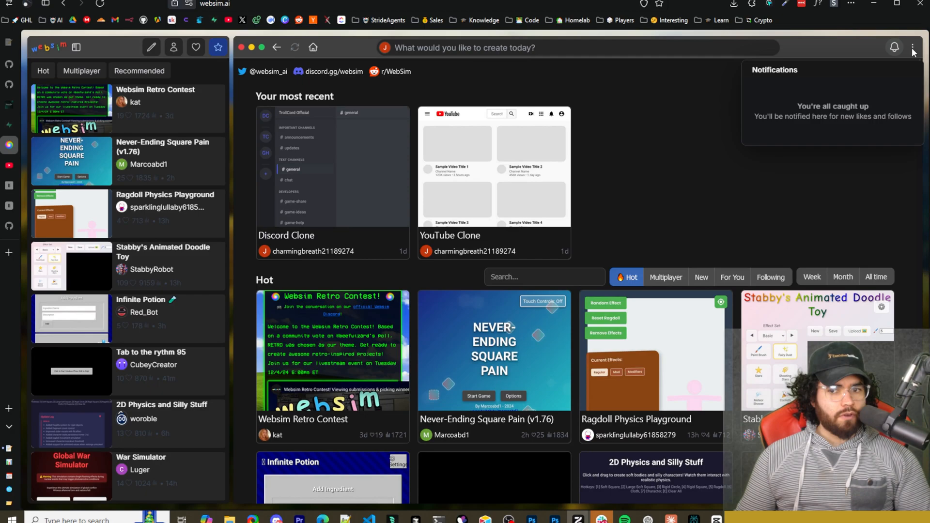
click(912, 47)
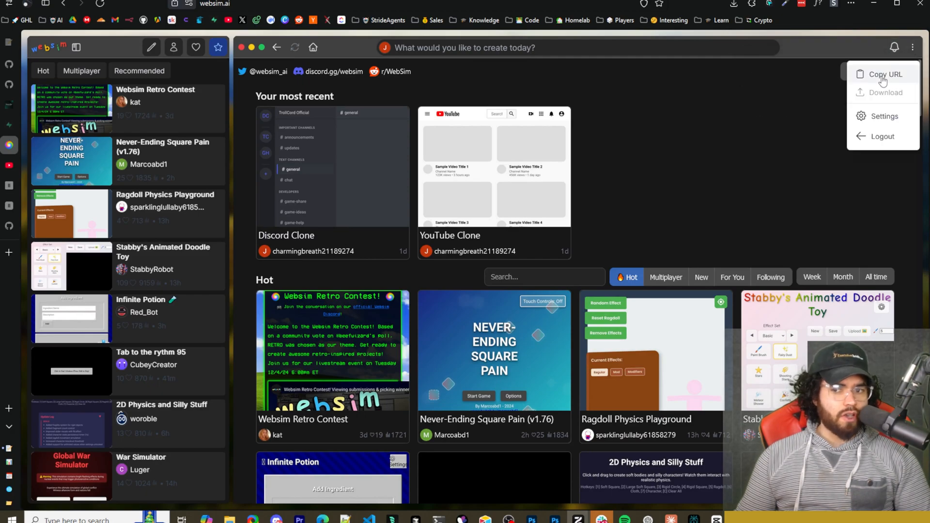
Open Settings, select the Custom API Key field, and expand the Default Model list
click(884, 116)
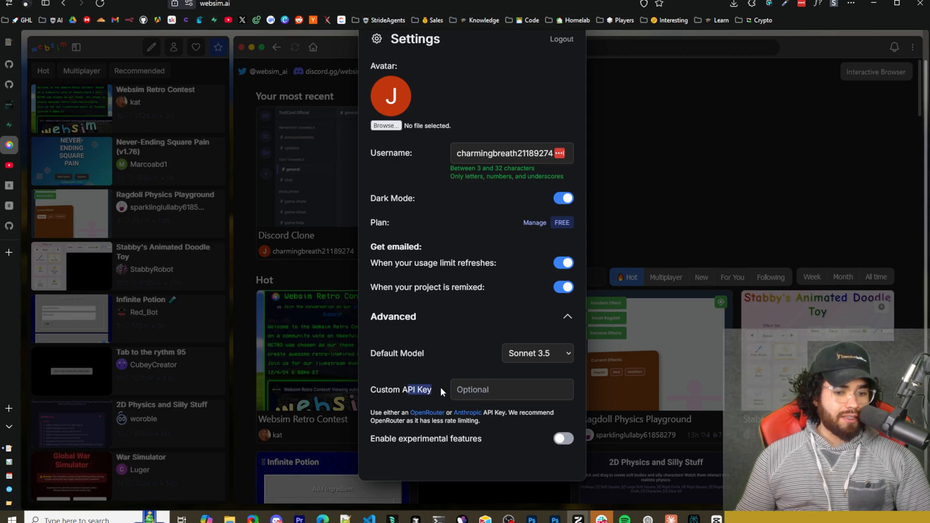
click(510, 389)
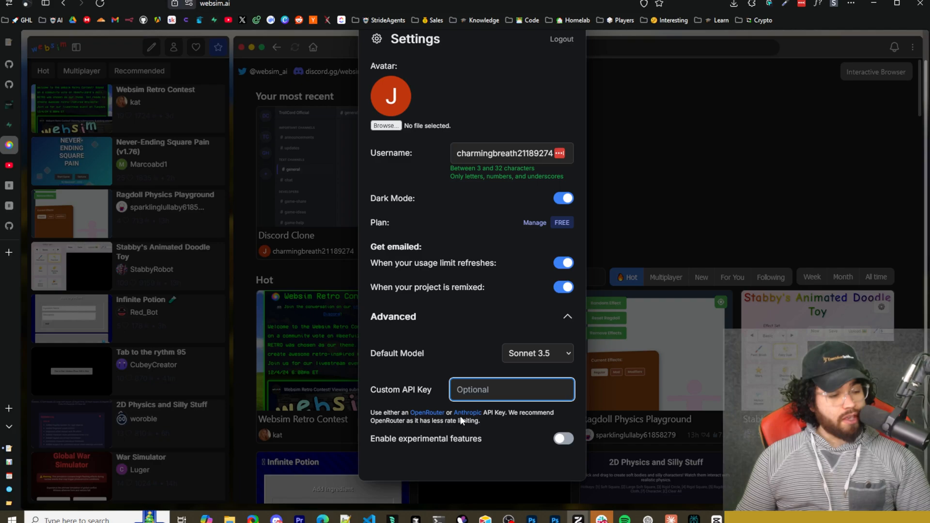
mouse_move(467, 413)
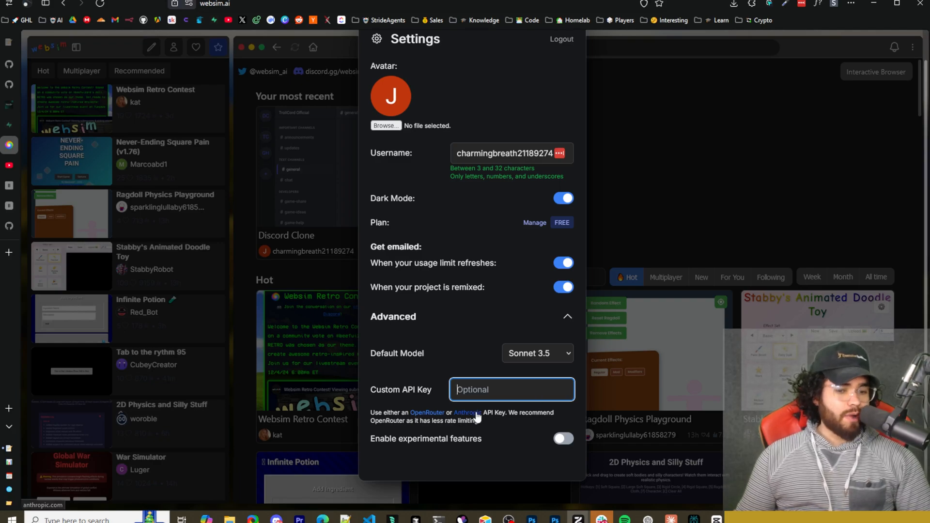
mouse_move(451, 431)
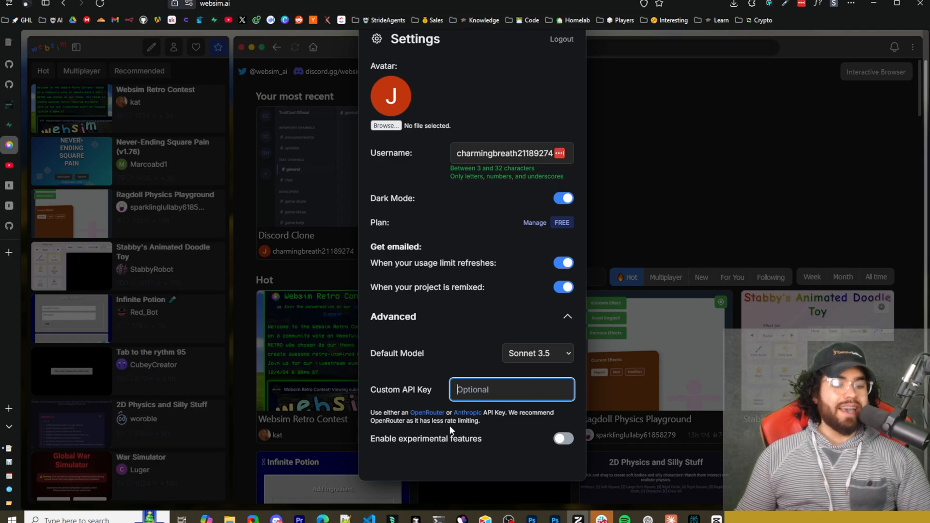
click(536, 353)
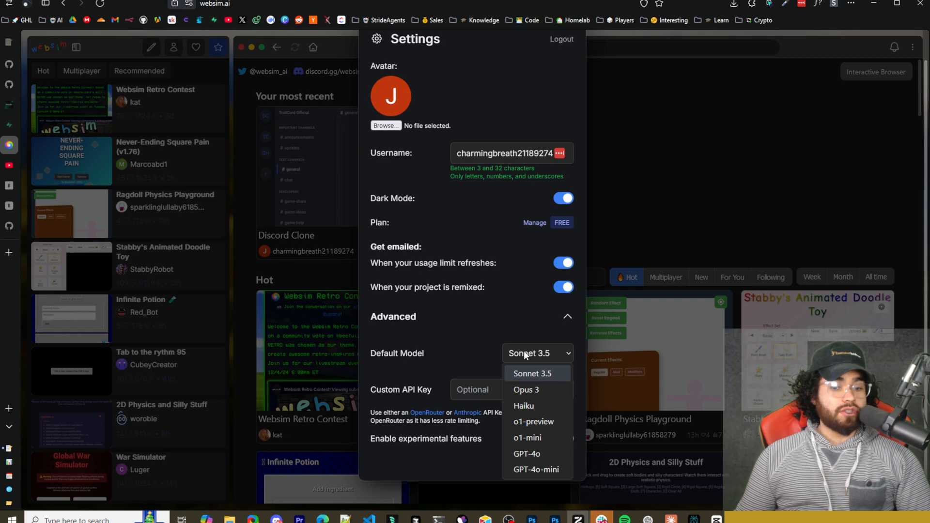
click(531, 373)
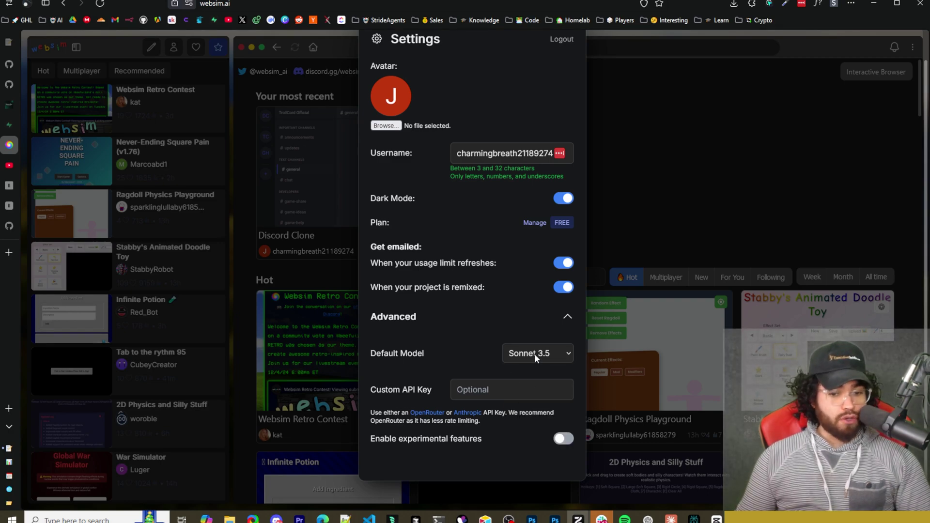
click(536, 353)
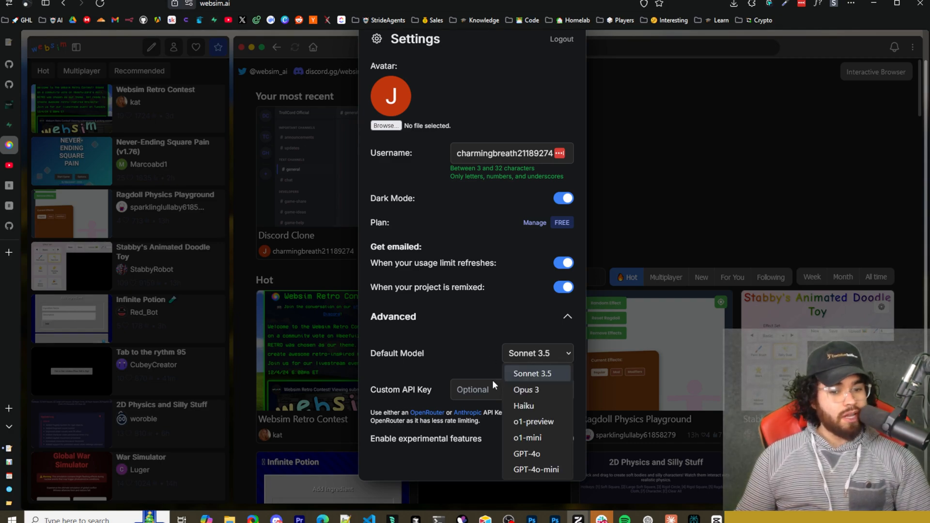
mouse_move(533, 422)
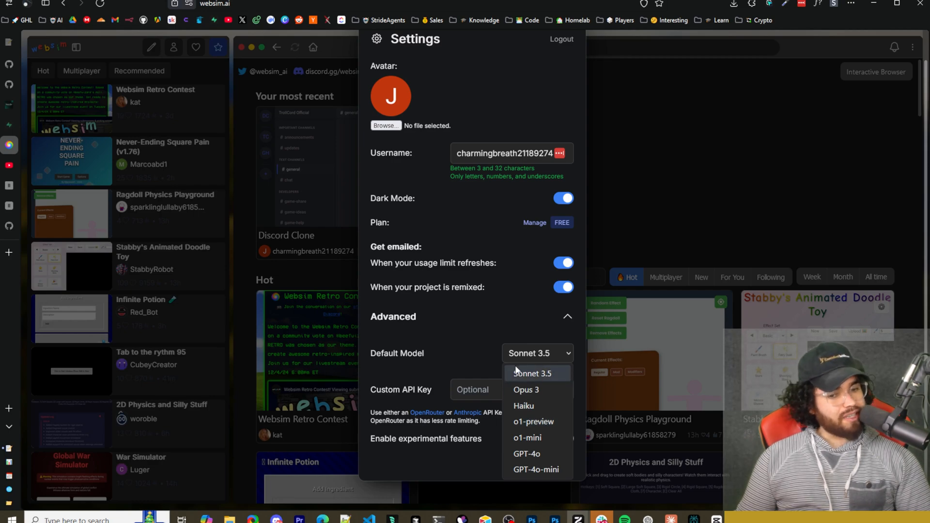
mouse_move(526, 390)
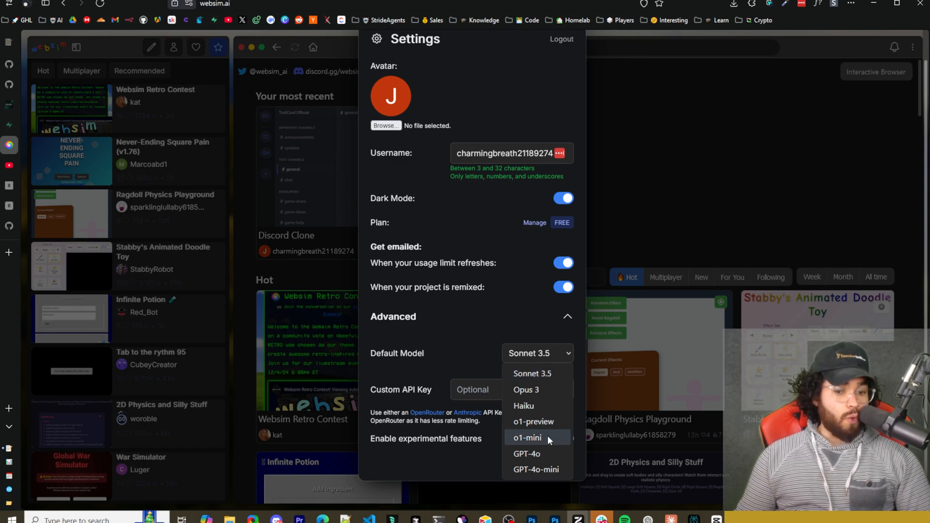
mouse_move(534, 421)
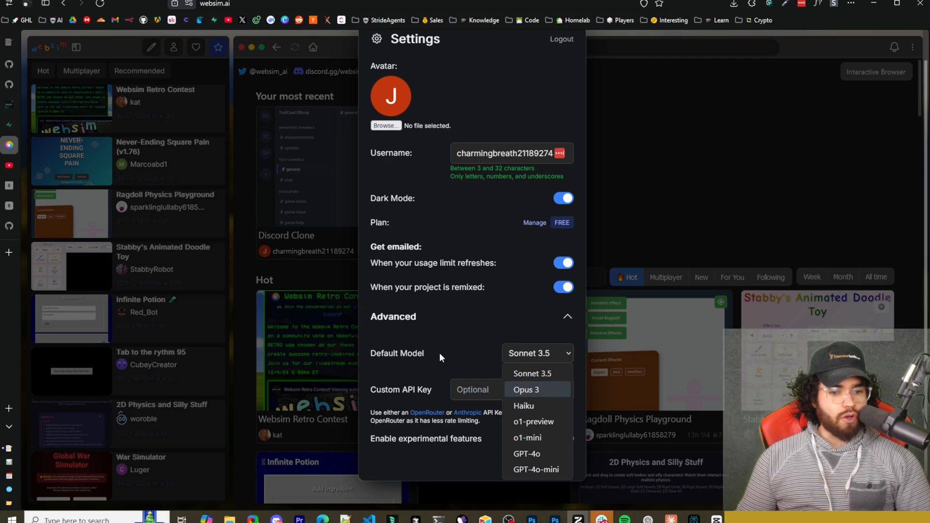
Draw red strokes with Paint Brush, Fairy Dust, Shooting Stars, Meteor Shower and Glitter
click(628, 148)
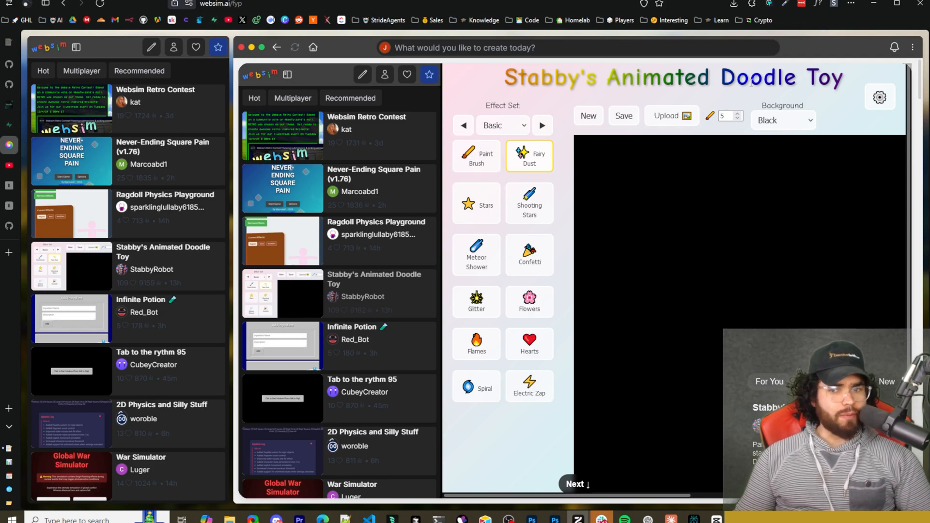
click(476, 157)
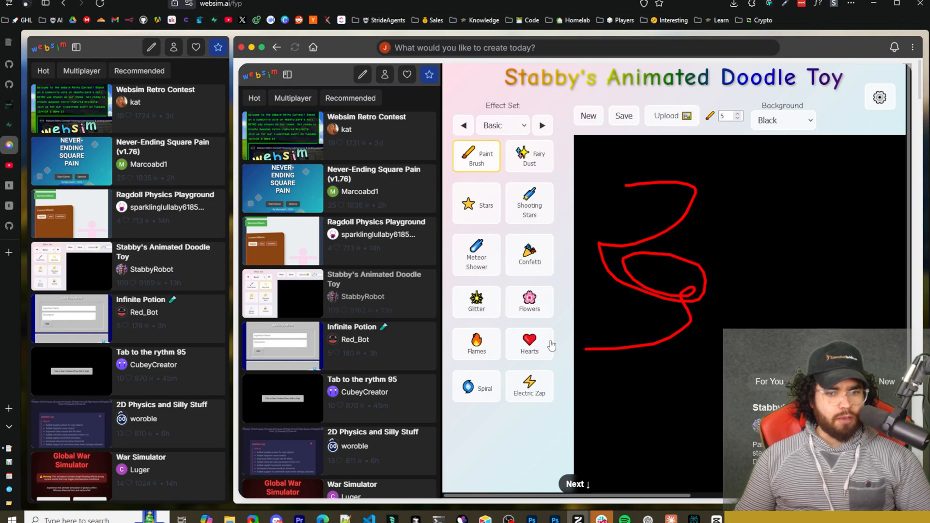
click(528, 157)
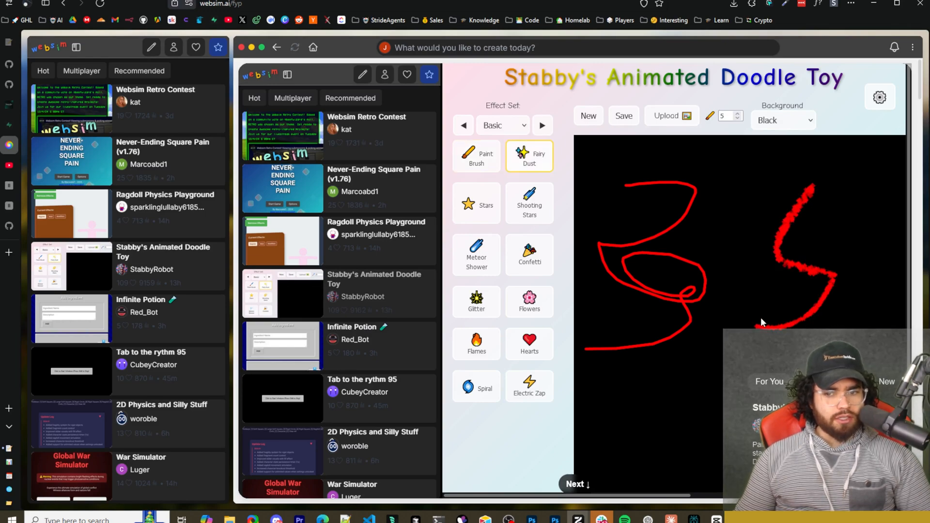
click(528, 203)
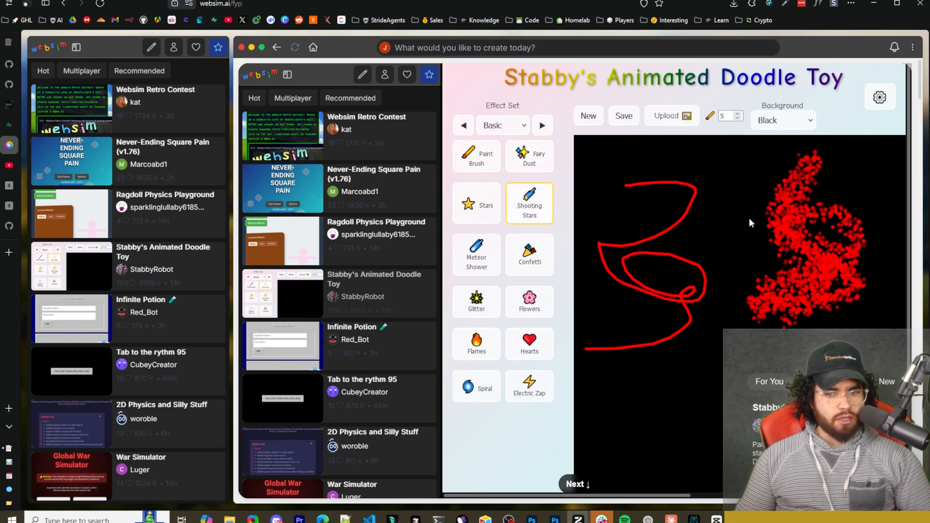
click(475, 254)
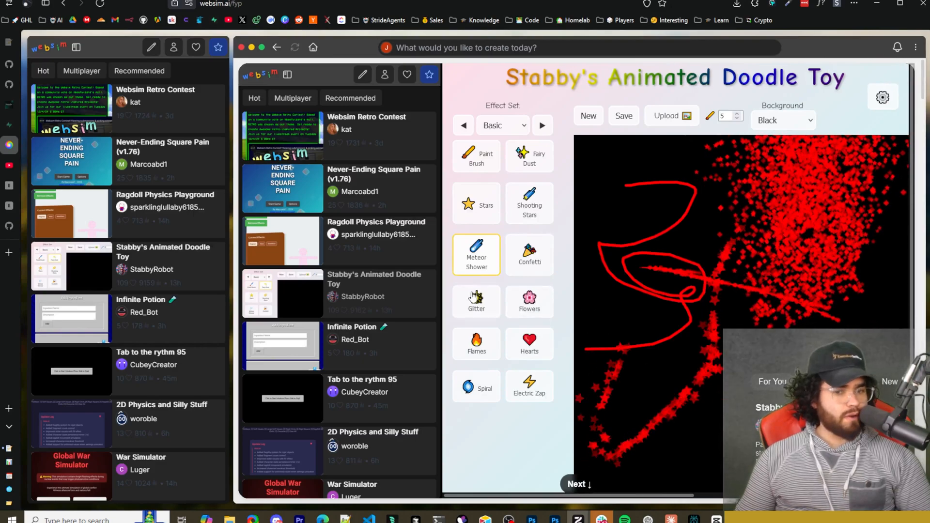
click(476, 301)
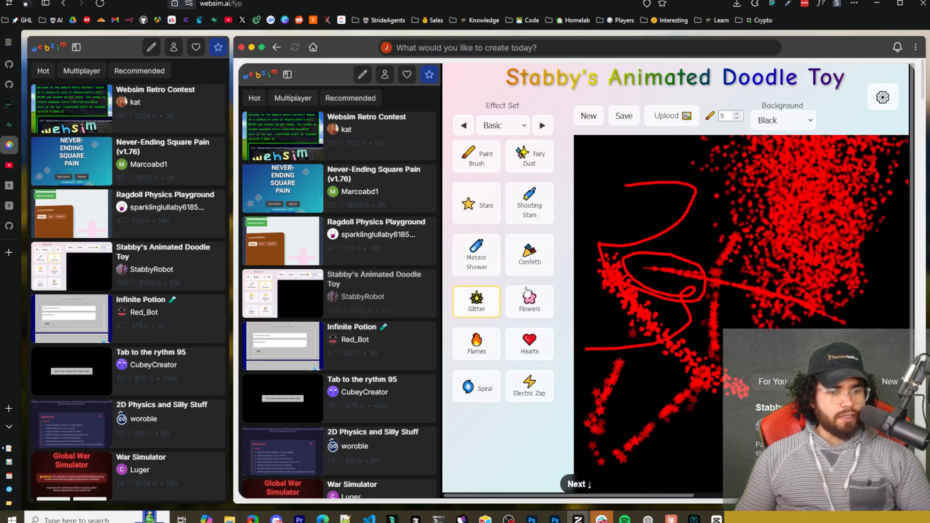
click(373, 180)
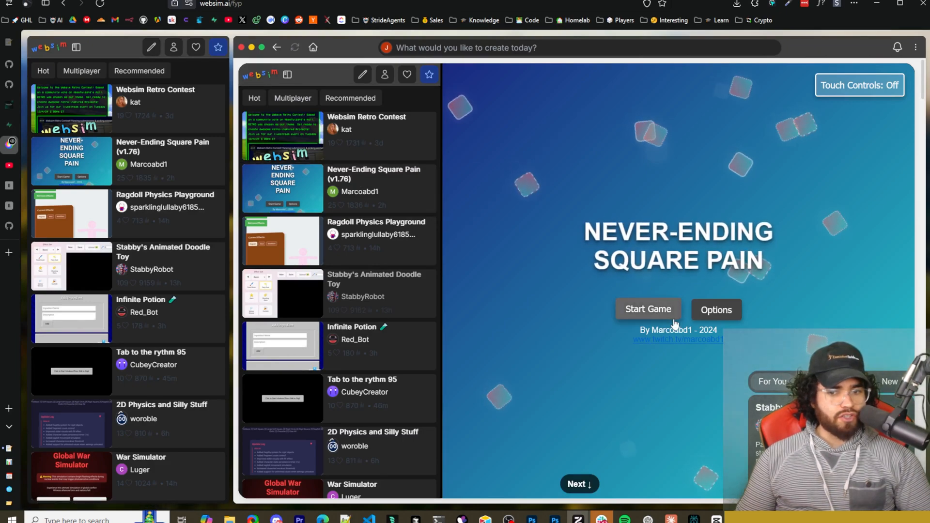
Open Never-Ending Square Pain's Options, then advance to multiplayer minecraft
click(716, 309)
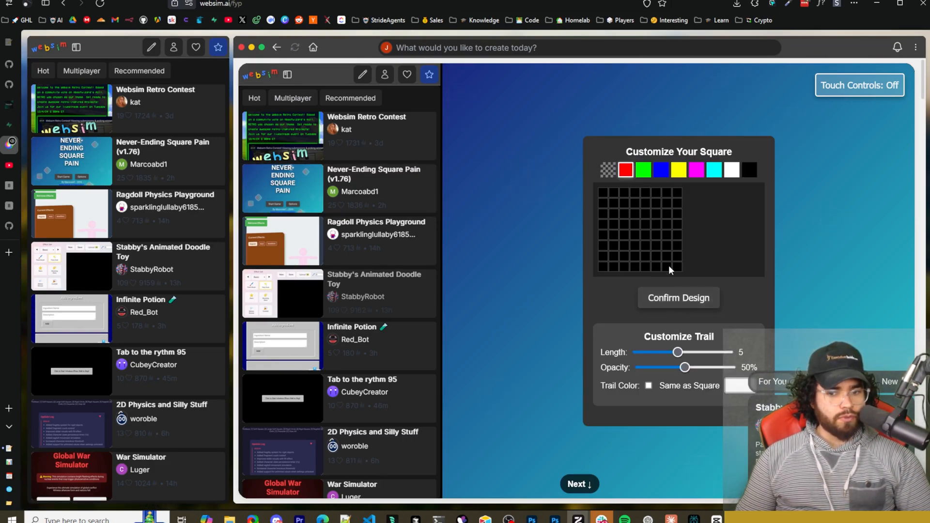
click(678, 297)
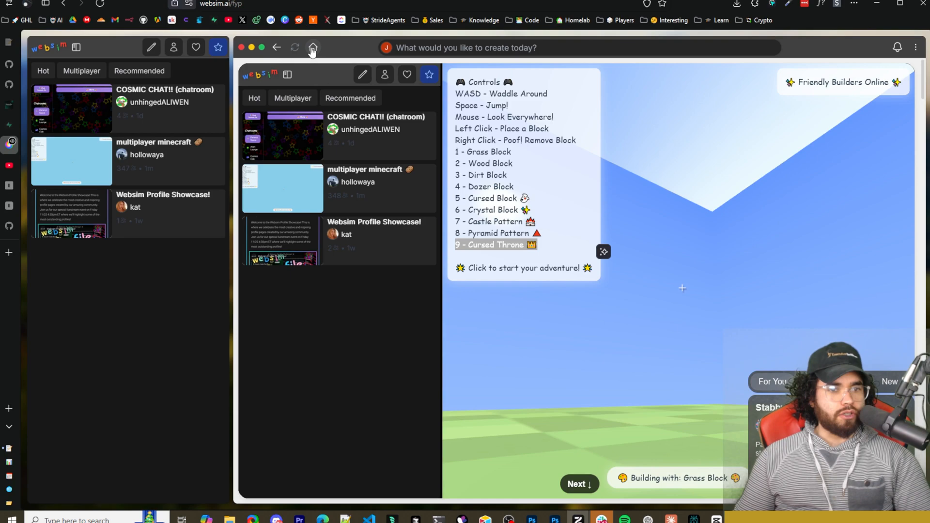
Return Home and enter the minecraft-bible.com address in the prompt bar
click(314, 47)
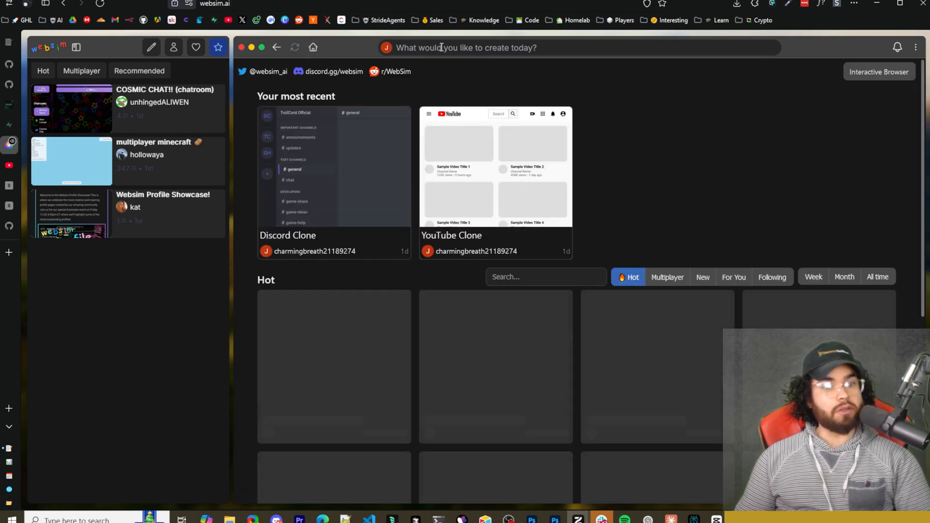
click(465, 48)
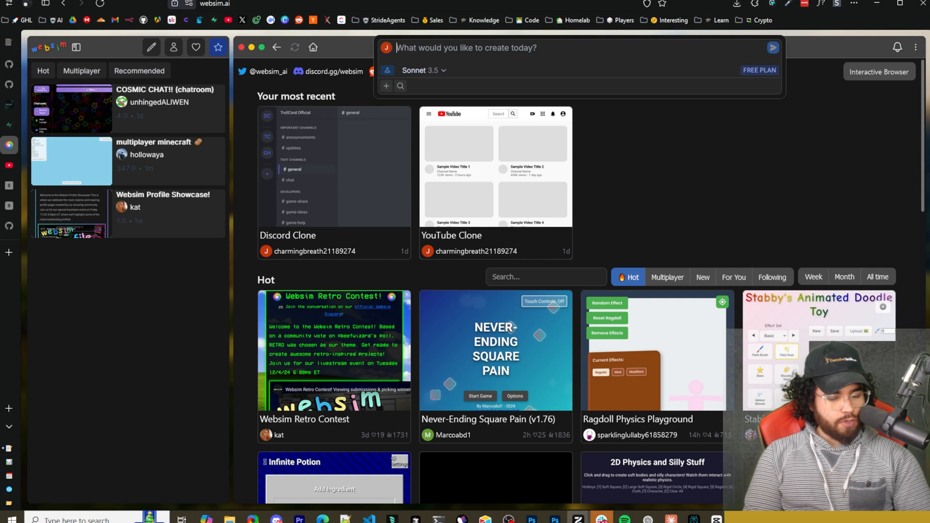
text(https:)
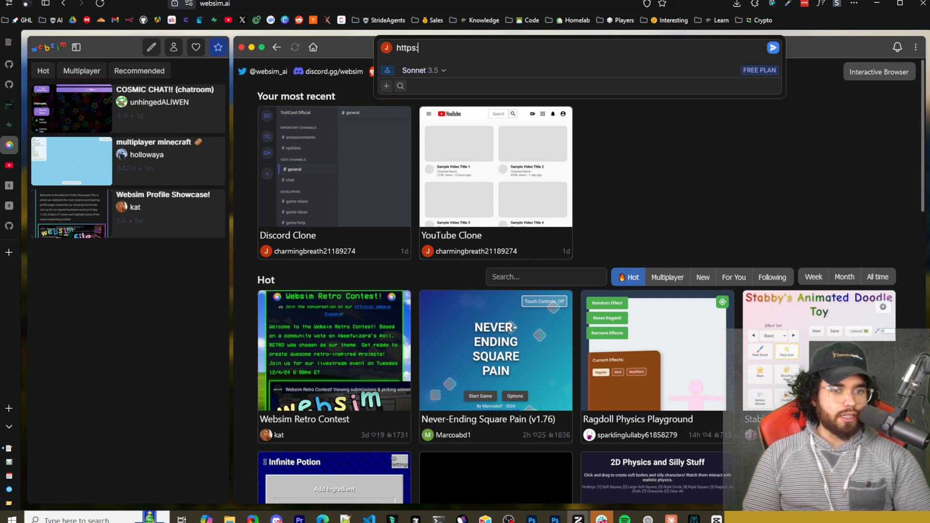
text(//minecraft-bible.com)
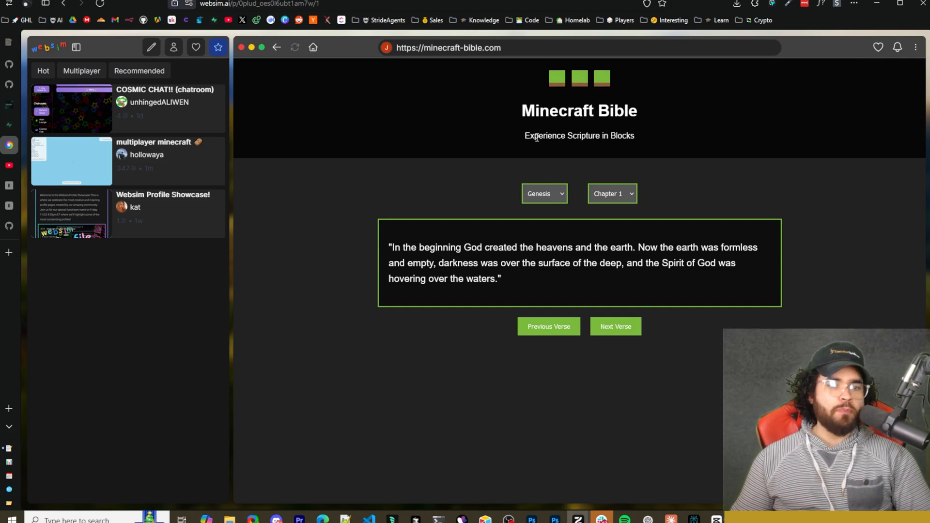
mouse_move(624, 160)
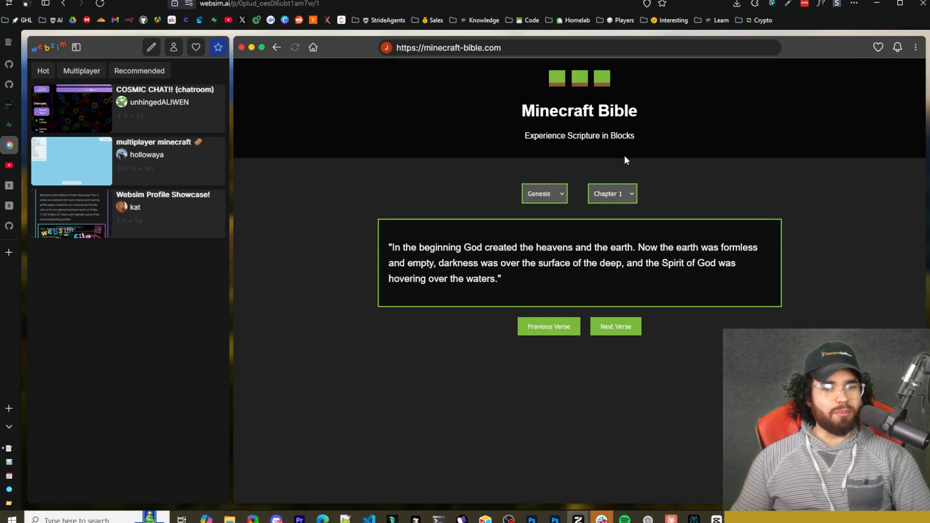
mouse_move(410, 245)
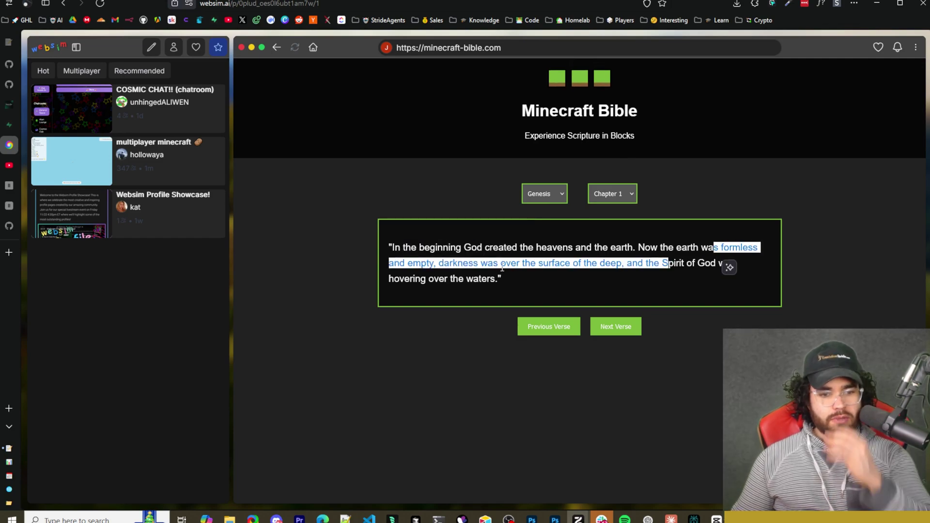
mouse_move(611, 277)
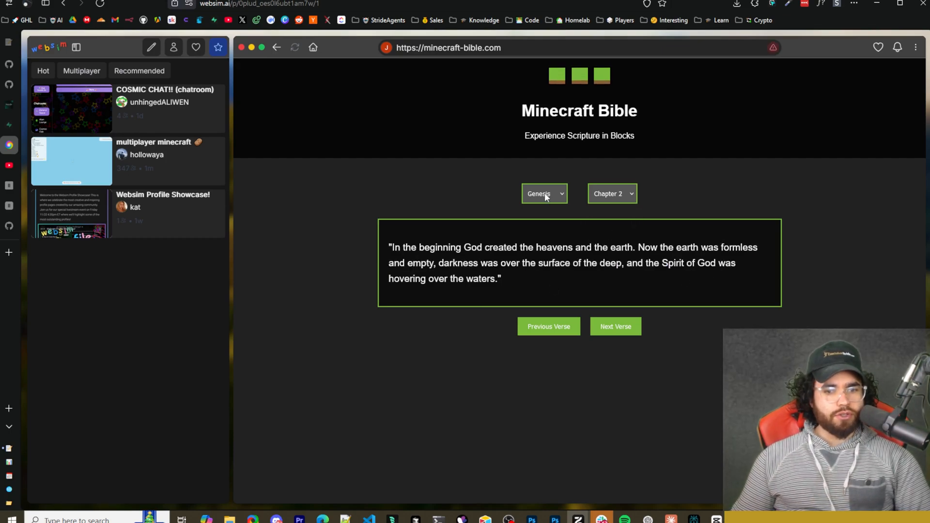
mouse_move(558, 256)
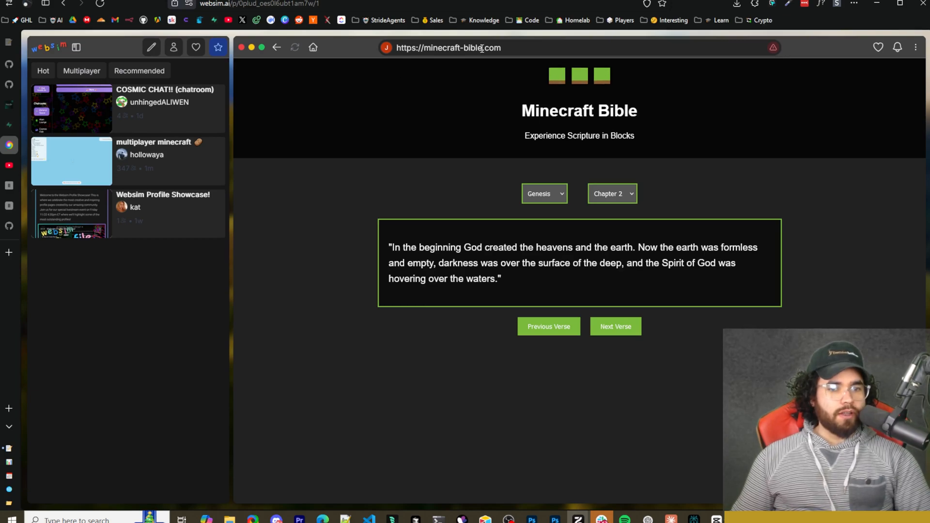
Request a rolodex of everything Minecraft, then browse its categories and block entries
text(make it more like a roledex of everything minecraft)
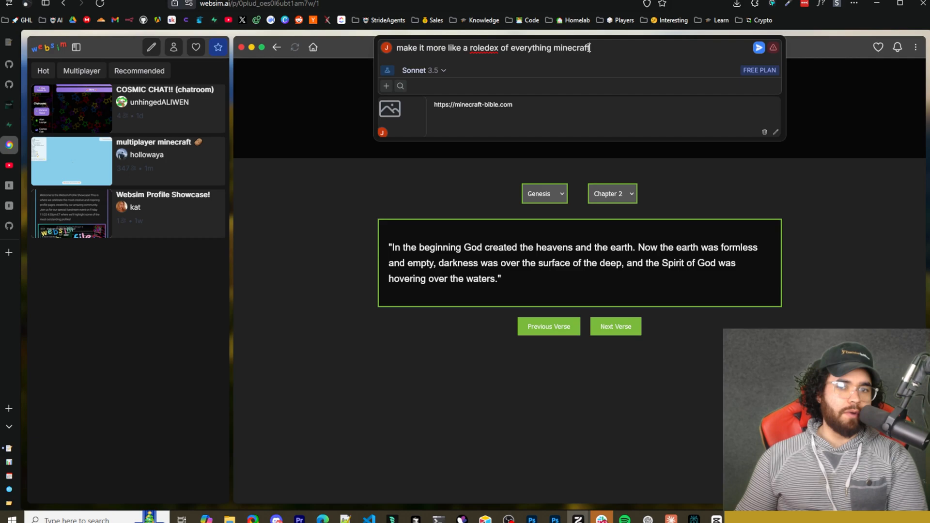
click(758, 48)
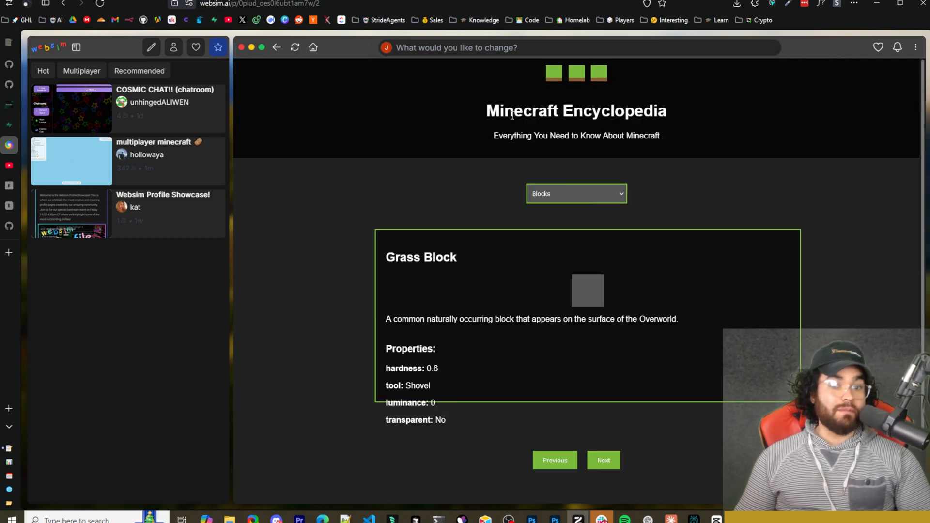
mouse_move(564, 90)
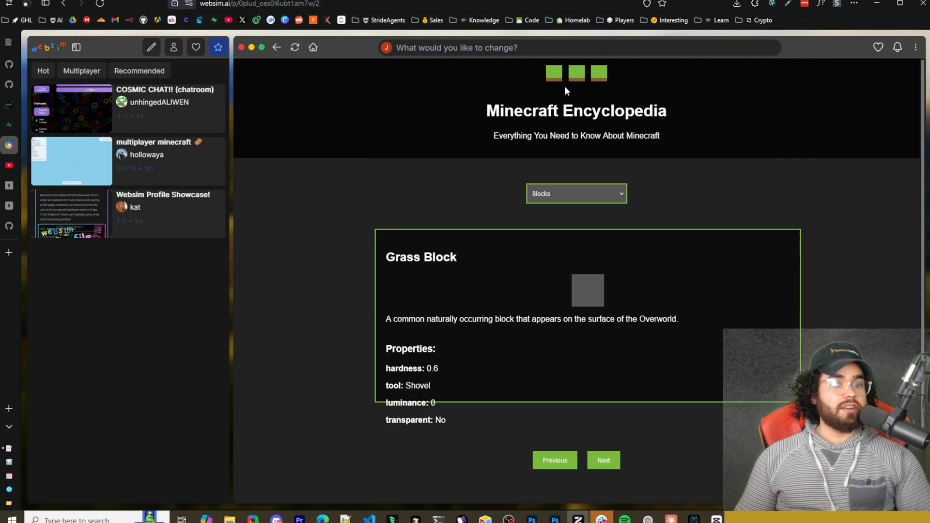
mouse_move(714, 134)
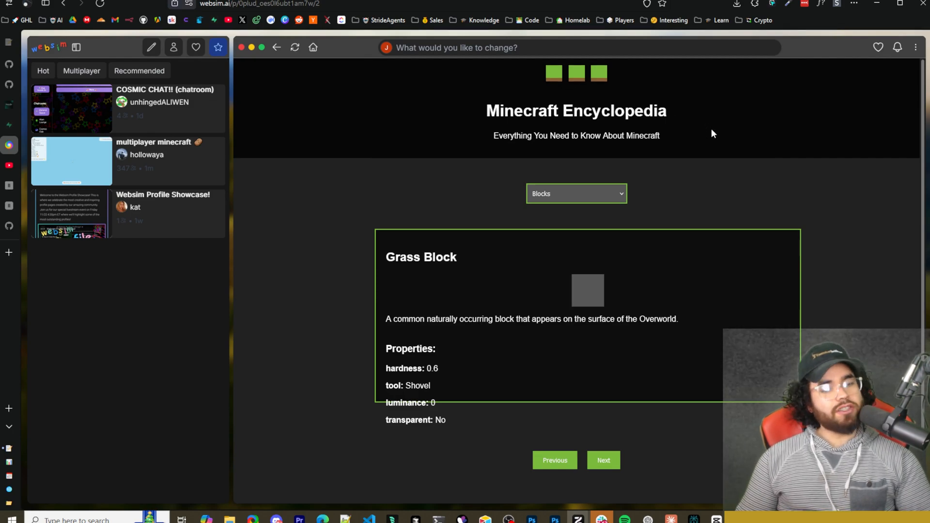
mouse_move(657, 193)
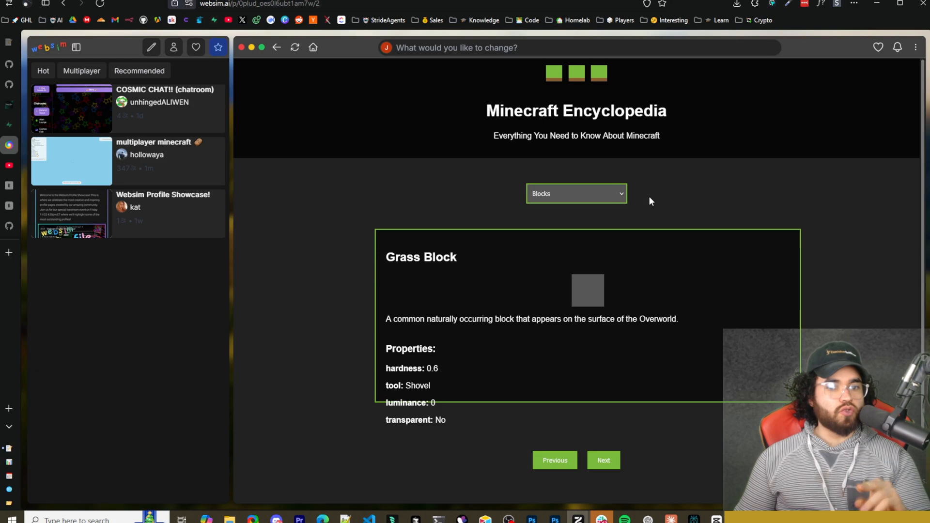
mouse_move(645, 191)
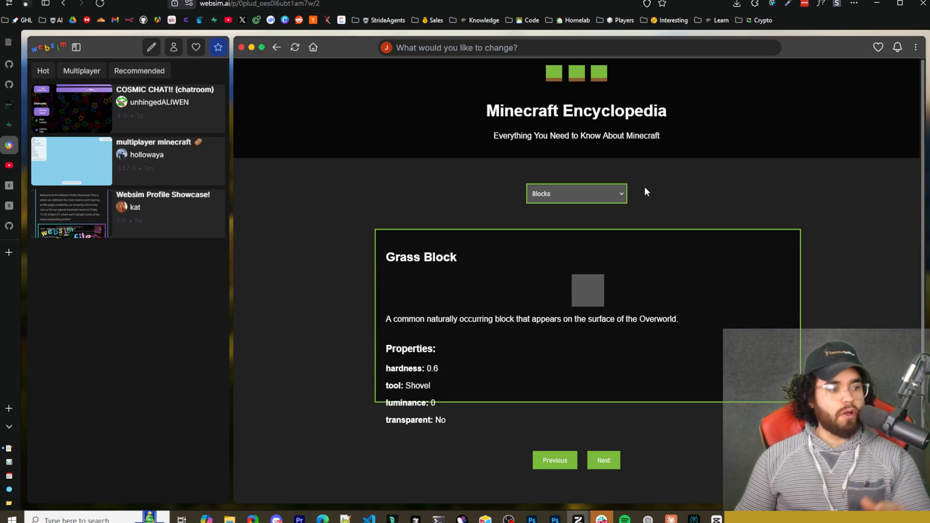
mouse_move(641, 271)
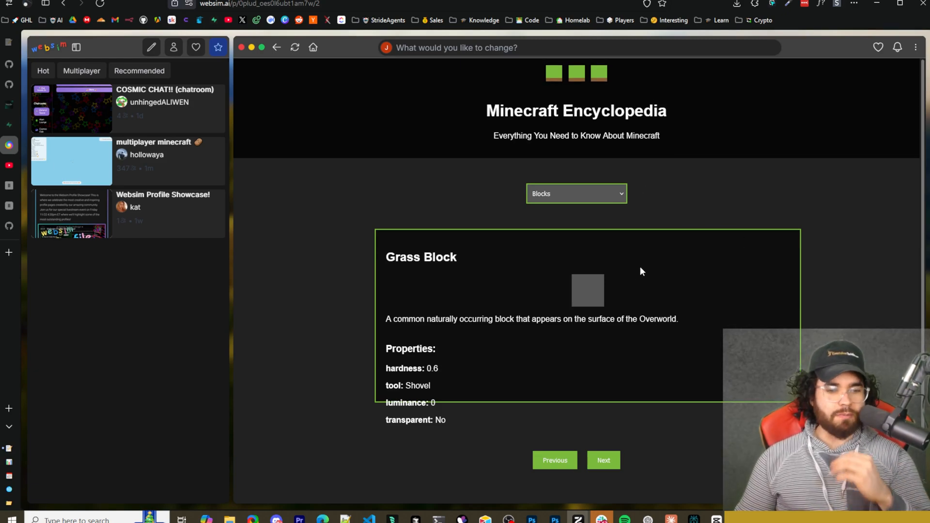
mouse_move(563, 225)
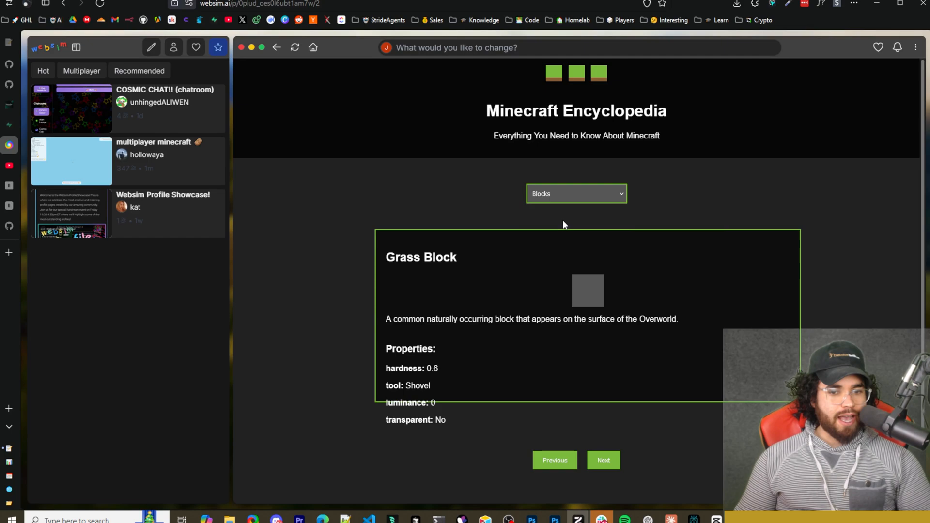
click(575, 193)
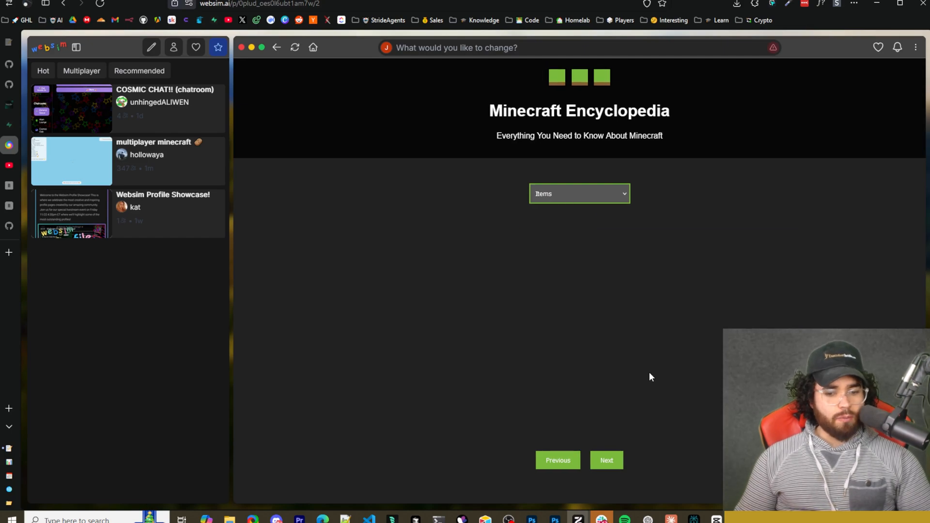
mouse_move(557, 202)
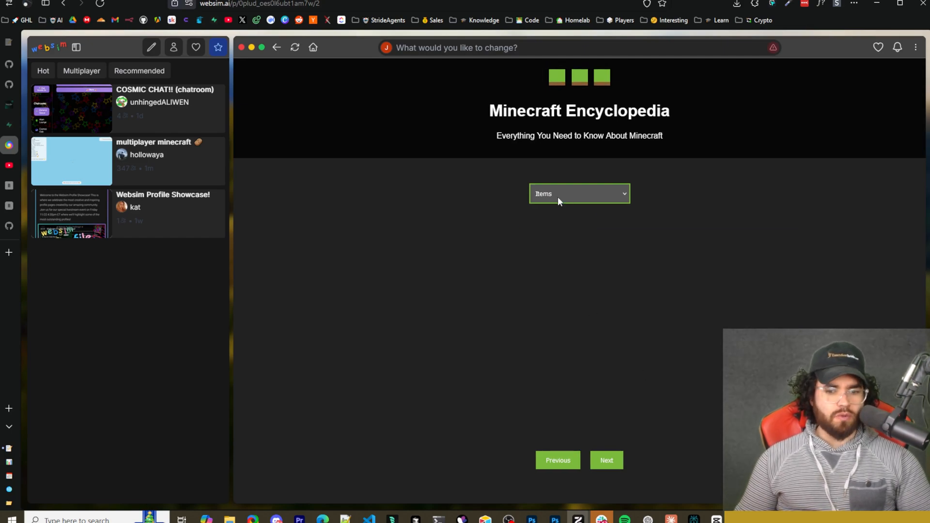
click(578, 193)
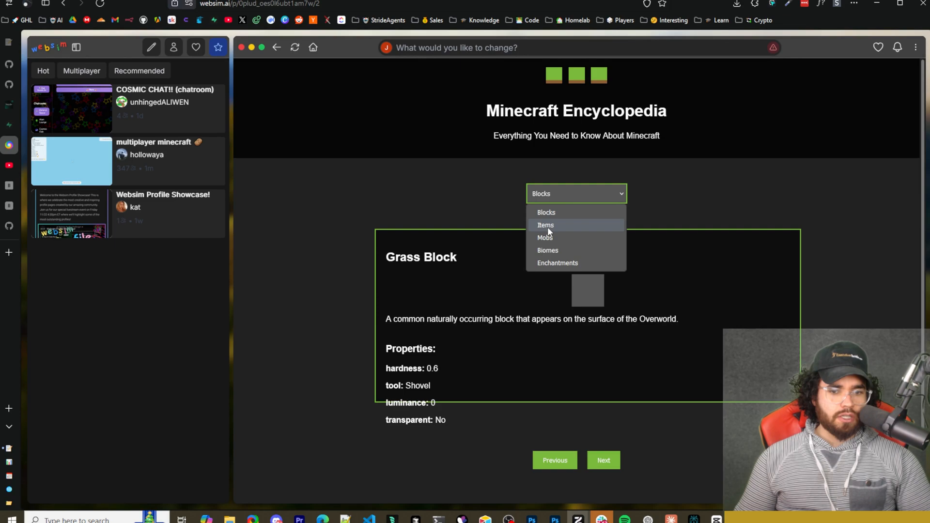
mouse_move(558, 263)
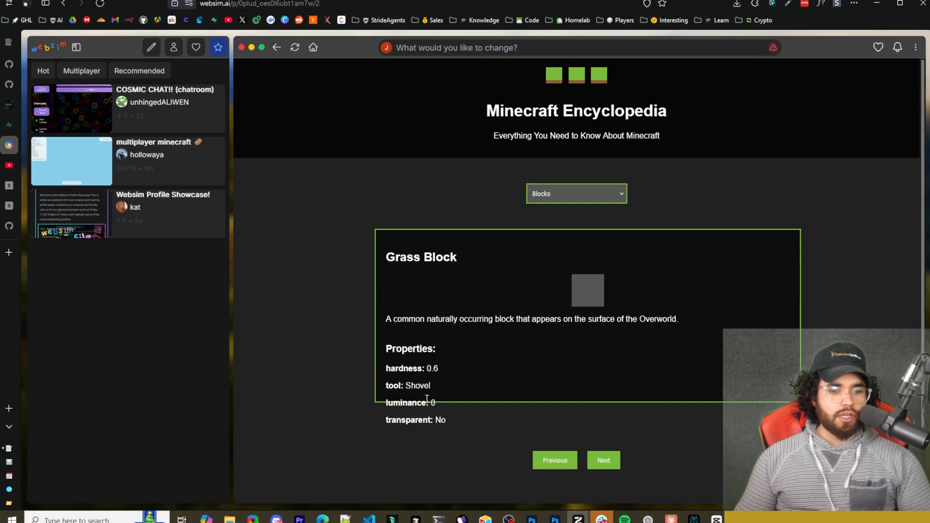
click(603, 460)
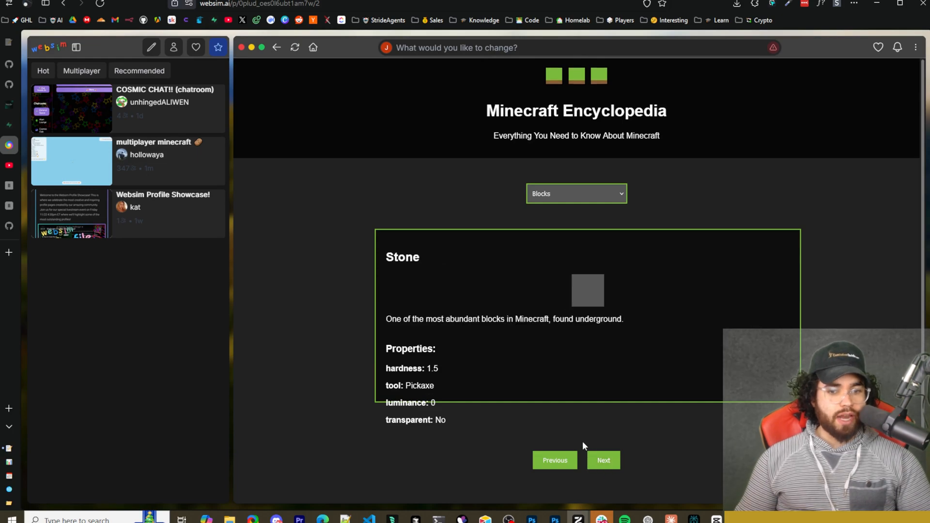
click(603, 461)
text(make it have a menu header and more cool stuff)
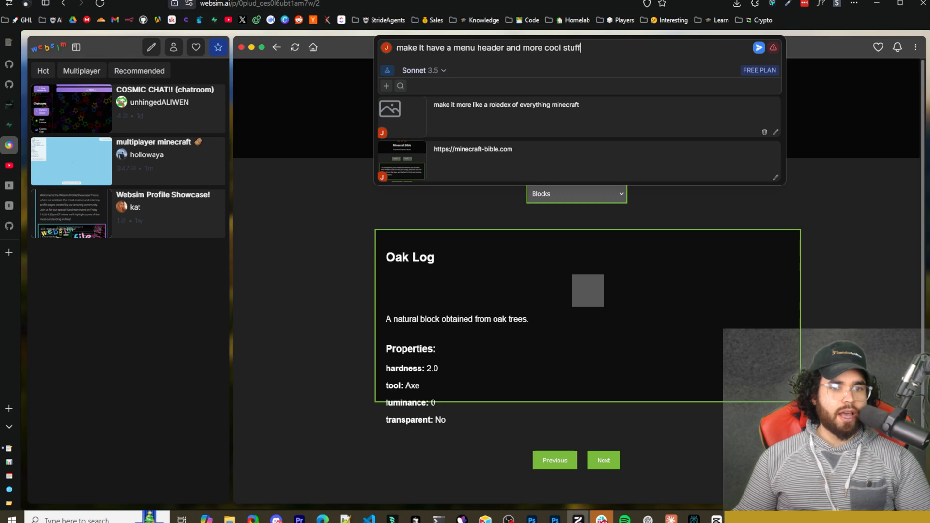
Send the menu header request and try the new menu's Blocks link
click(758, 48)
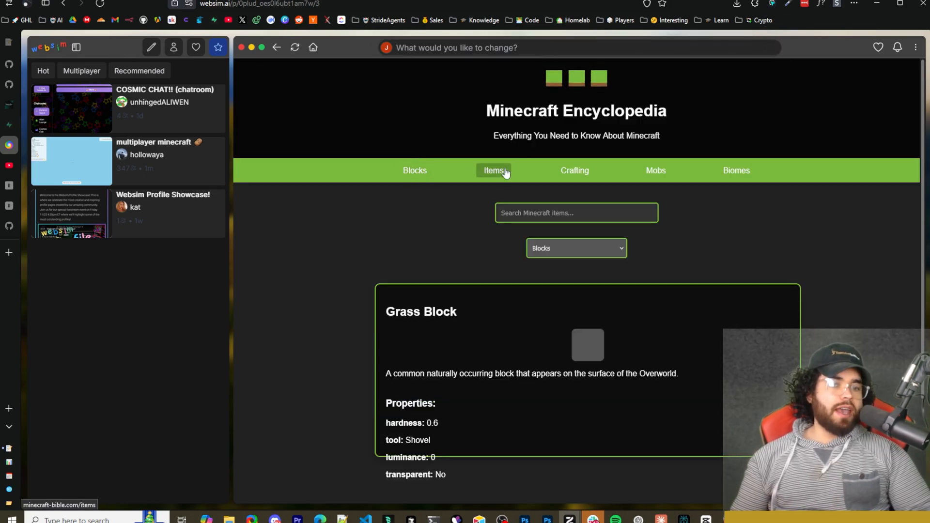
mouse_move(552, 310)
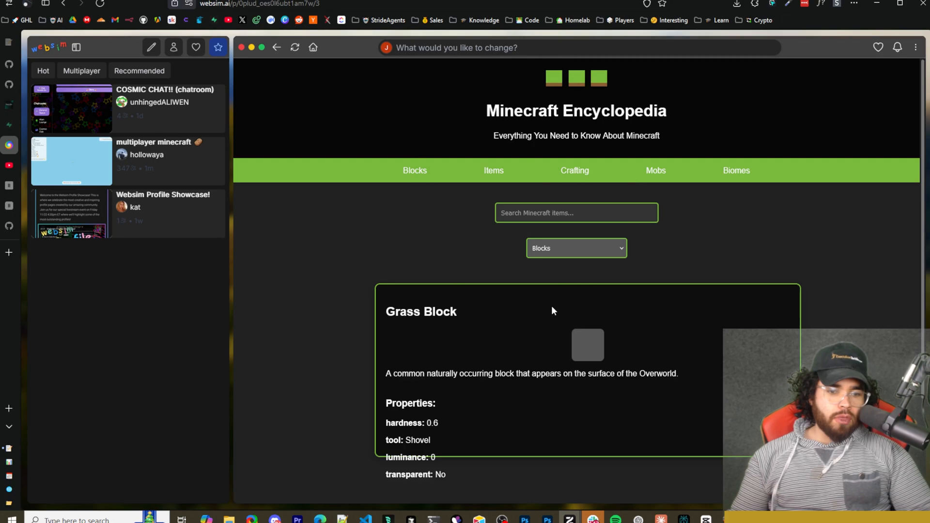
click(575, 248)
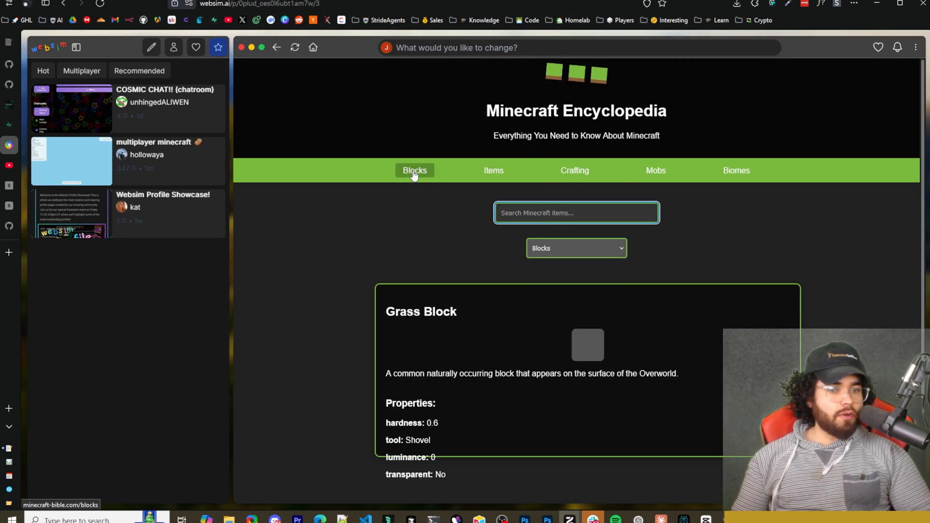
click(494, 170)
text(when clicking the links they should generate new pages)
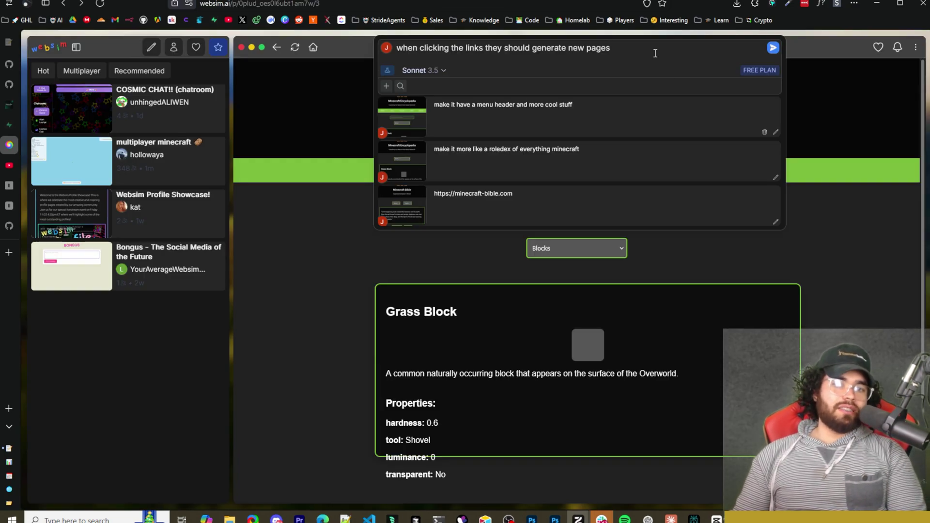
Send the link-generation request, then open the side menu and view Structures
click(771, 47)
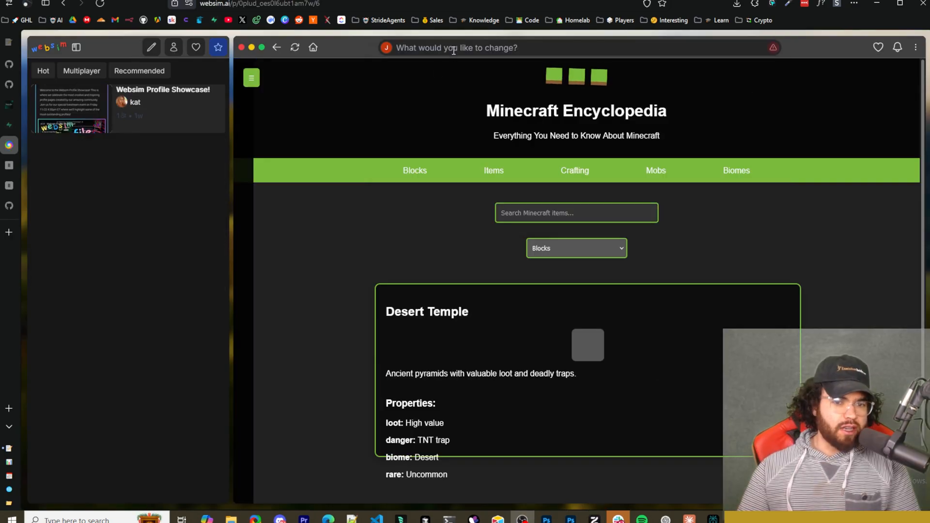
click(454, 48)
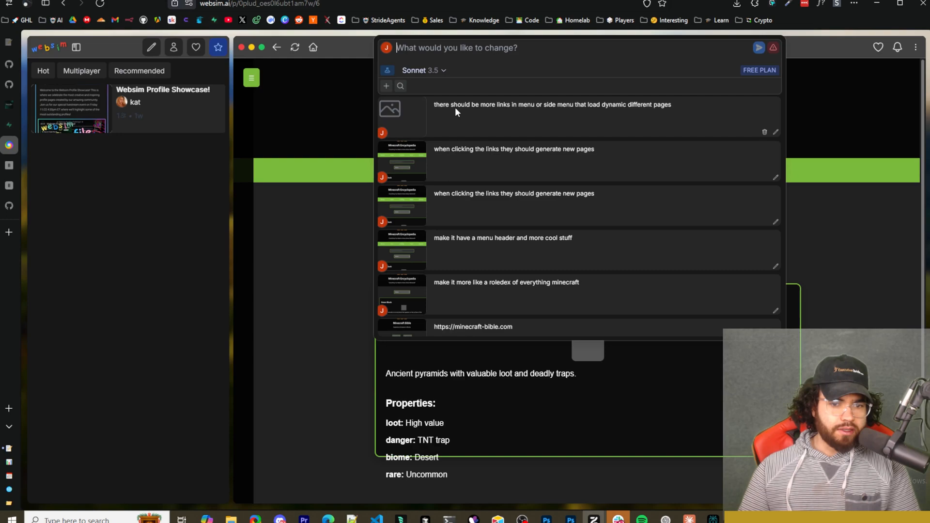
mouse_move(586, 117)
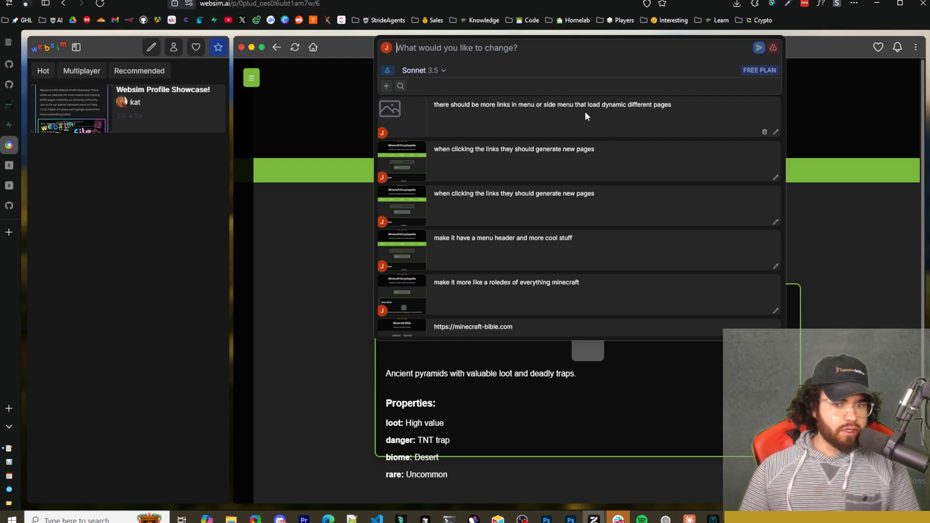
mouse_move(882, 203)
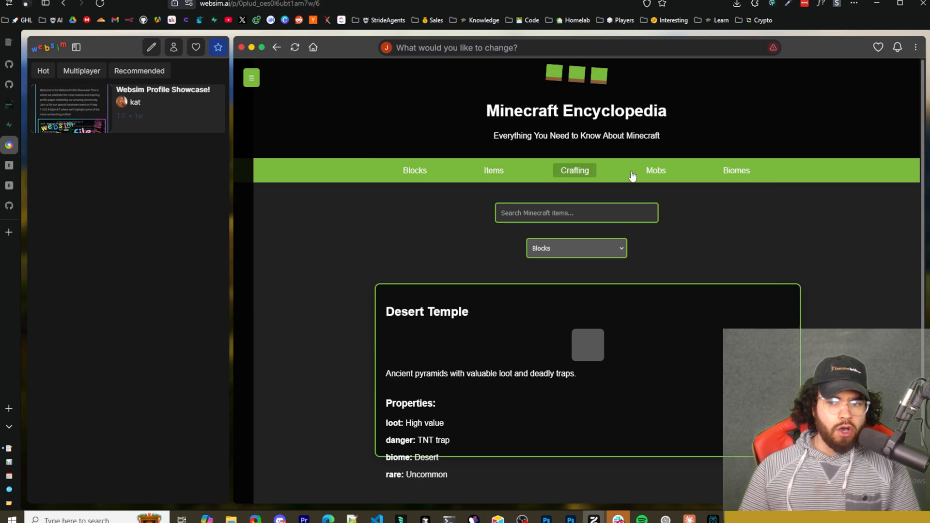
click(251, 77)
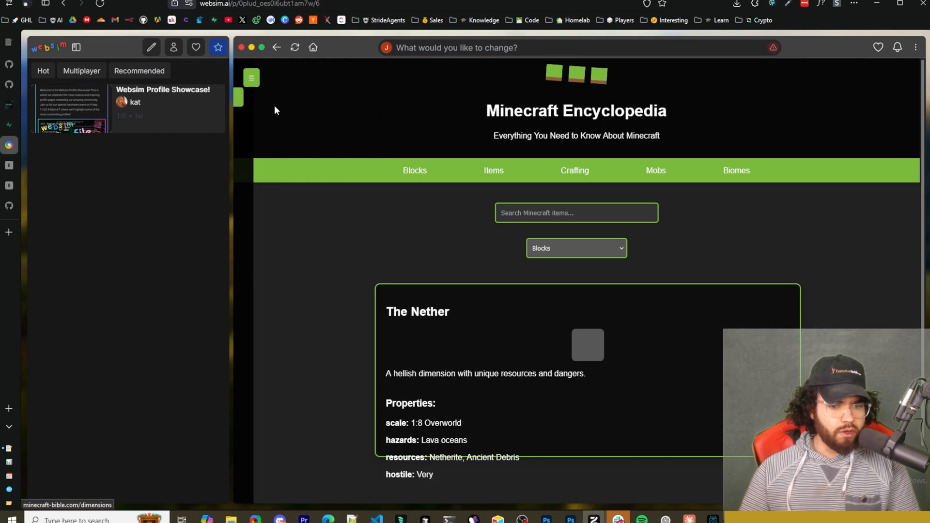
click(251, 77)
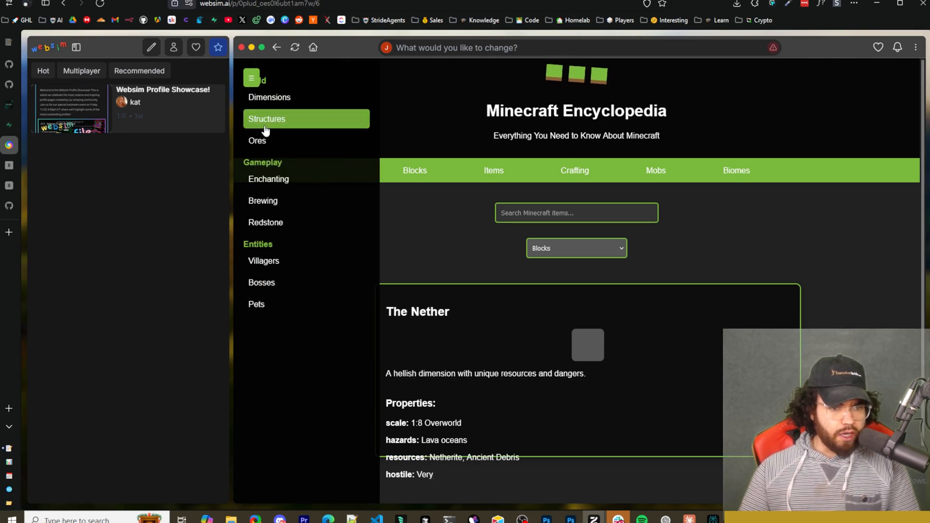
click(258, 140)
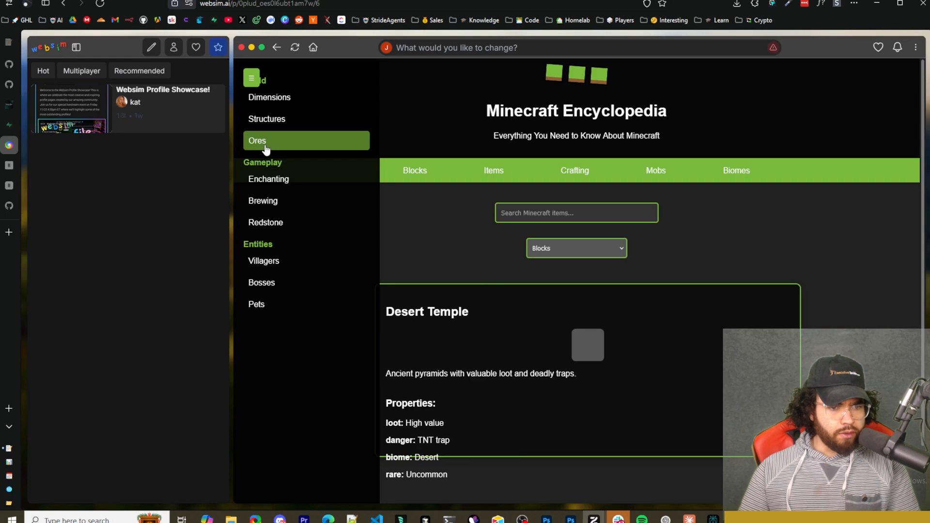
mouse_move(769, 53)
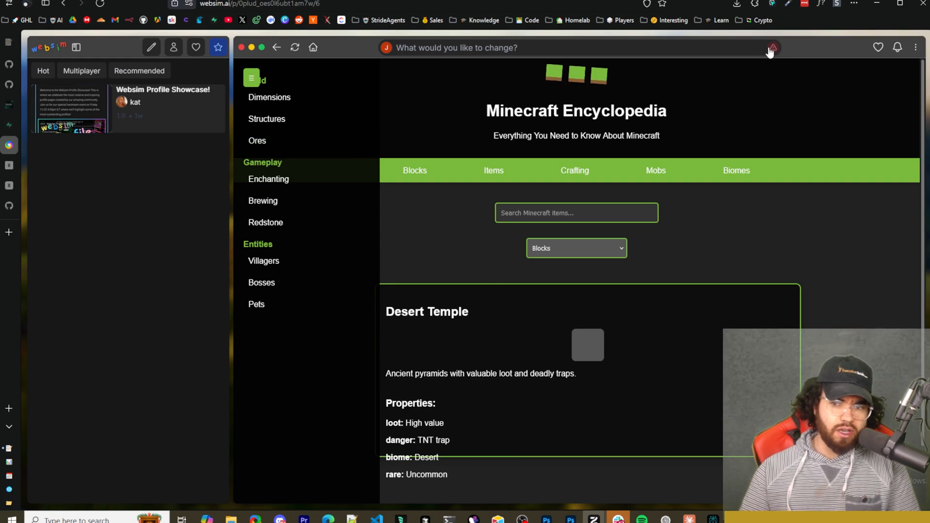
Regenerate the Minecraft Encyclopedia to load a new version
click(295, 47)
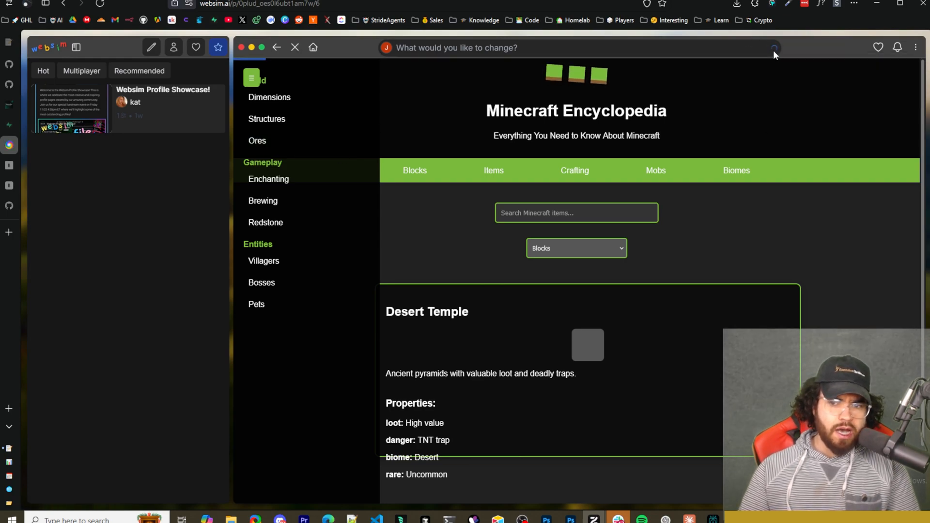
mouse_move(780, 52)
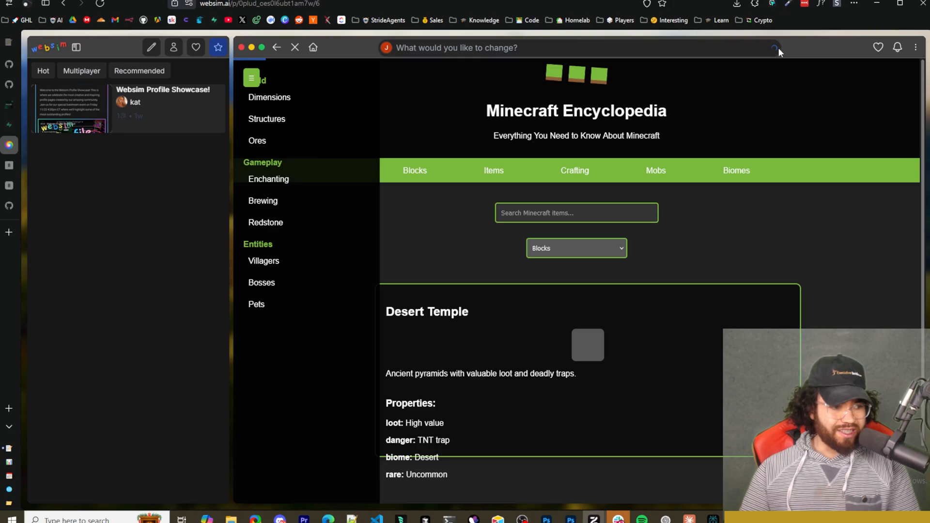
mouse_move(783, 59)
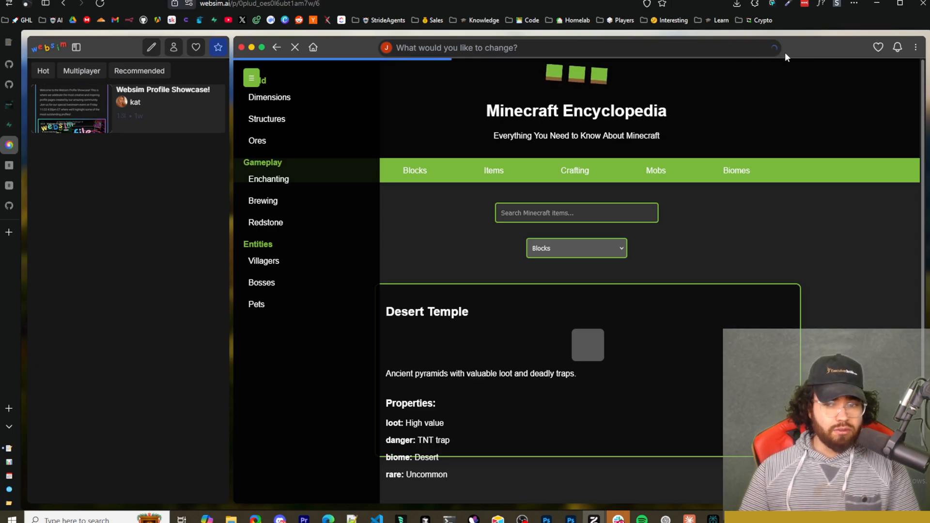
mouse_move(767, 62)
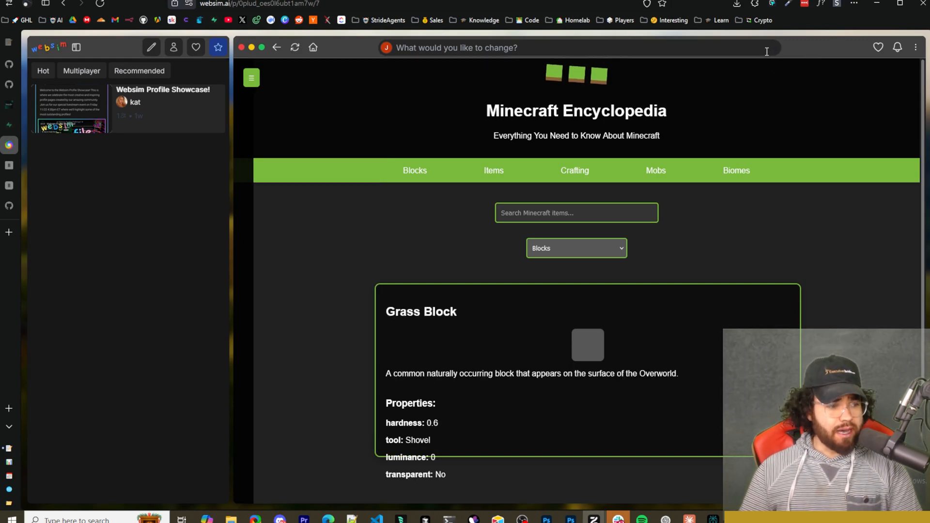
Open the Minecraft Encyclopedia's HTML and CSS source through View Source in the options menu
click(915, 47)
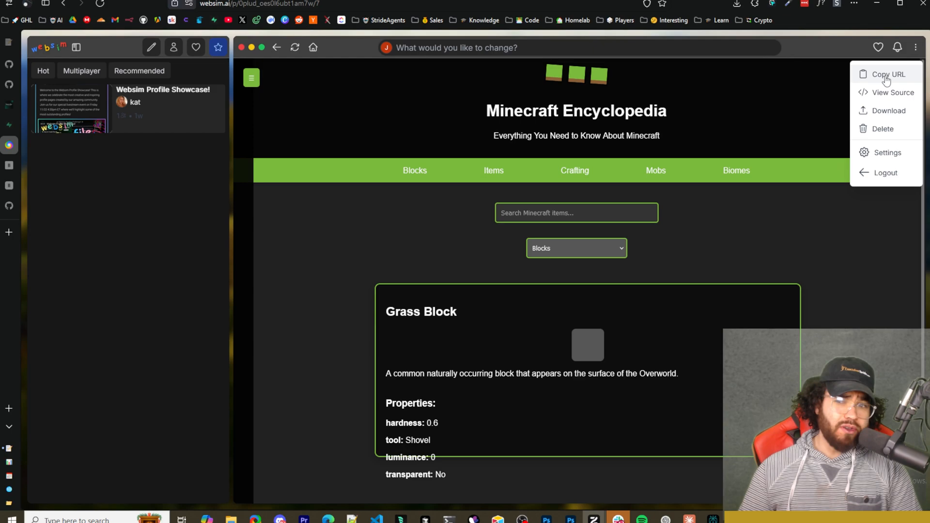
mouse_move(893, 93)
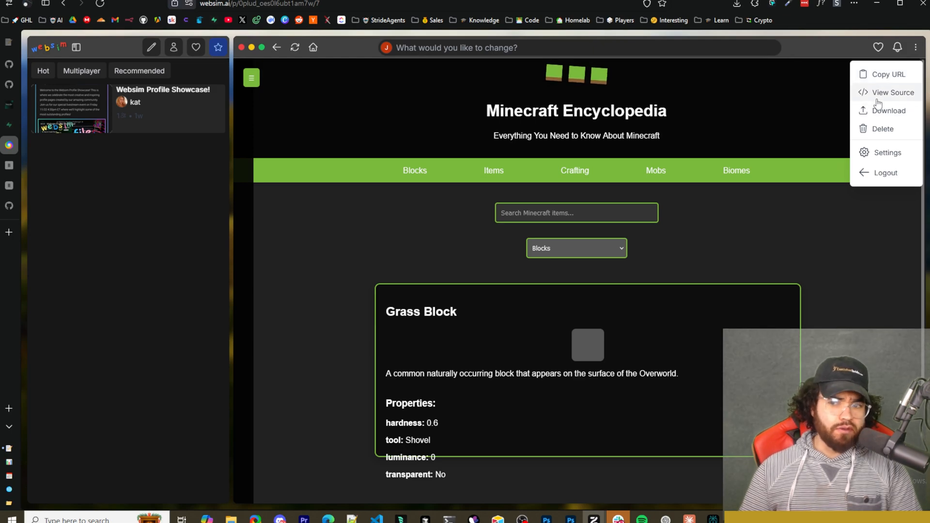
mouse_move(882, 129)
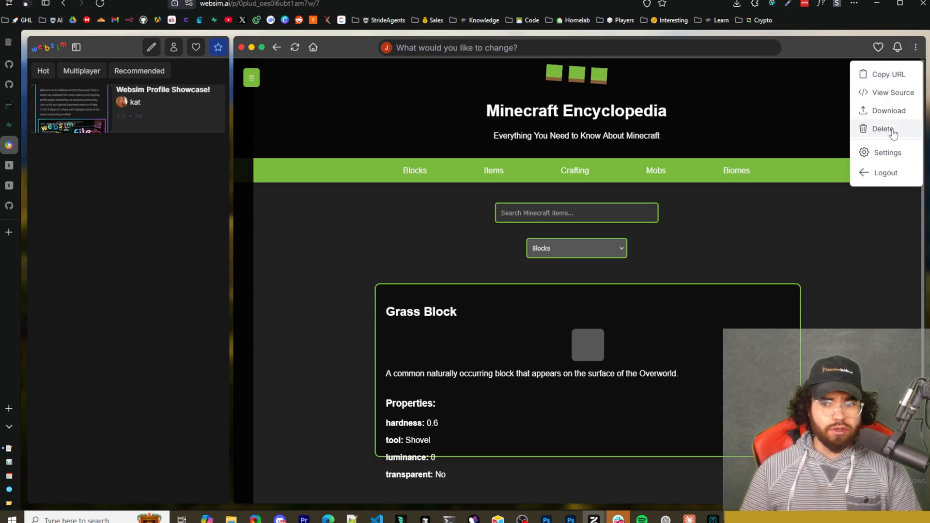
mouse_move(883, 156)
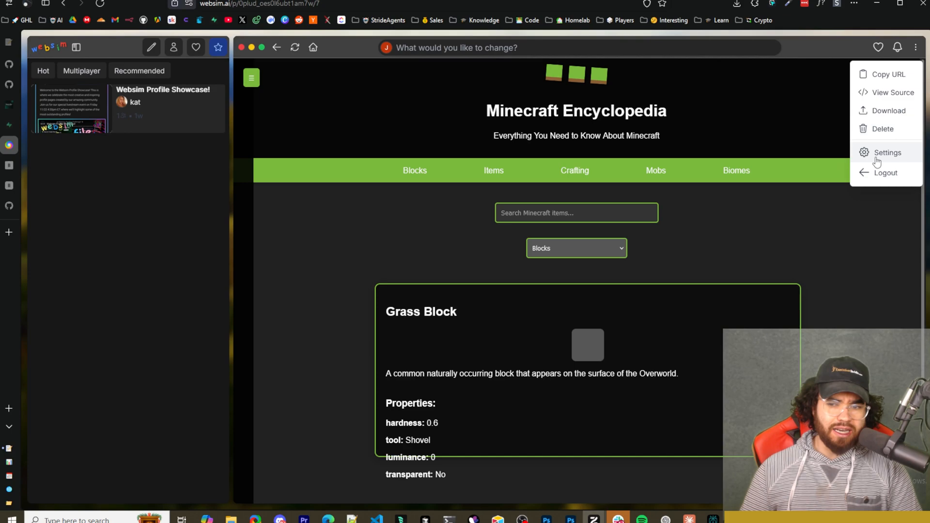
mouse_move(883, 129)
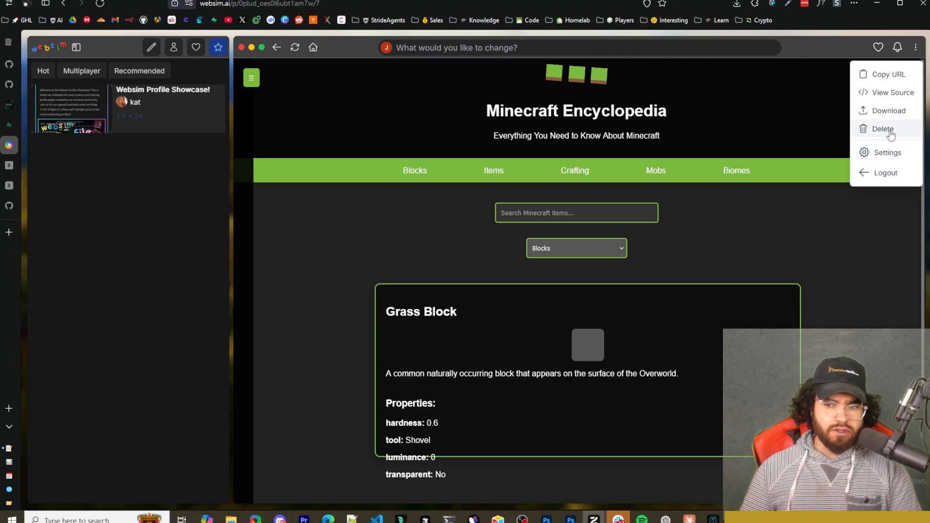
click(892, 92)
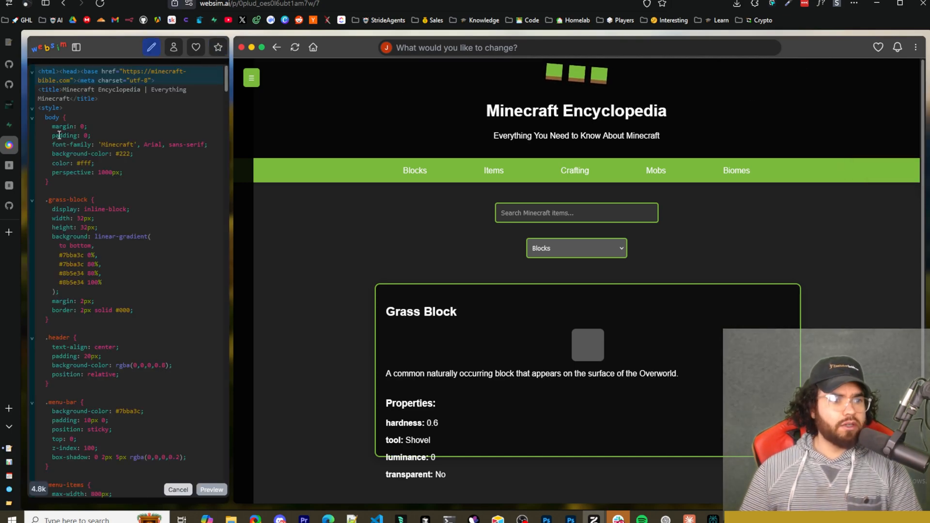
Scroll through the encyclopedia's styles and scripts in the source panel
scroll(down, 3)
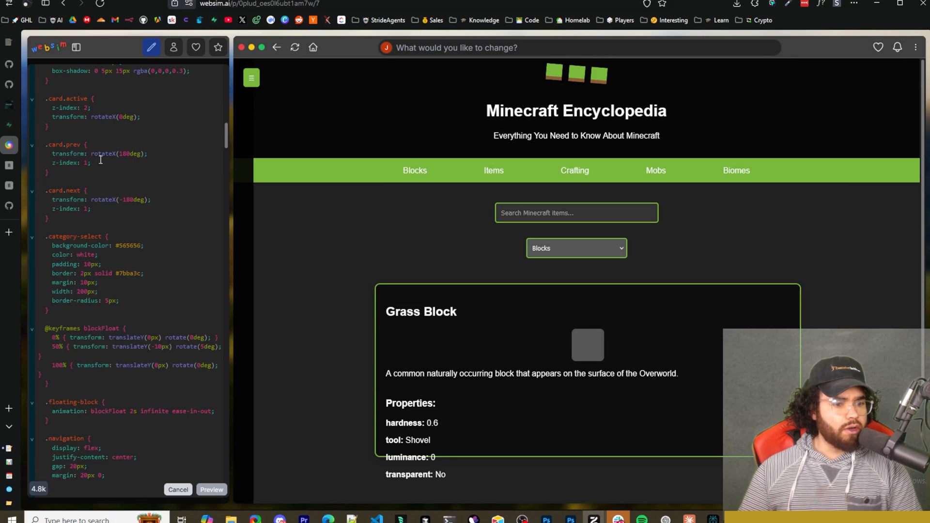
scroll(down, 3)
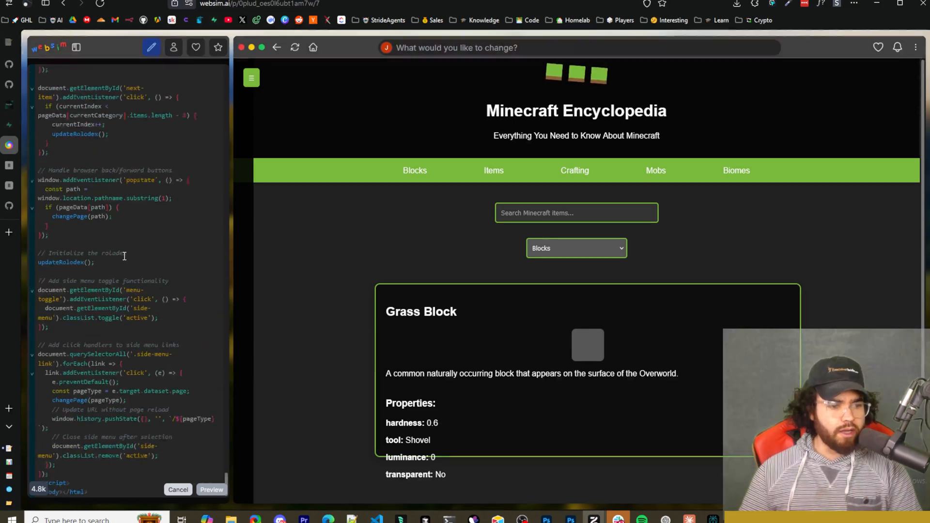
scroll(up, 3)
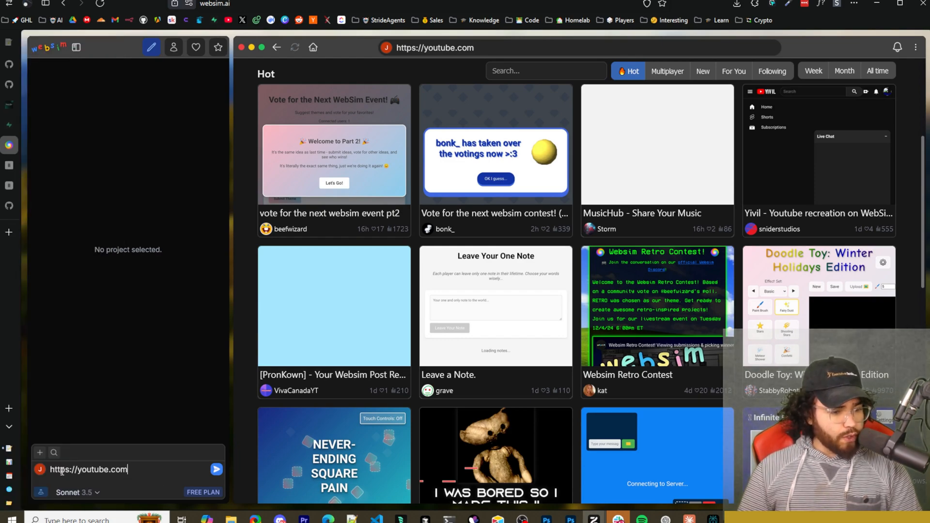
Reword the new-project request to 'youtube clone' and try the first sample video card
triple_click(89, 470)
text(youtube)
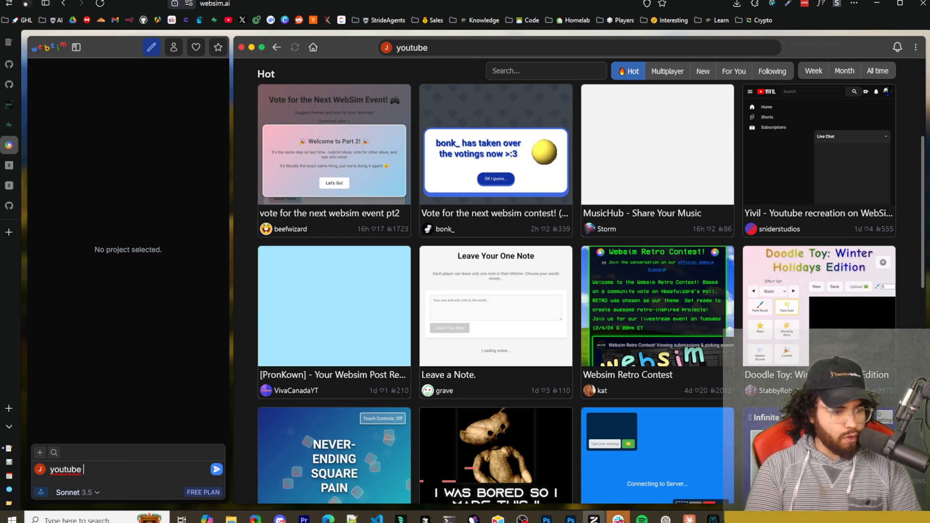
text(clone)
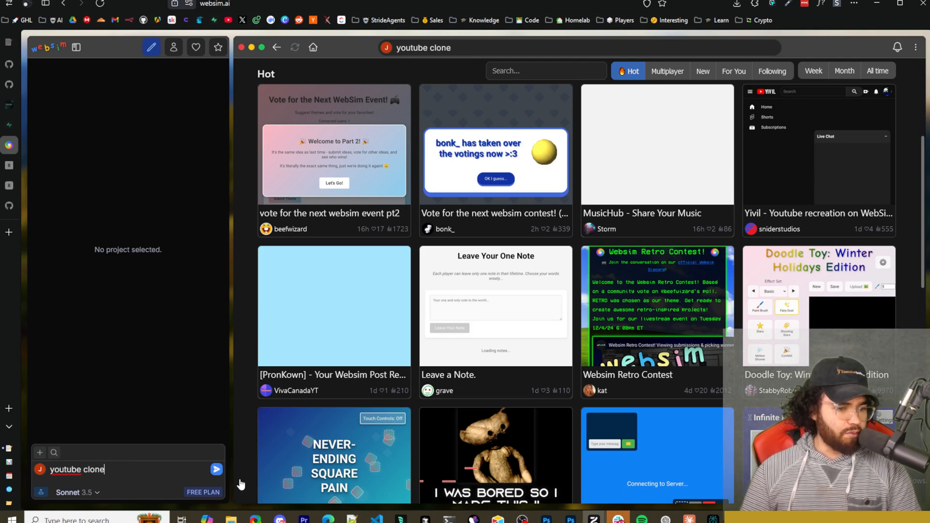
click(216, 469)
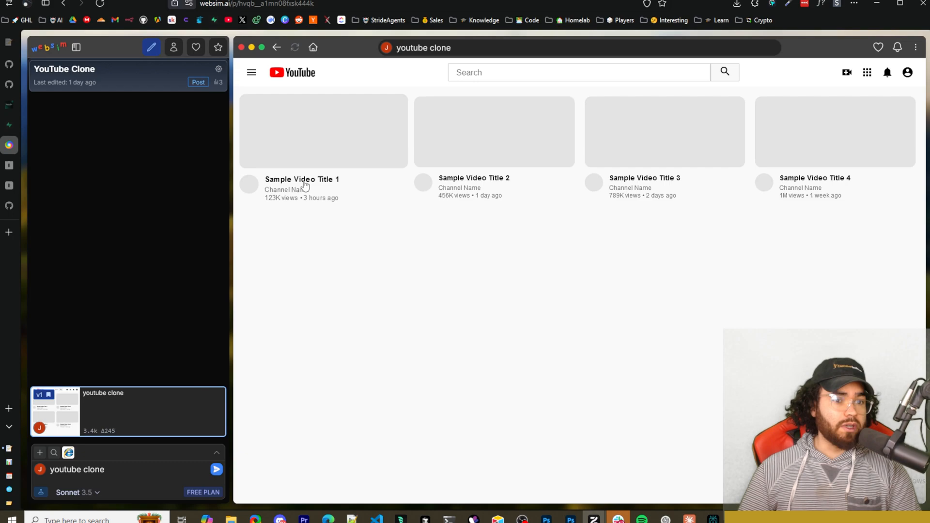
mouse_move(288, 162)
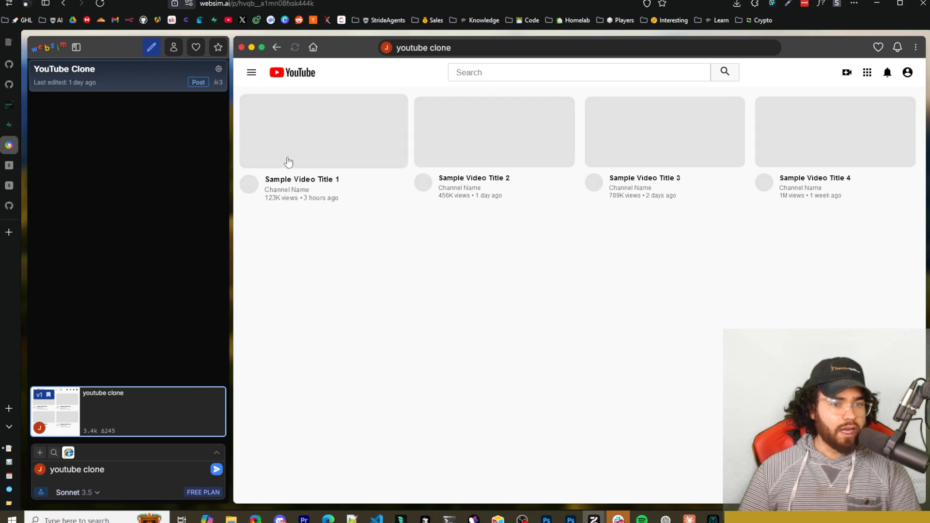
mouse_move(777, 158)
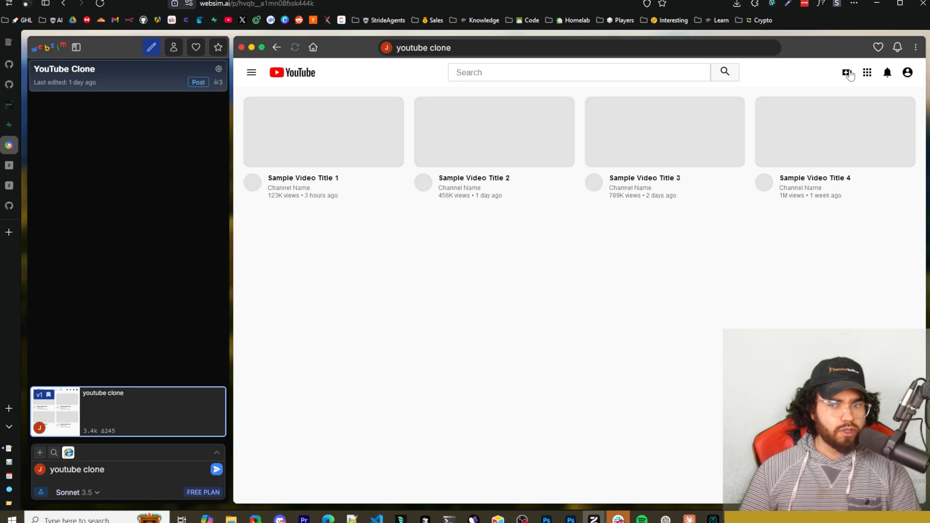
mouse_move(871, 73)
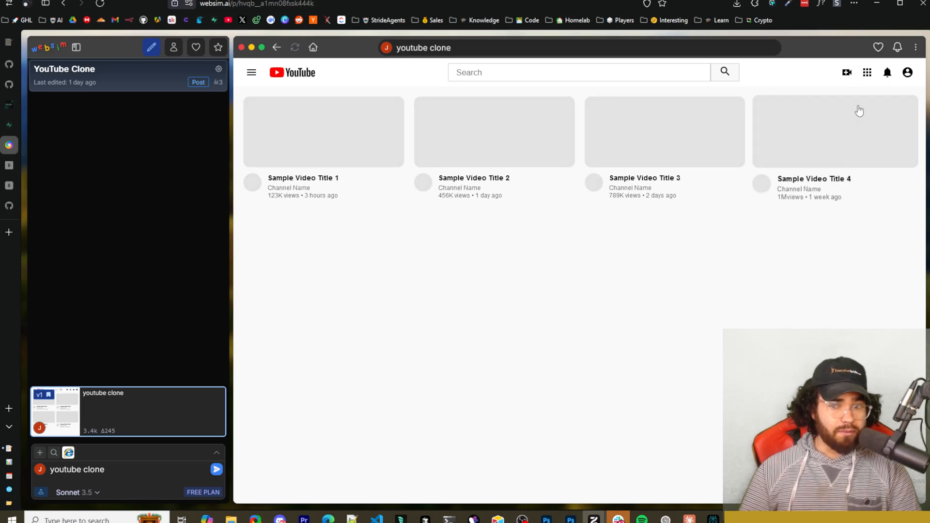
mouse_move(300, 81)
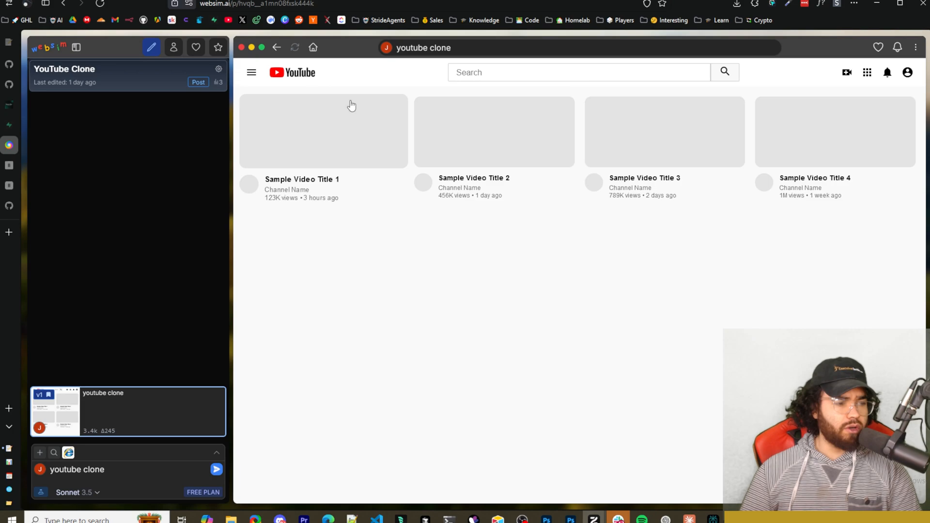
mouse_move(270, 76)
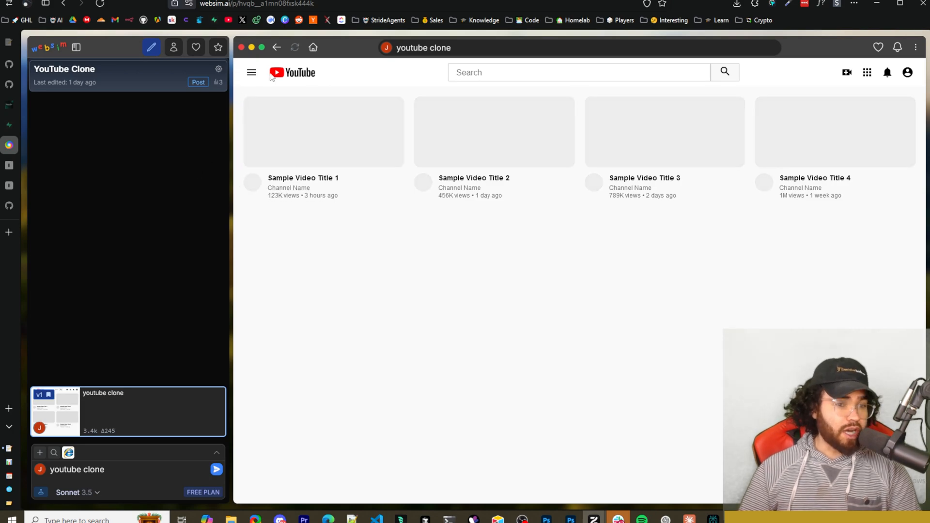
Run a search in the YouTube clone and dismiss the 'You searched for' alert
click(724, 71)
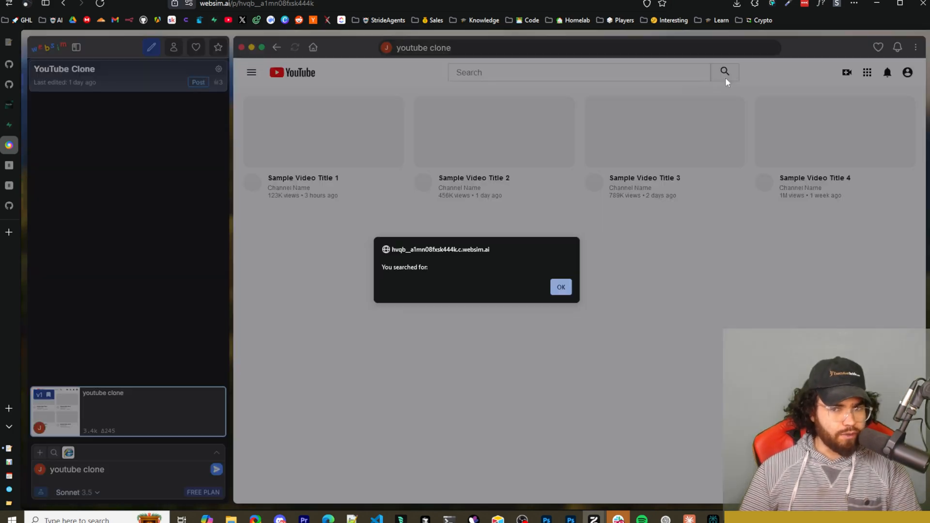
click(560, 288)
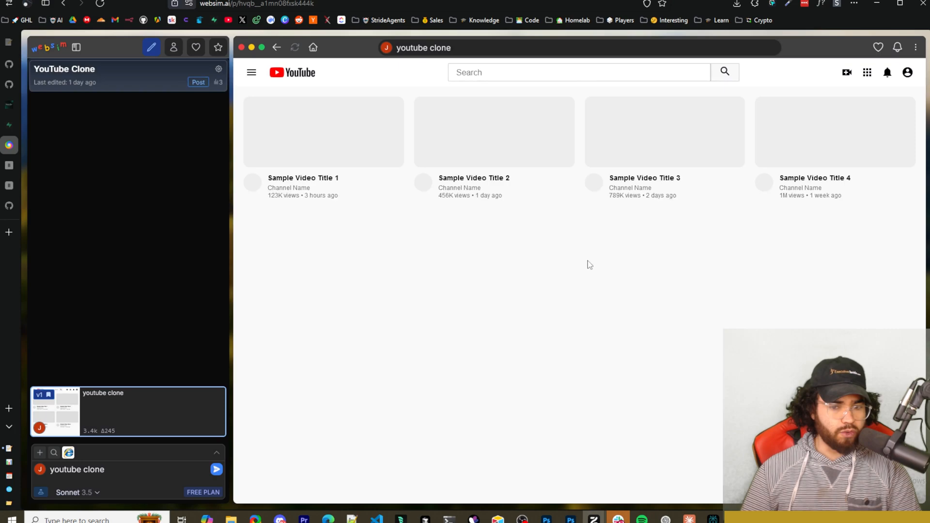
mouse_move(187, 155)
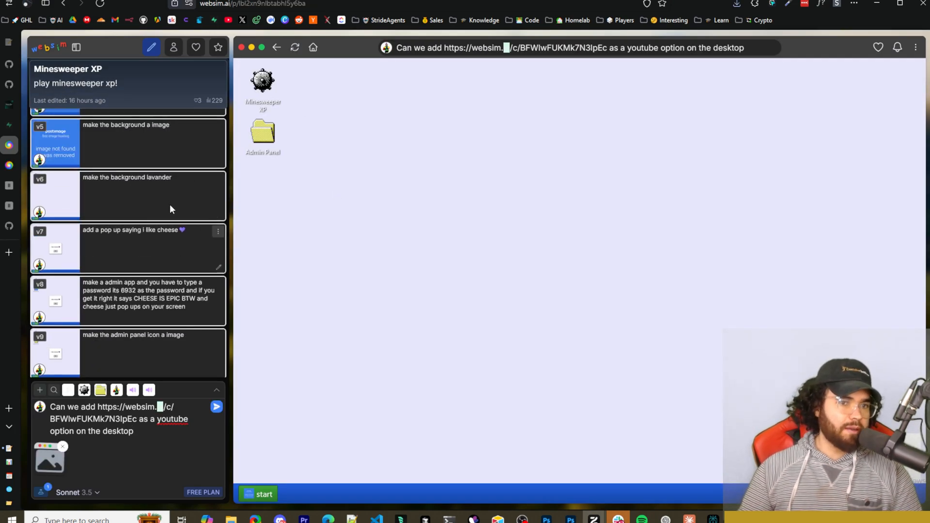
Browse the version history, then open and close the Admin Panel password window
scroll(up, 3)
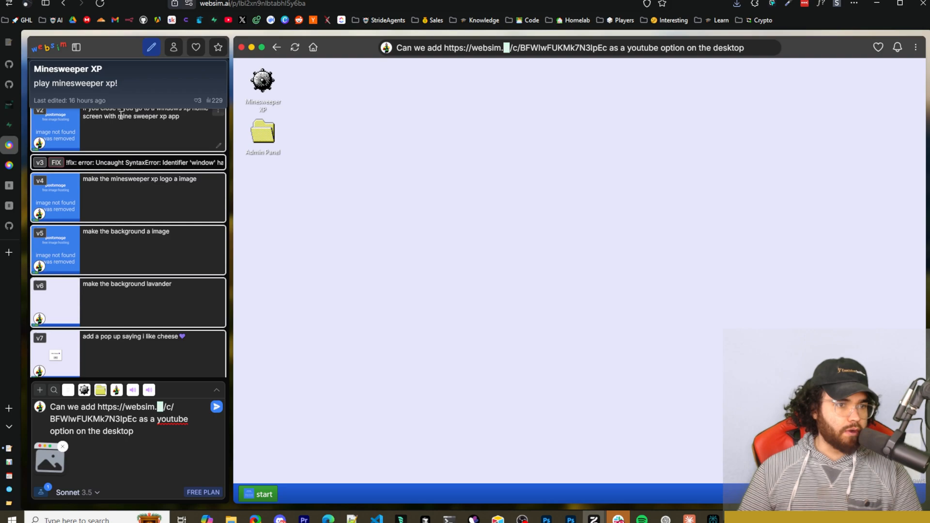
scroll(down, 3)
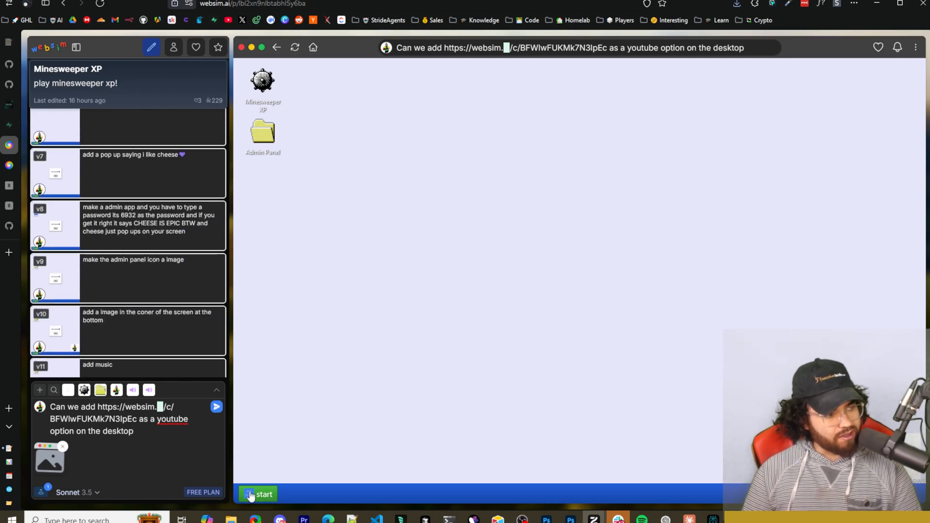
mouse_move(293, 442)
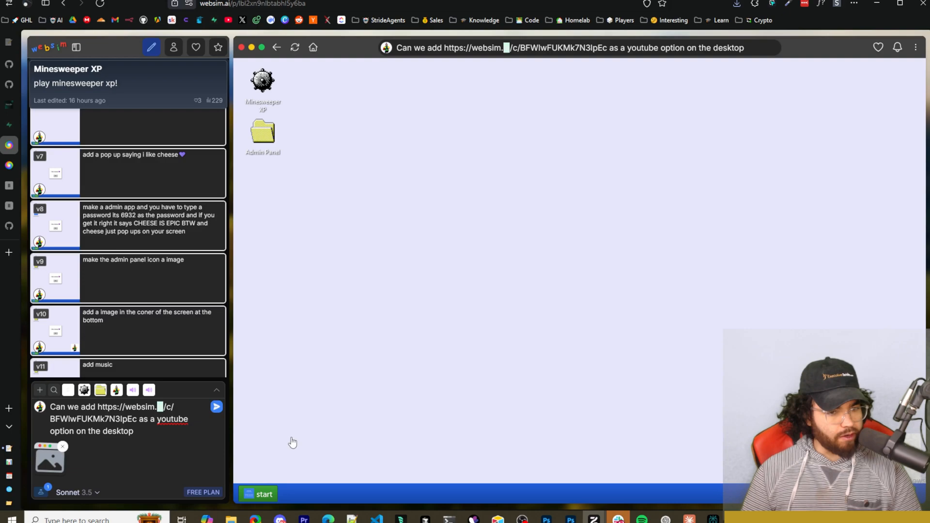
double_click(262, 132)
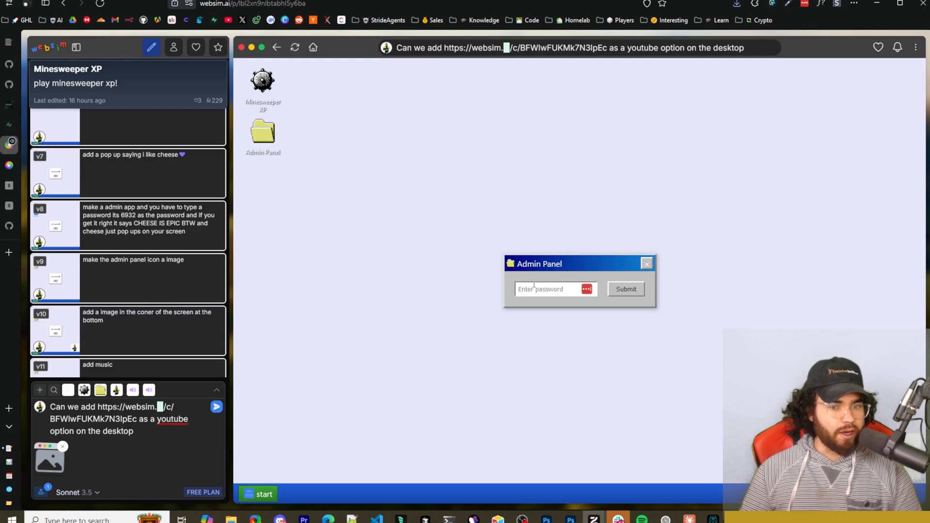
click(646, 263)
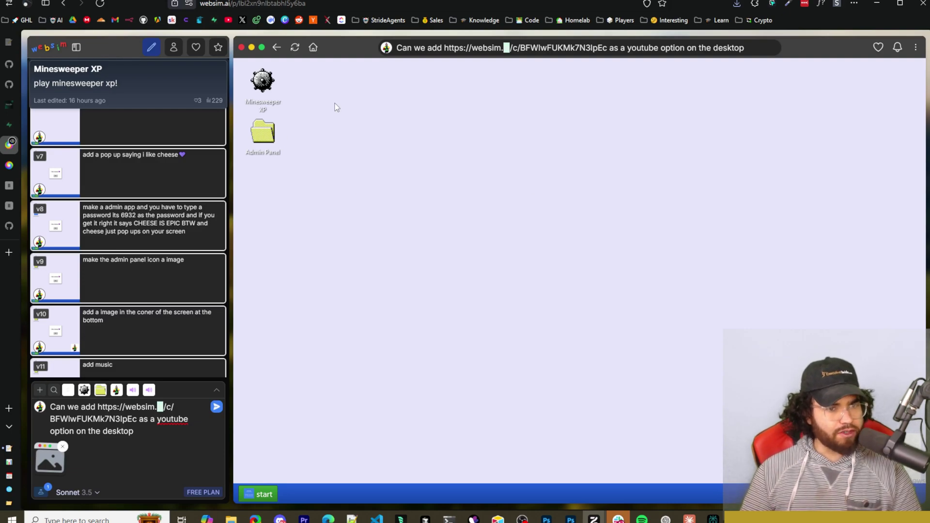
Launch and close Minesweeper XP, then submit the request to add a YouTube desktop option
double_click(262, 83)
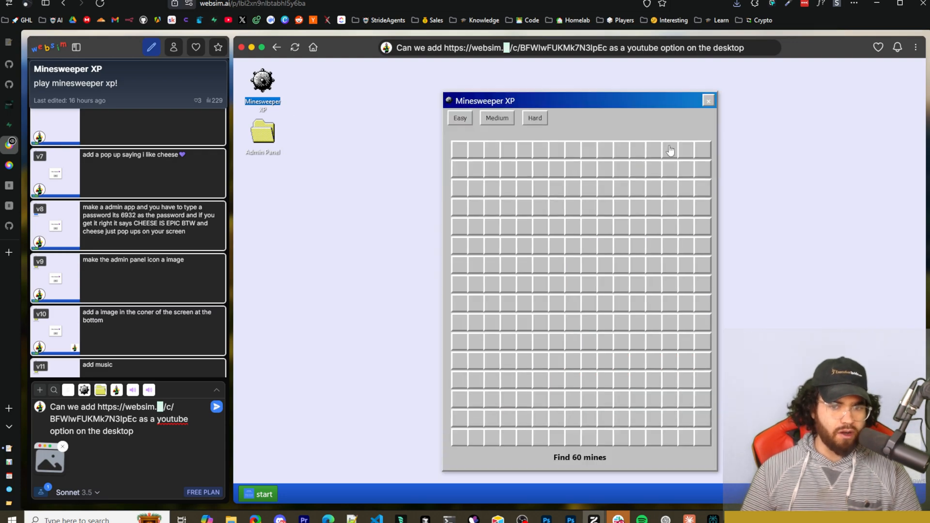
click(709, 100)
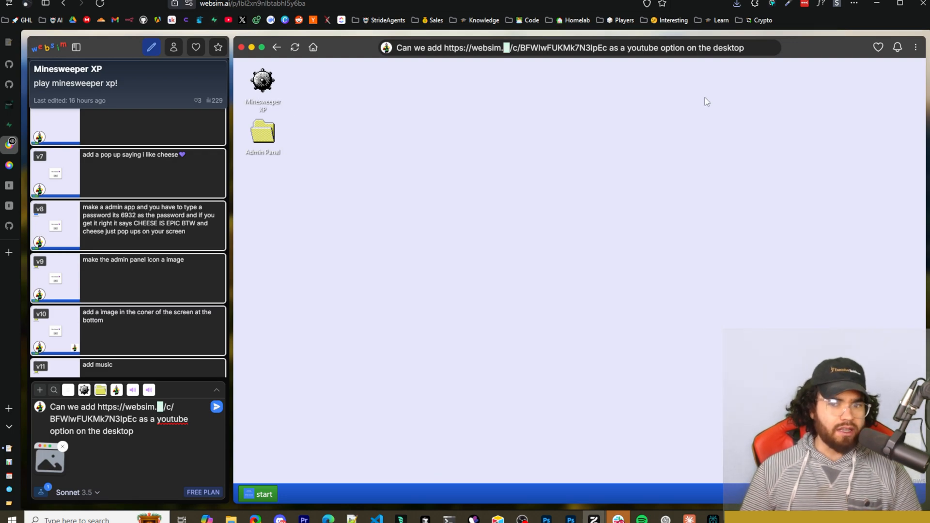
mouse_move(238, 163)
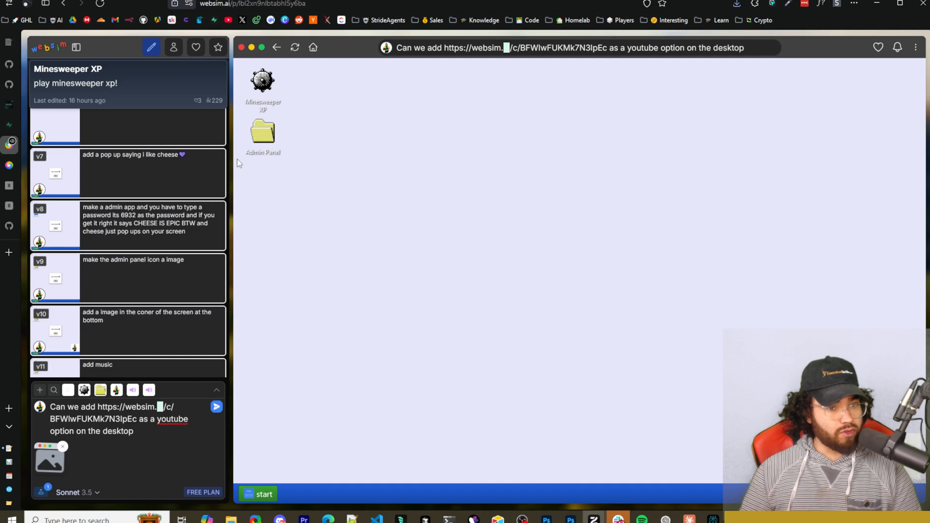
mouse_move(291, 265)
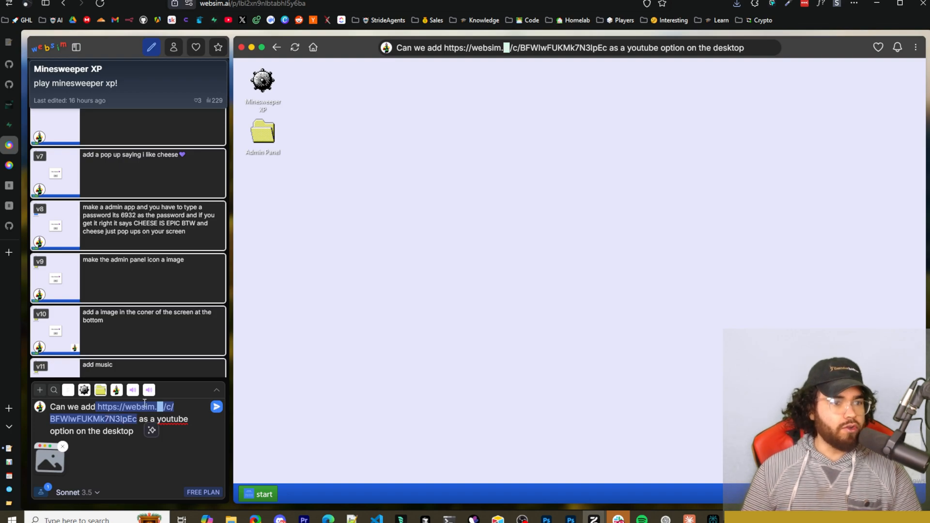
click(110, 431)
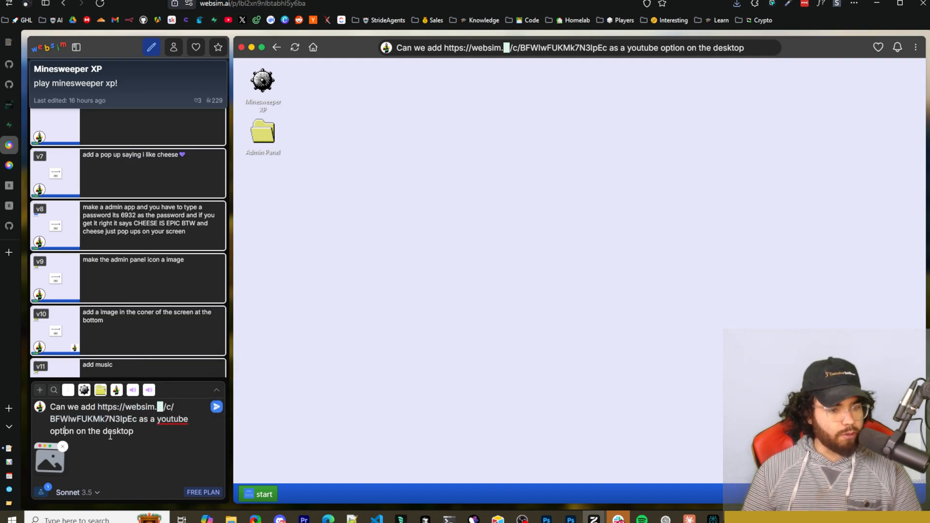
click(216, 407)
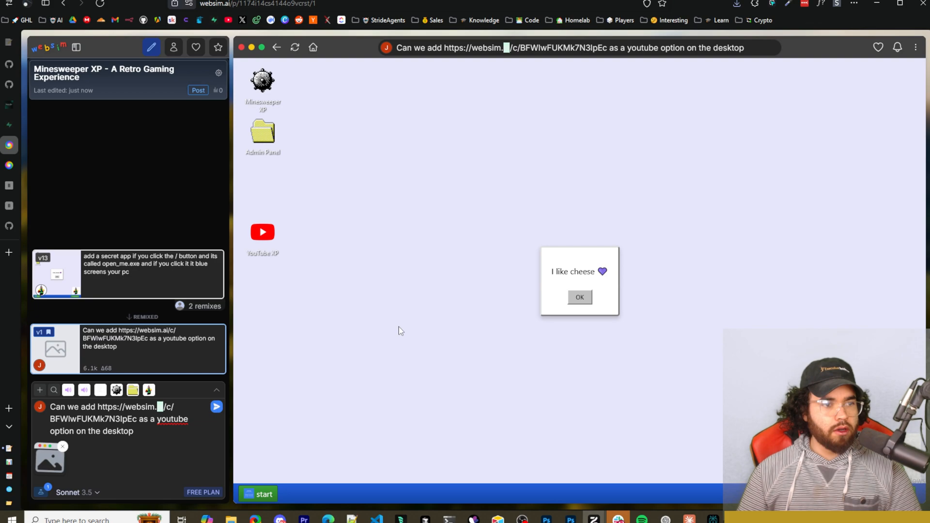
mouse_move(262, 256)
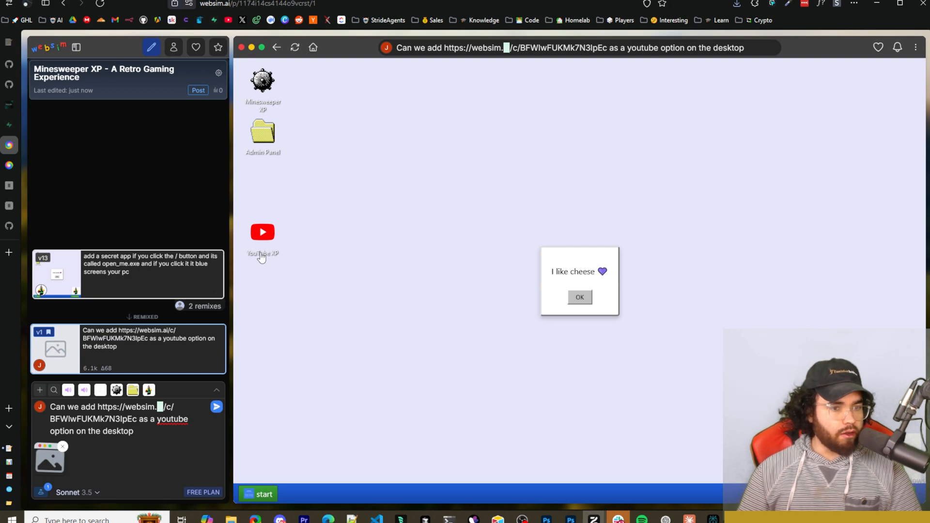
Dismiss the 'I like cheese' popup, open YouTube XP, type 'gggg', then close it
click(579, 297)
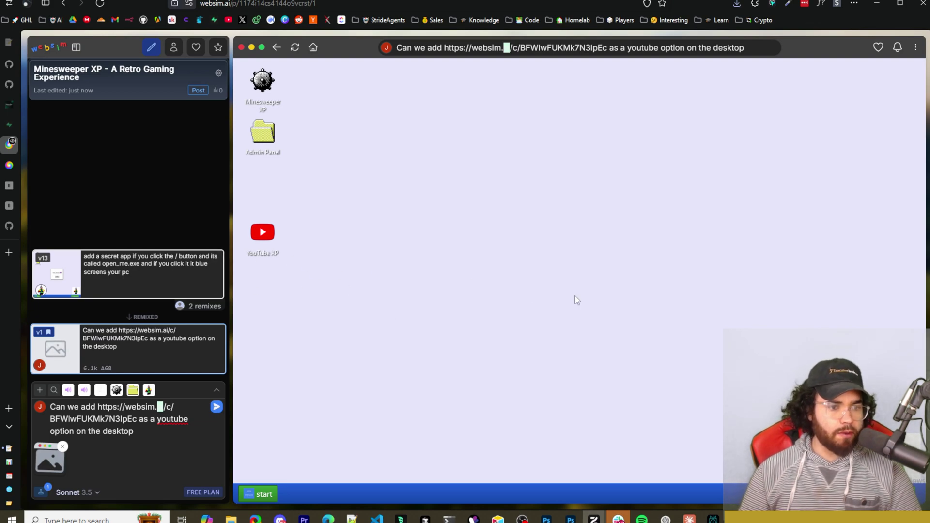
mouse_move(272, 253)
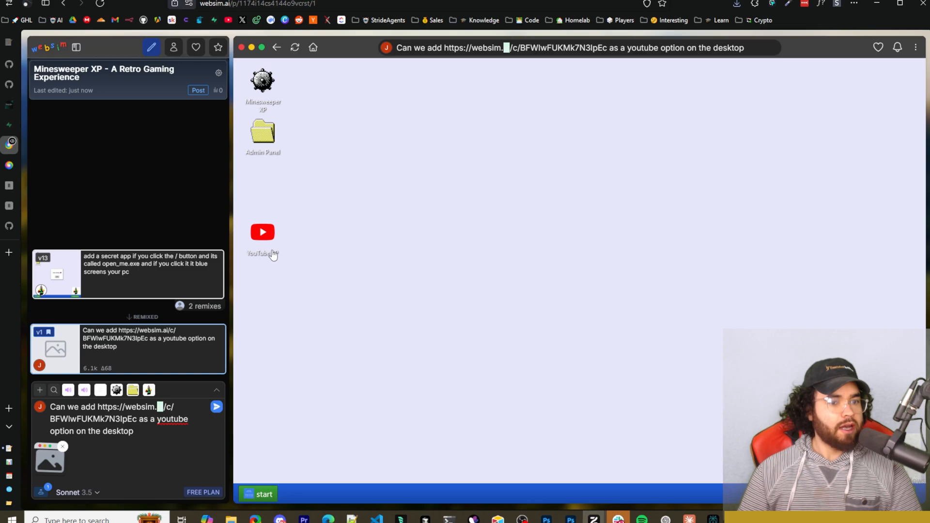
mouse_move(267, 257)
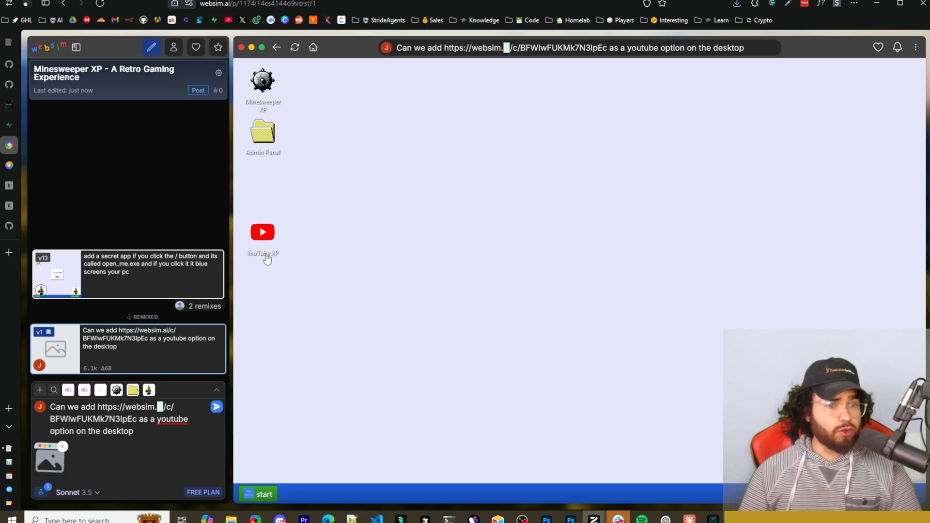
double_click(262, 237)
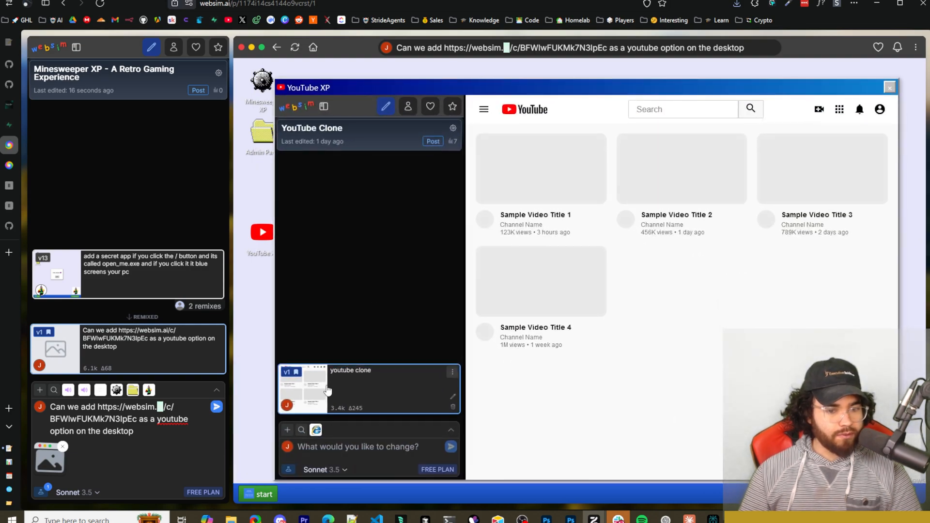
text(gg)
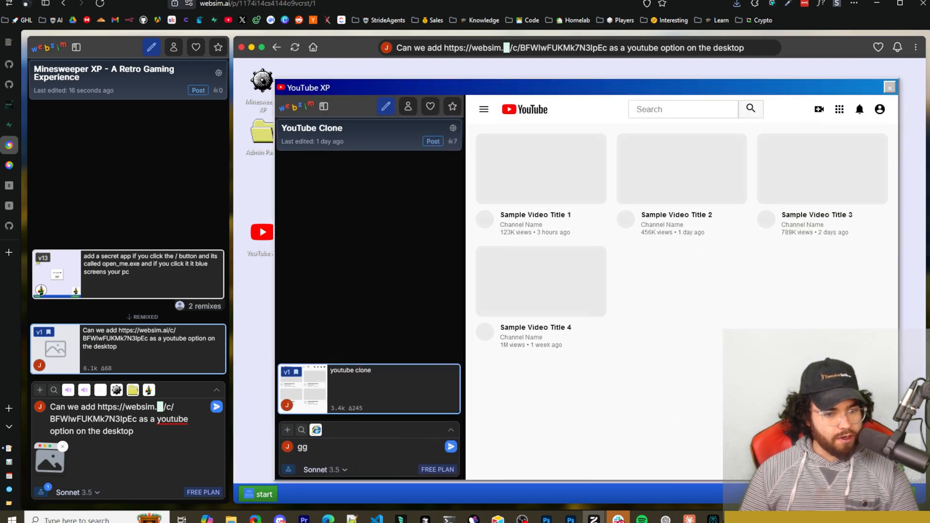
text(gg)
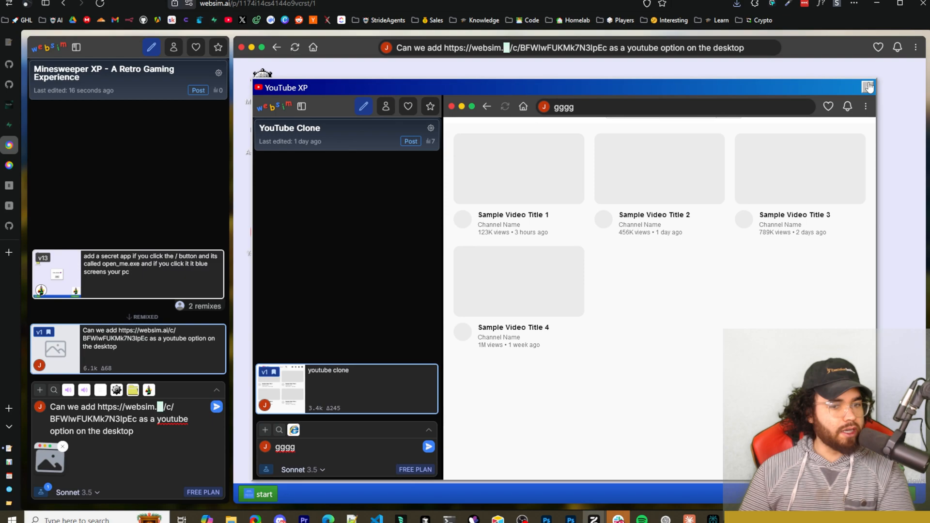
click(869, 87)
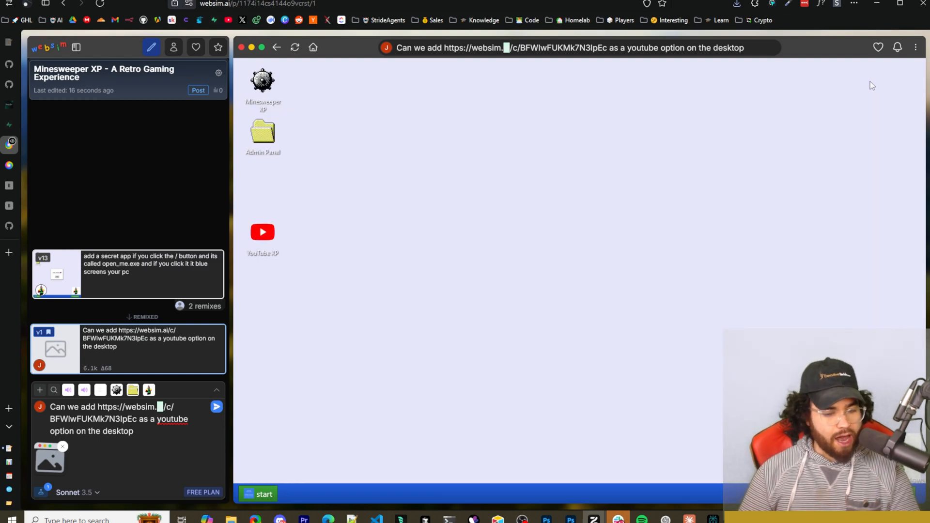
mouse_move(716, 148)
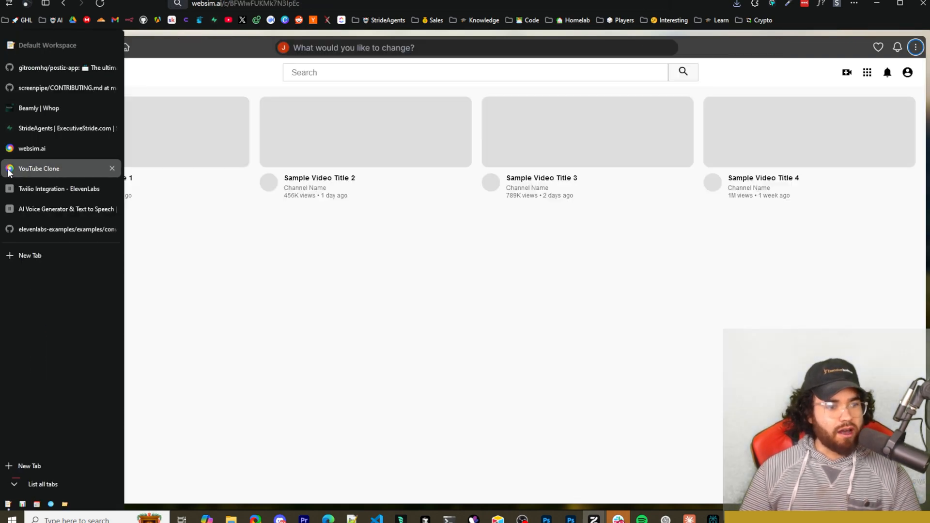
Return to the projects home page and scroll the Hot listings to 'jesus is back'
click(124, 48)
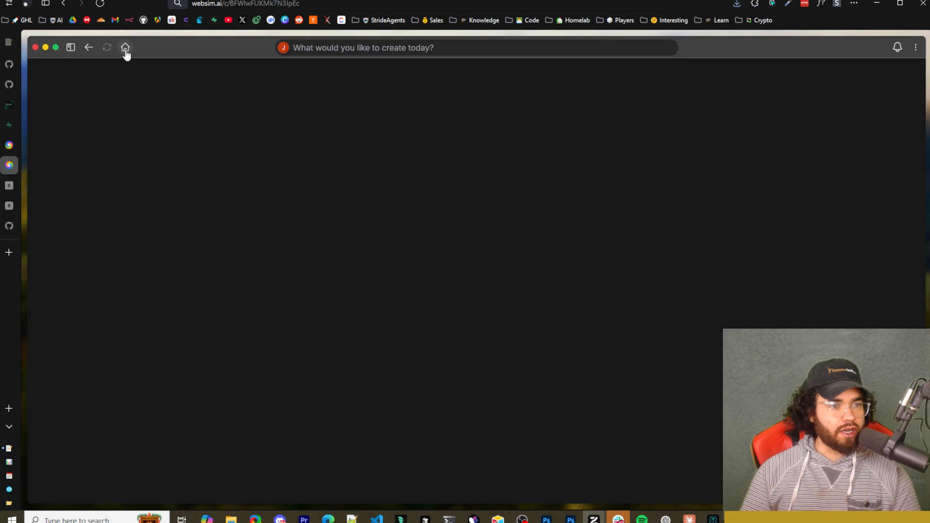
click(125, 48)
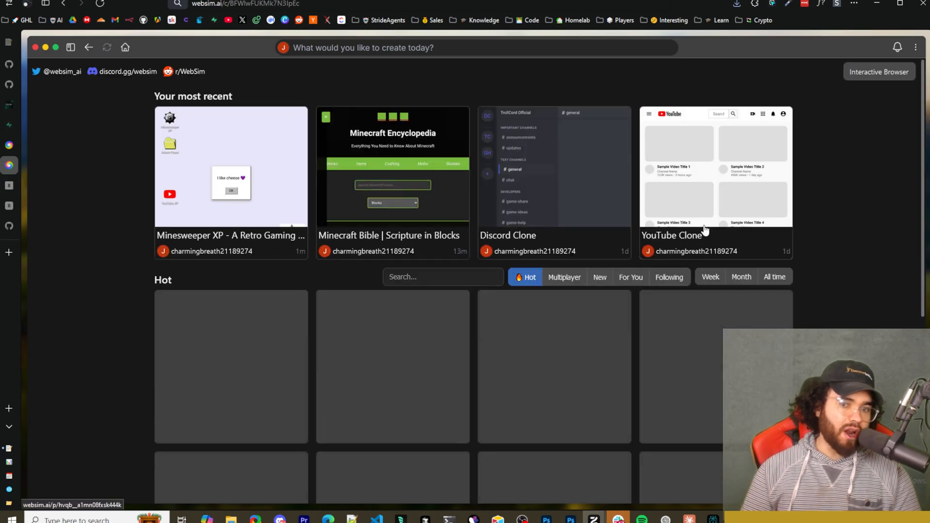
scroll(down, 3)
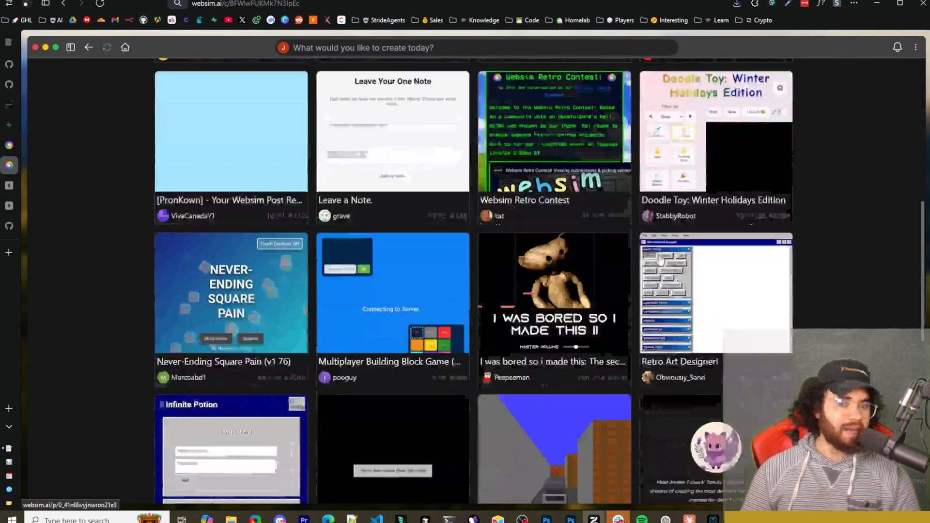
scroll(down, 3)
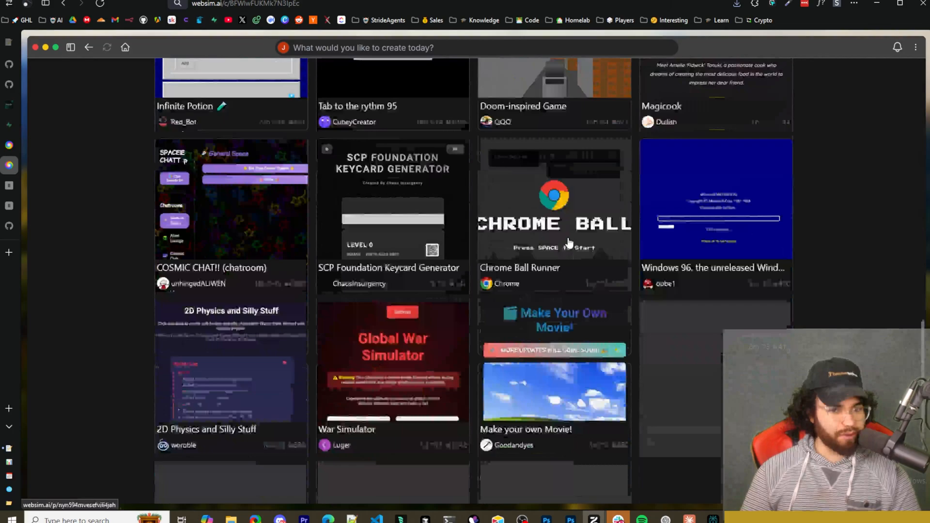
scroll(down, 3)
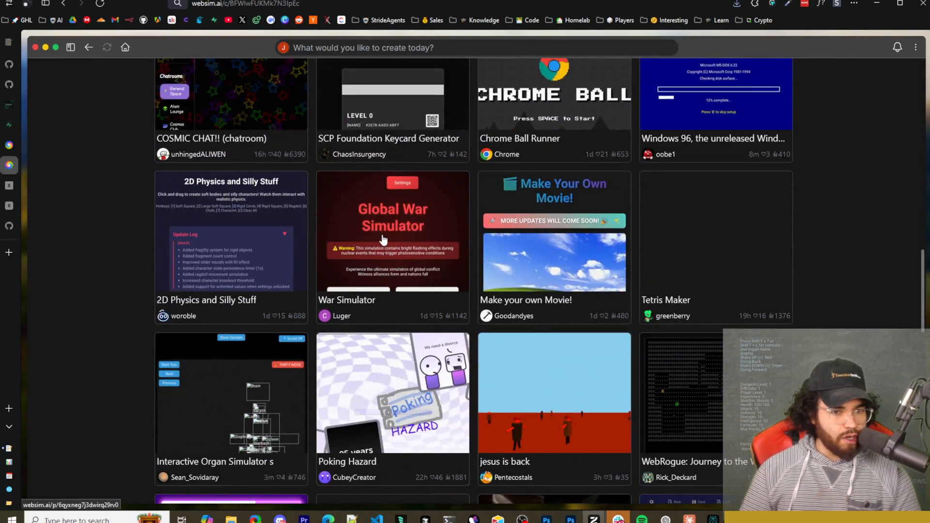
scroll(down, 3)
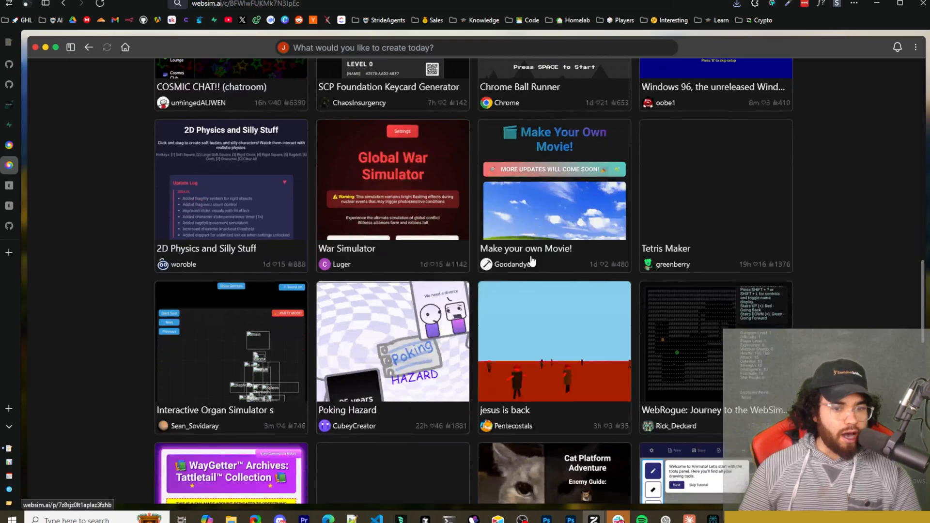
scroll(up, 3)
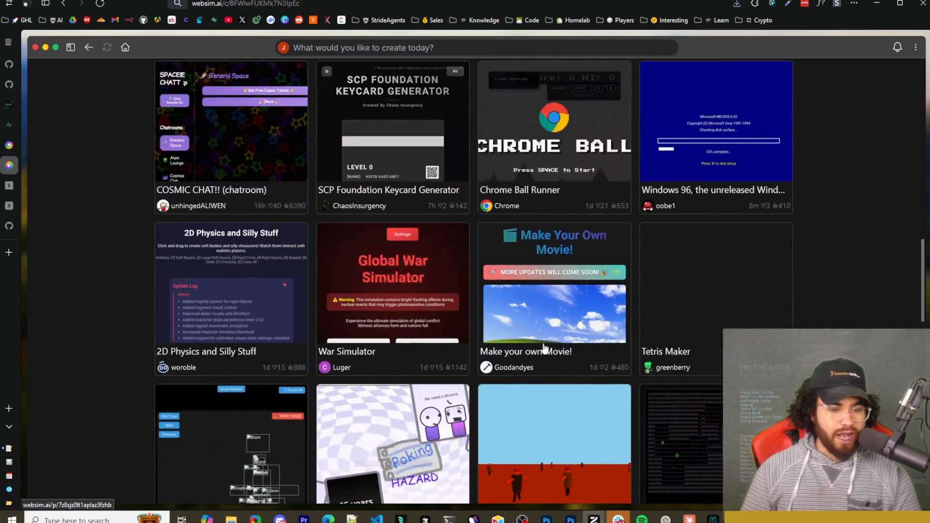
scroll(down, 3)
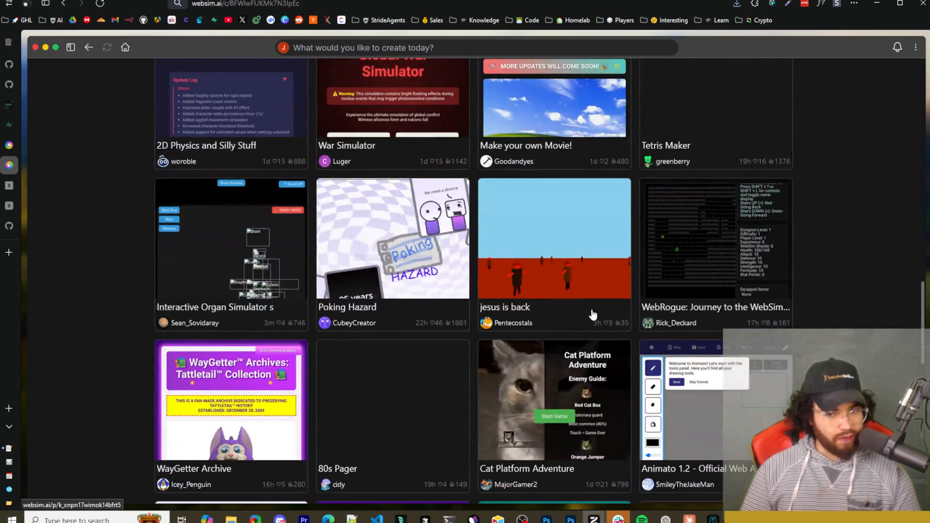
scroll(down, 3)
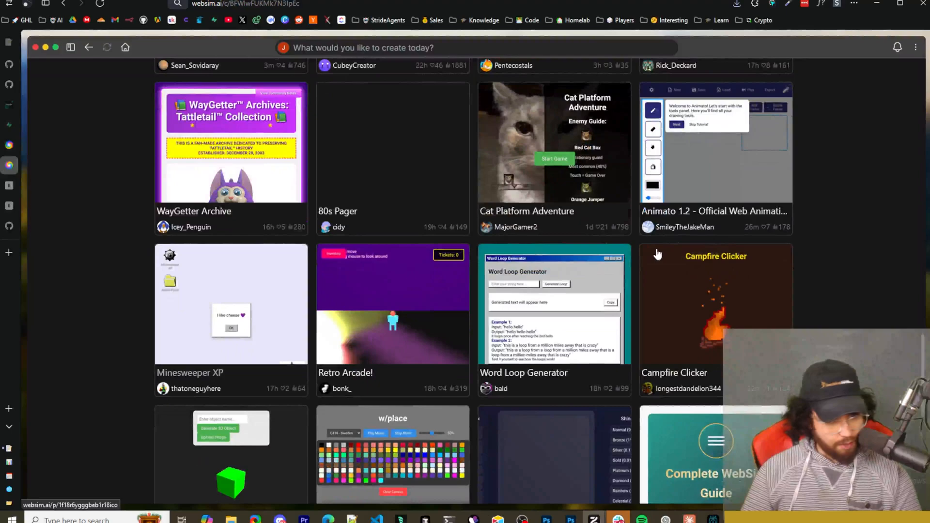
scroll(up, 3)
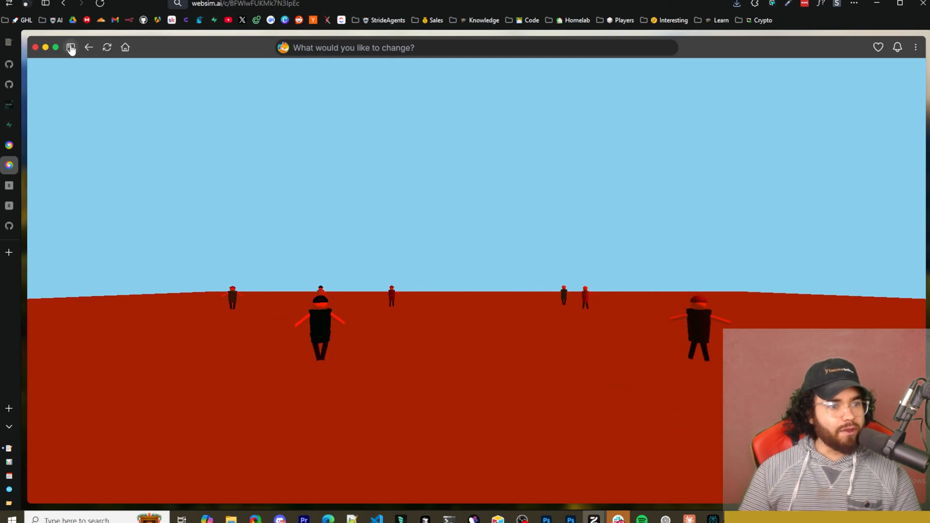
Show and scroll jesus is back's version history, then restart the game after Game Over
click(70, 47)
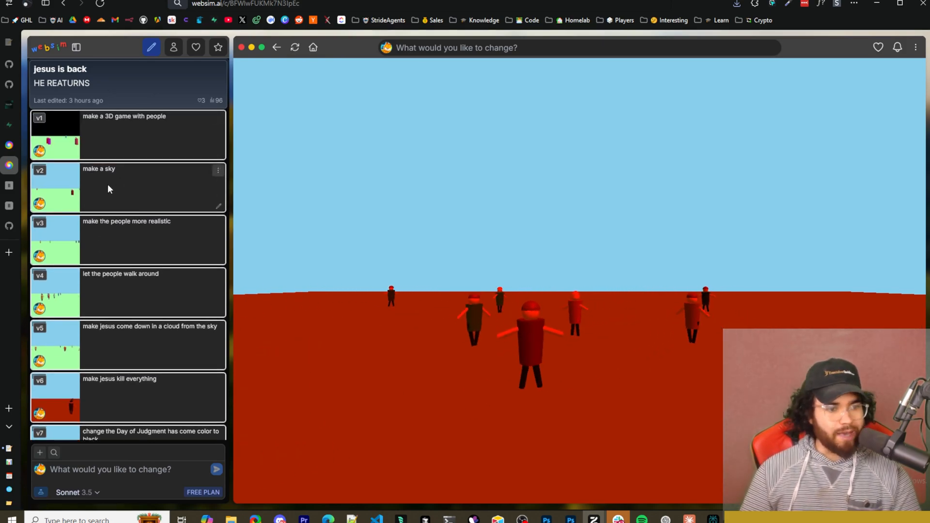
scroll(down, 3)
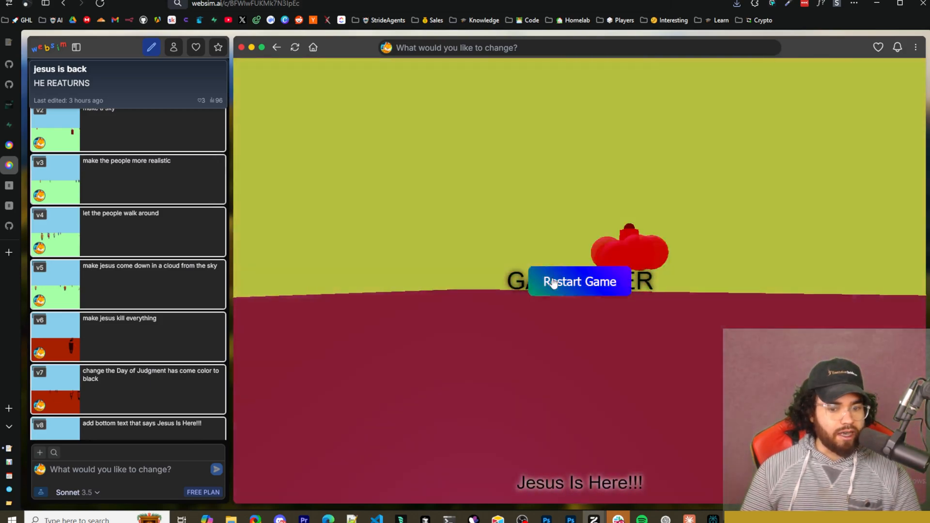
click(579, 281)
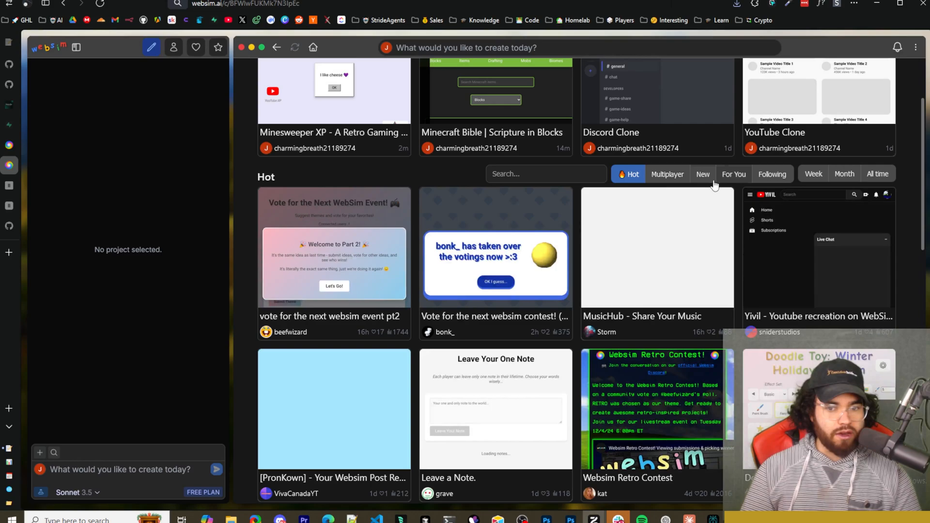
mouse_move(507, 349)
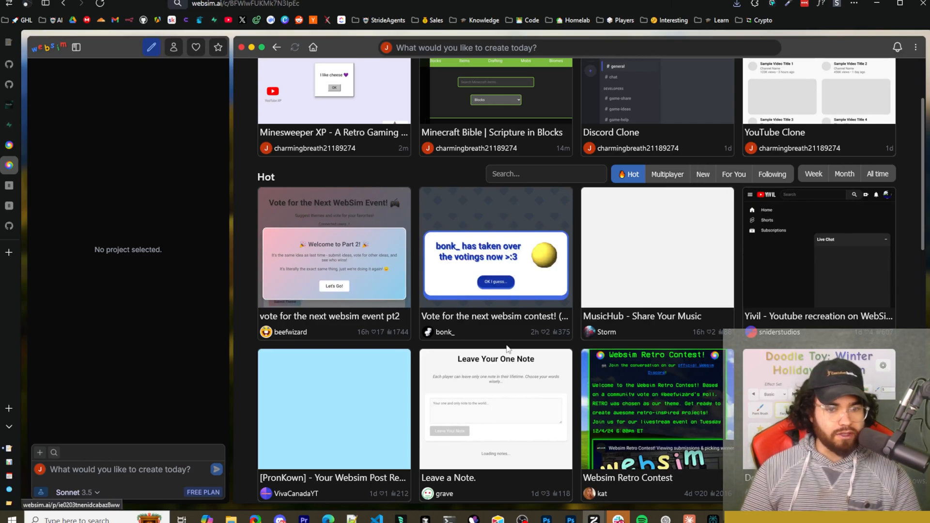
Browse the Doom-inspired Game's version list, play it to Game Over, and restart
scroll(down, 3)
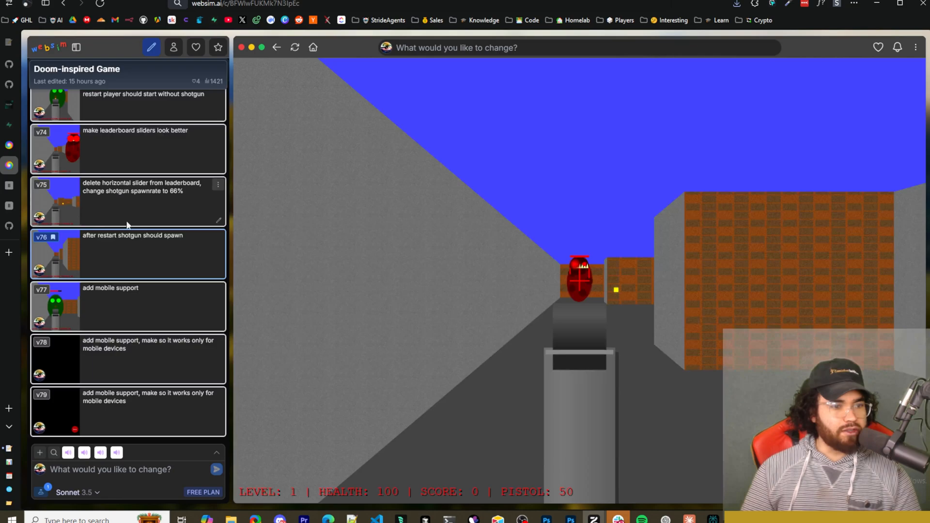
scroll(up, 3)
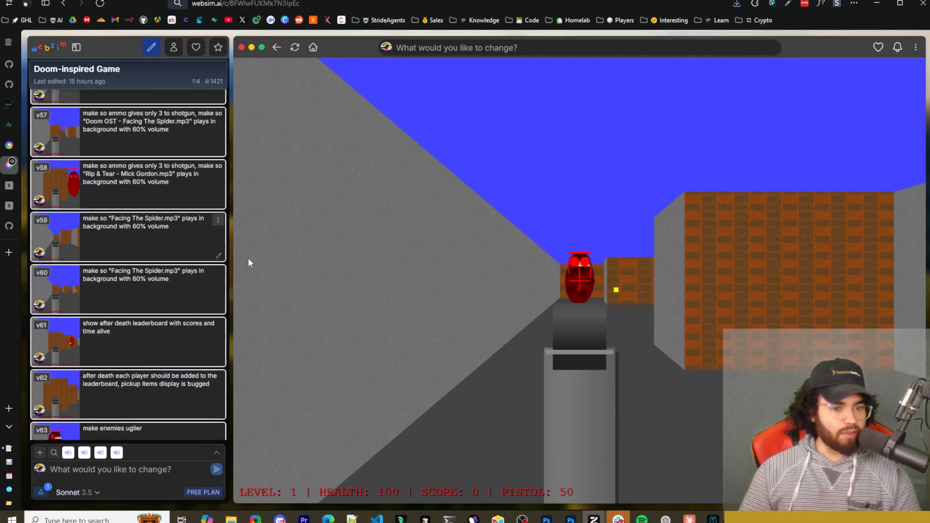
click(579, 266)
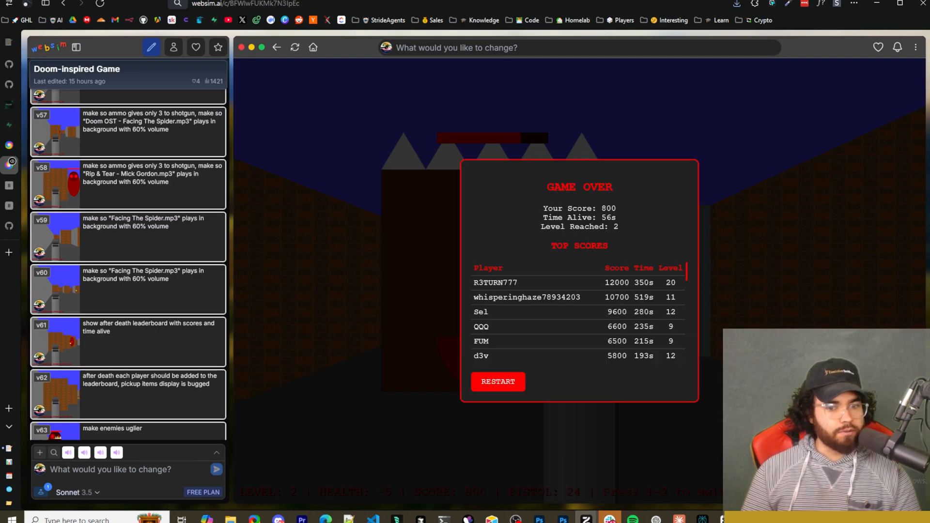
click(314, 48)
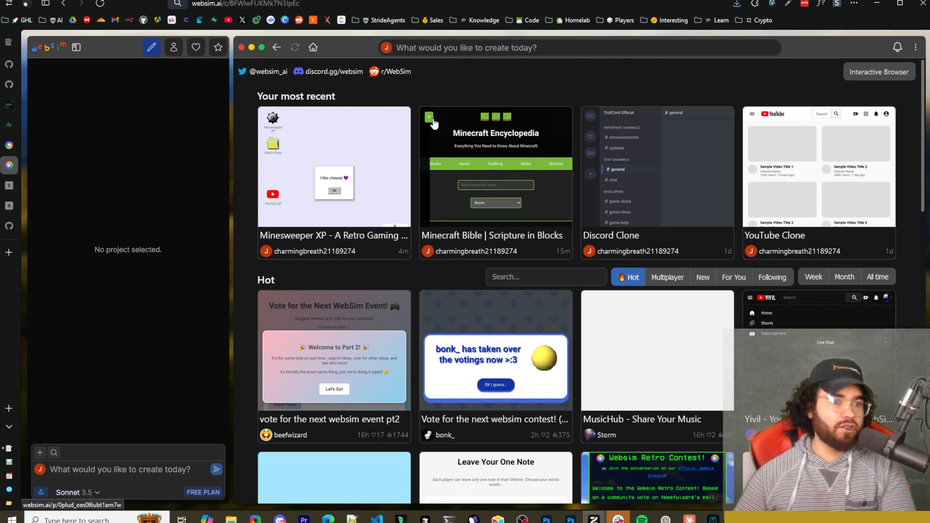
mouse_move(424, 135)
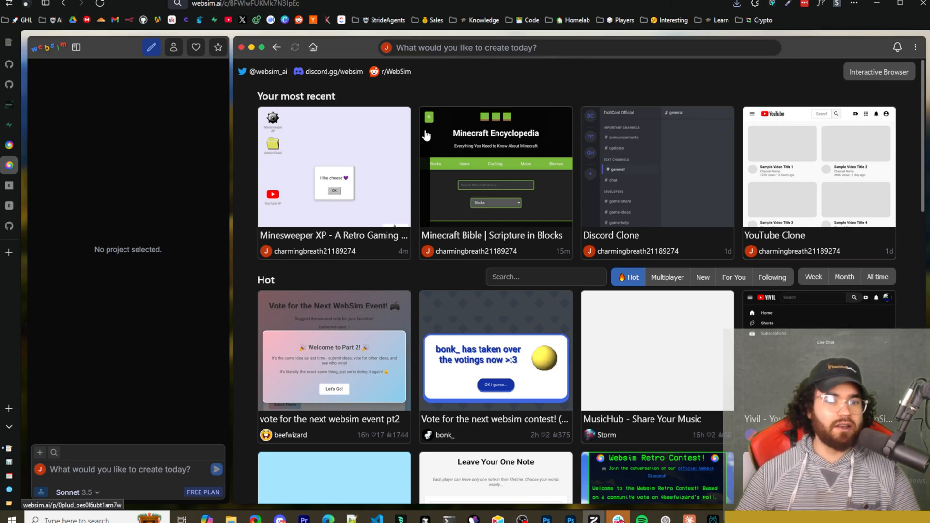
mouse_move(626, 244)
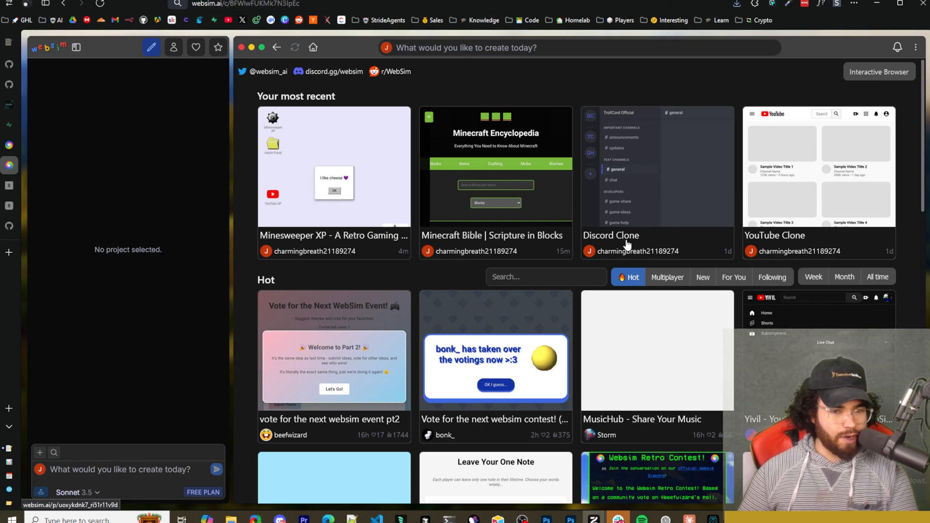
mouse_move(605, 264)
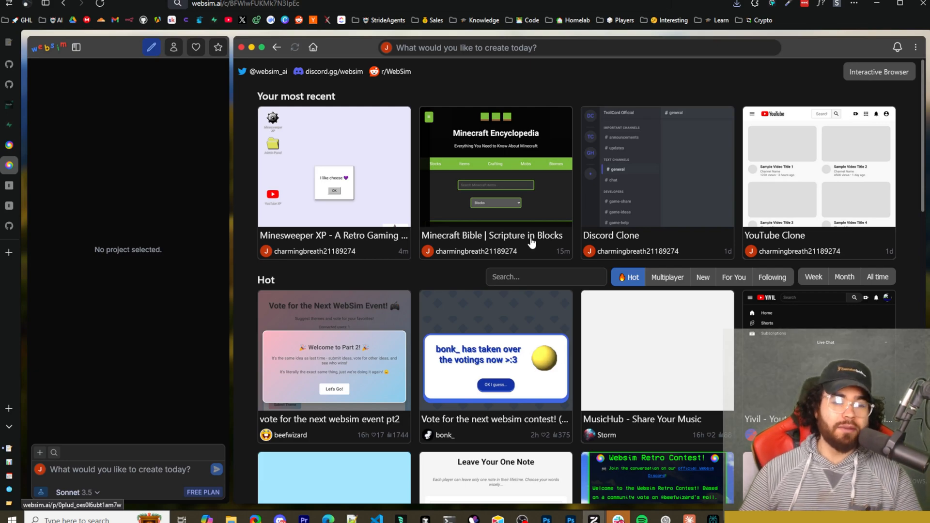
mouse_move(462, 172)
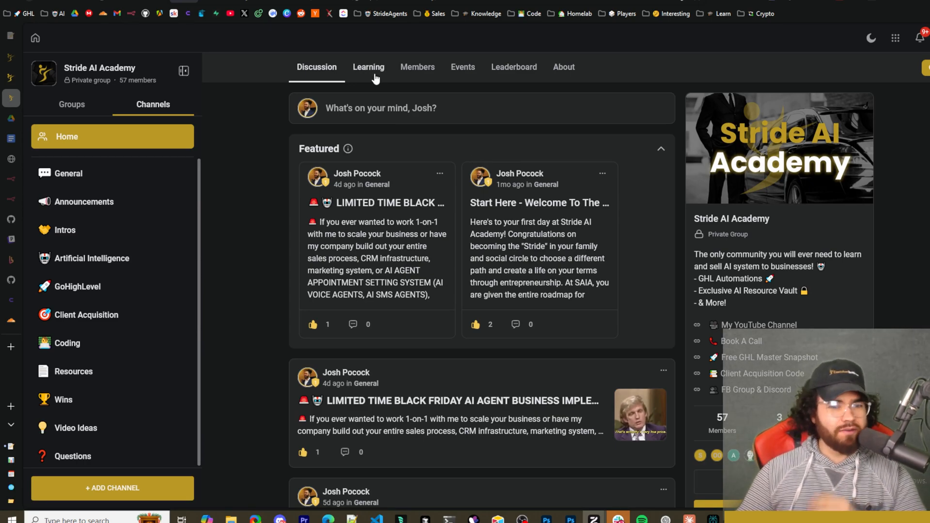
Open the Learning section and scroll the course catalog, including Launch, Mindset and GoHighLevel
click(368, 67)
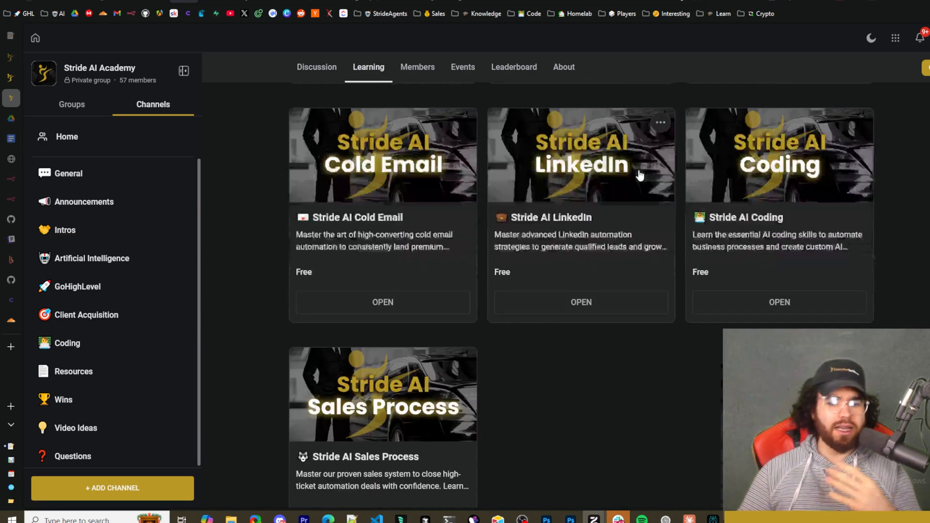
scroll(down, 3)
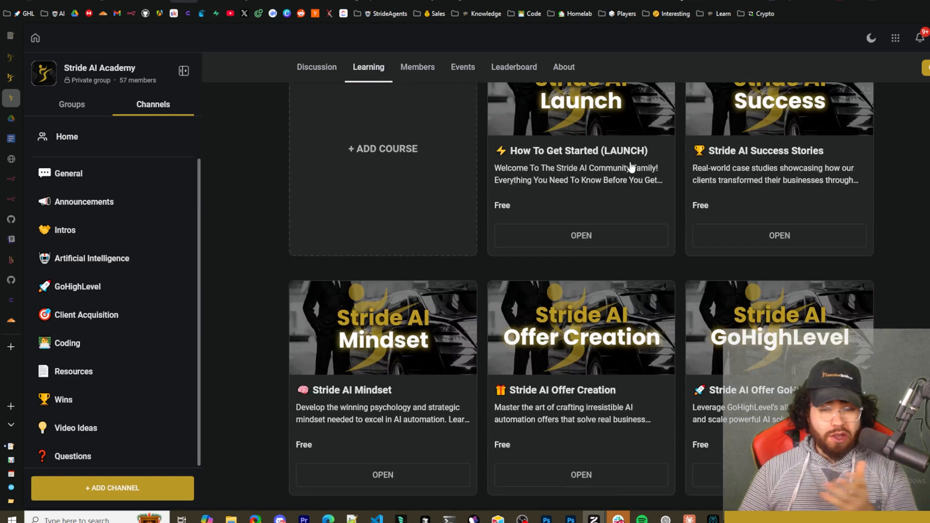
scroll(up, 3)
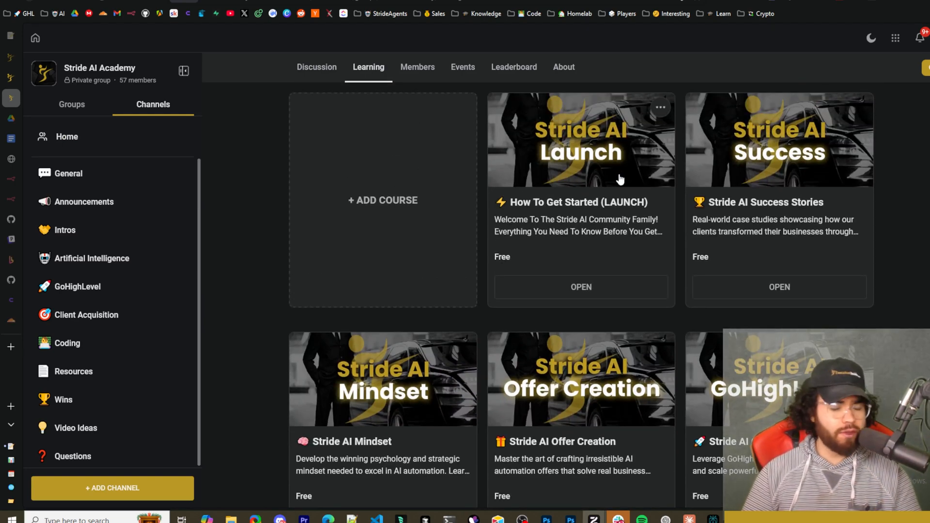
mouse_move(597, 146)
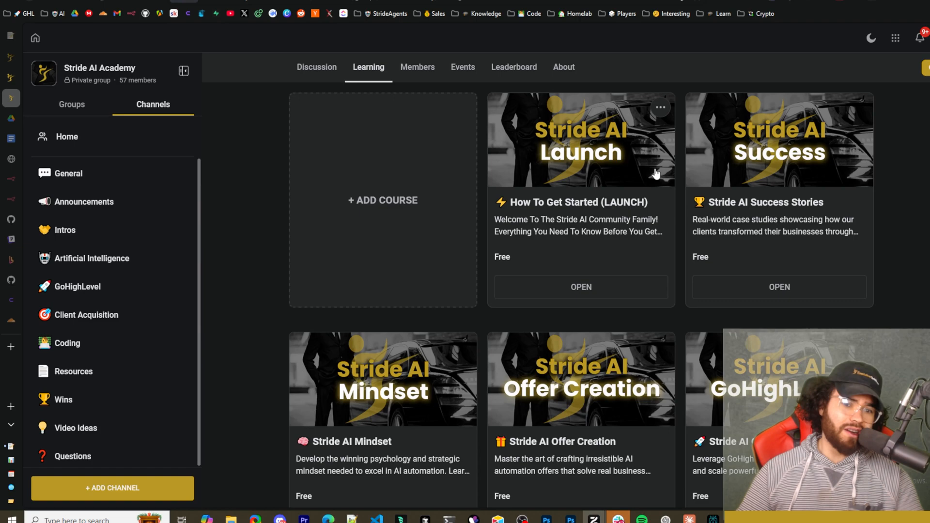
mouse_move(634, 172)
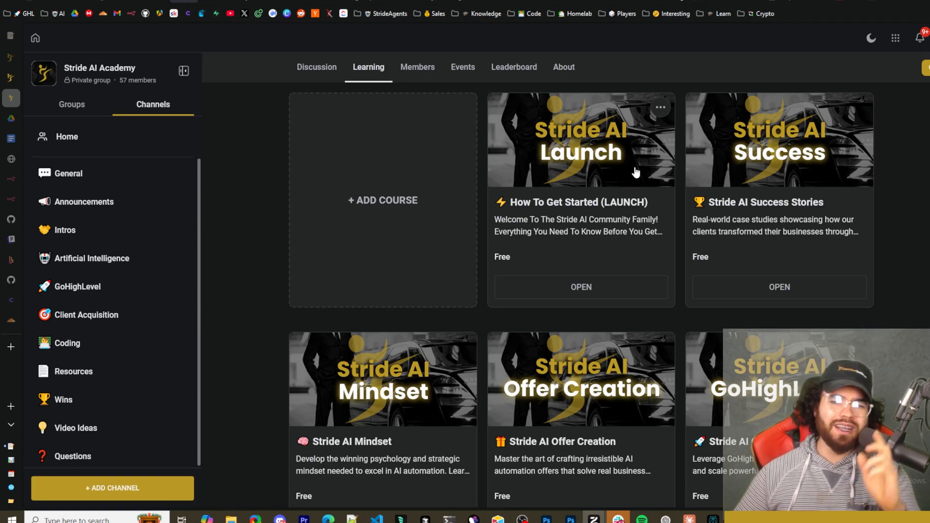
mouse_move(602, 181)
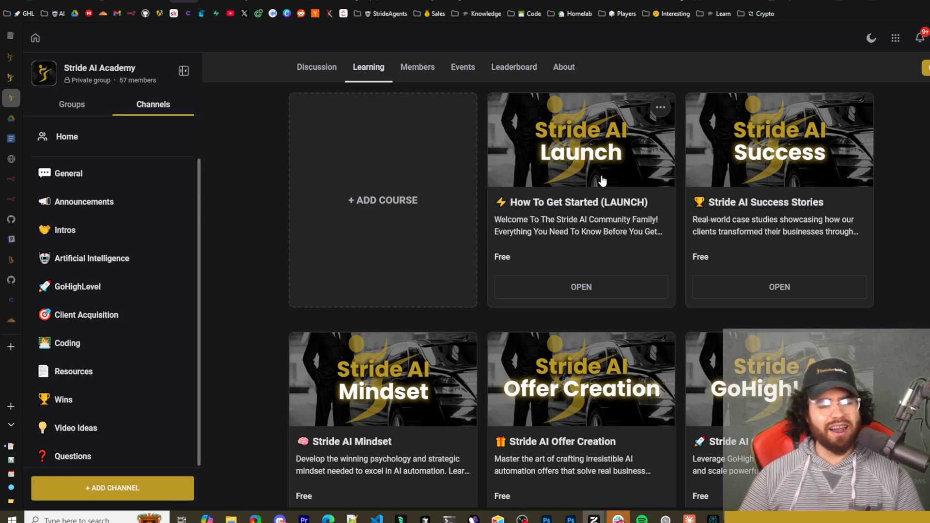